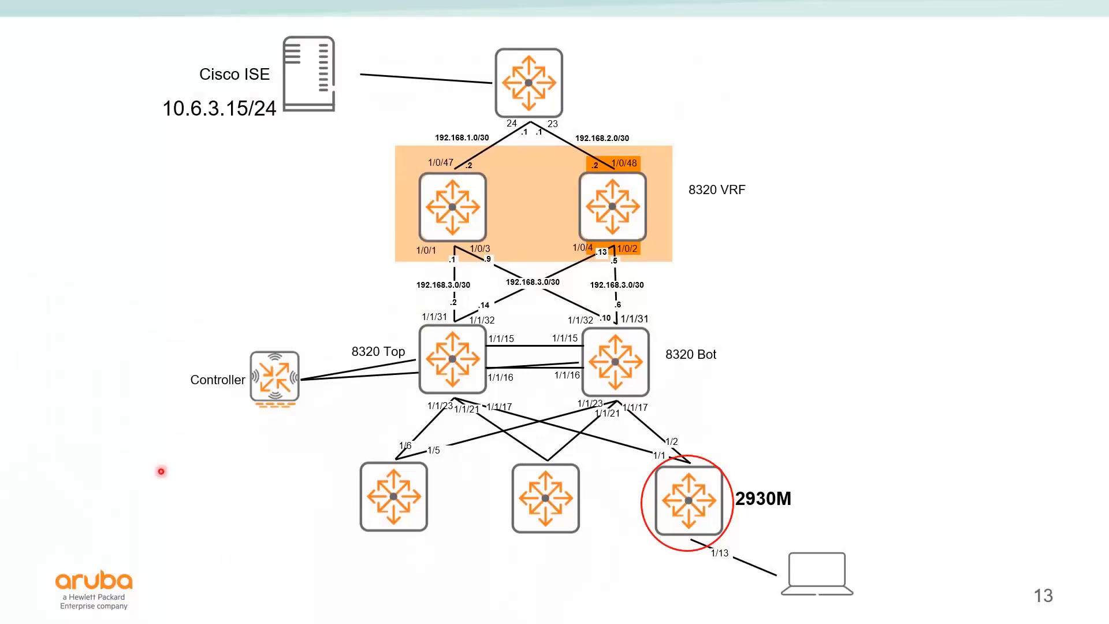
mouse_move(585, 373)
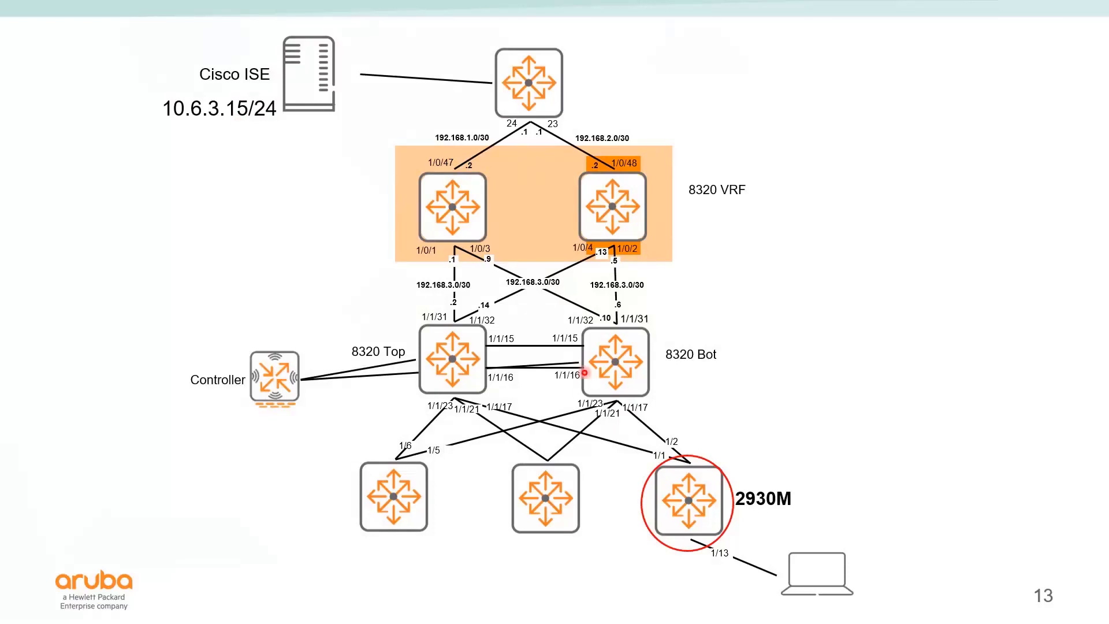
mouse_move(783, 530)
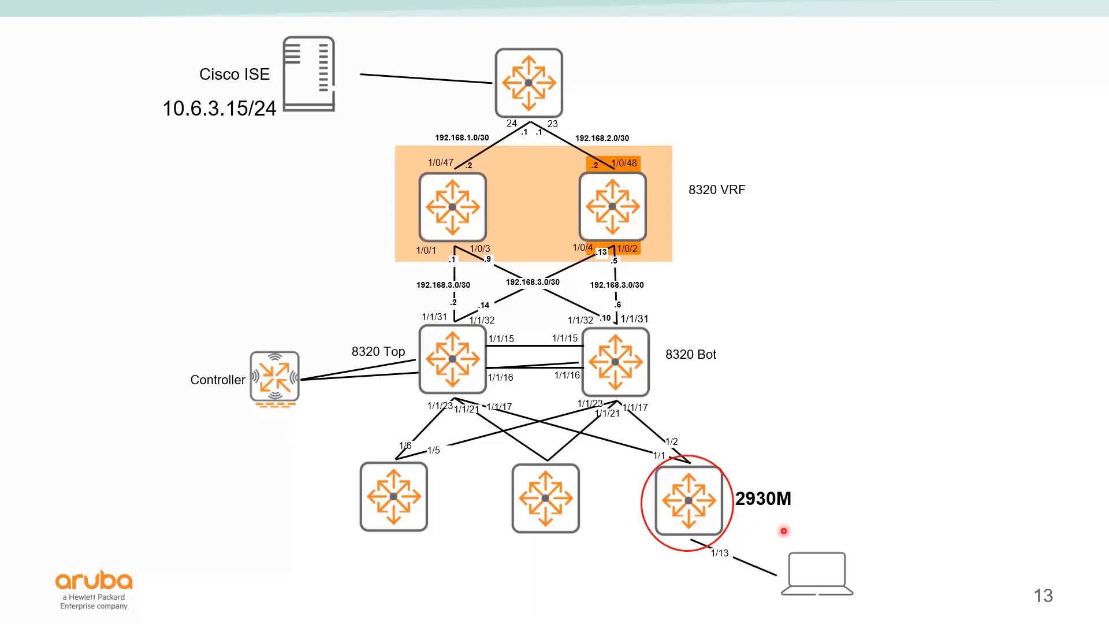
mouse_move(740, 570)
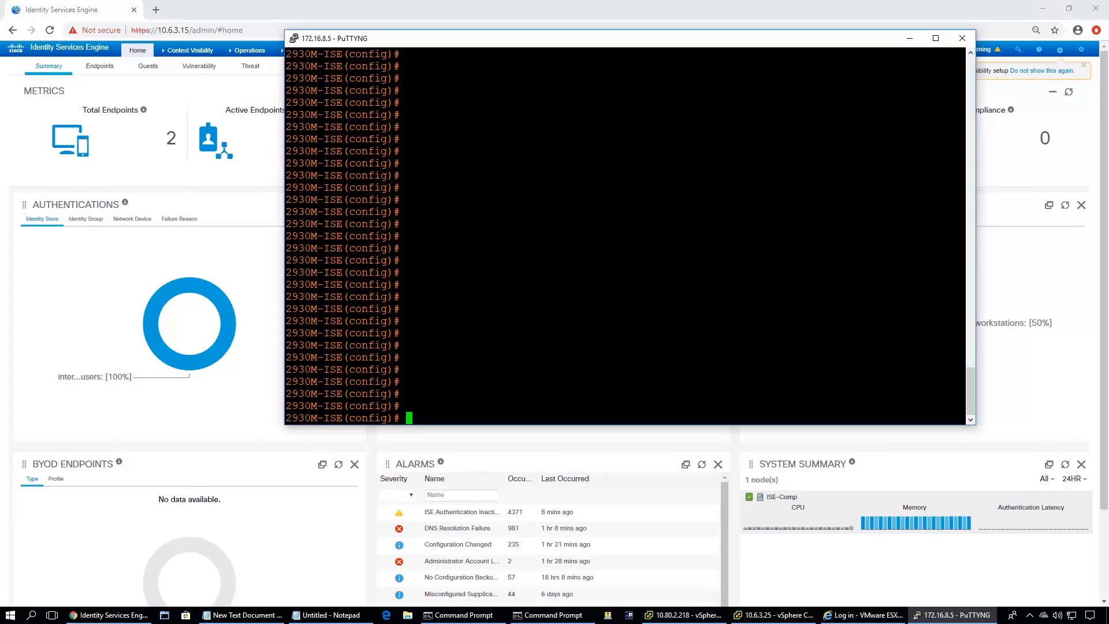
List the switch's running configuration with 'show run' and pick out switch IP 10.128.1.10
type("show run")
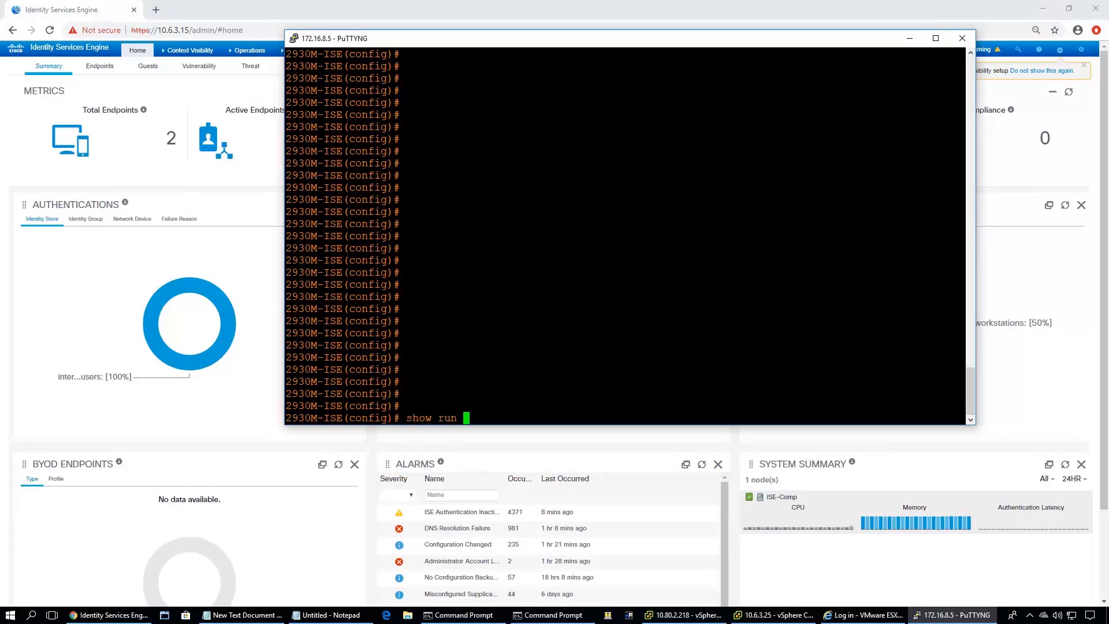
key("Return")
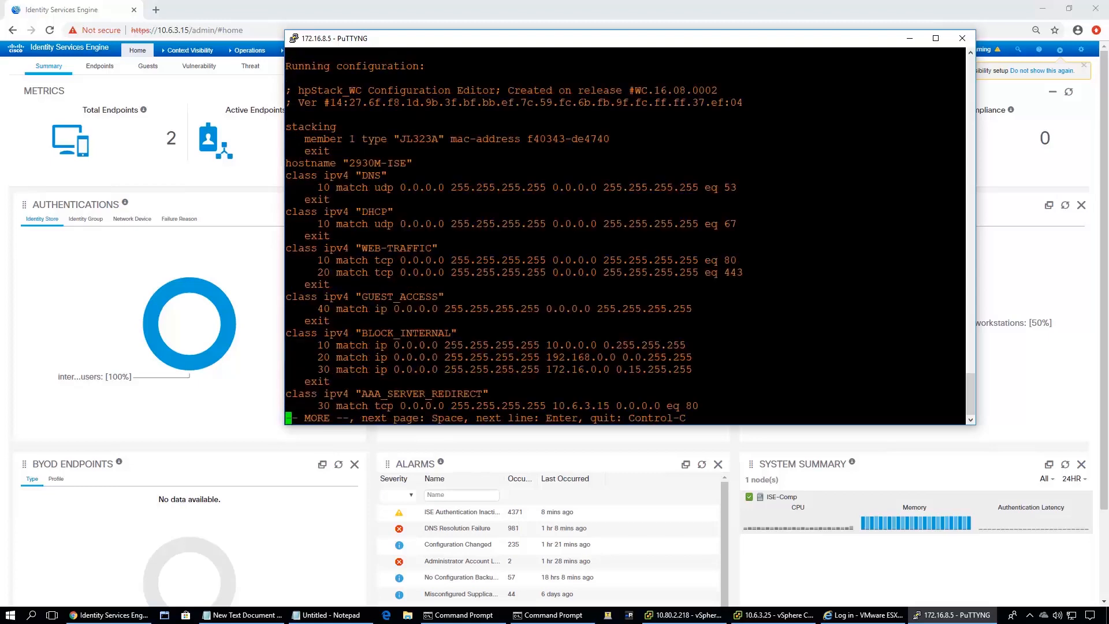
key("space")
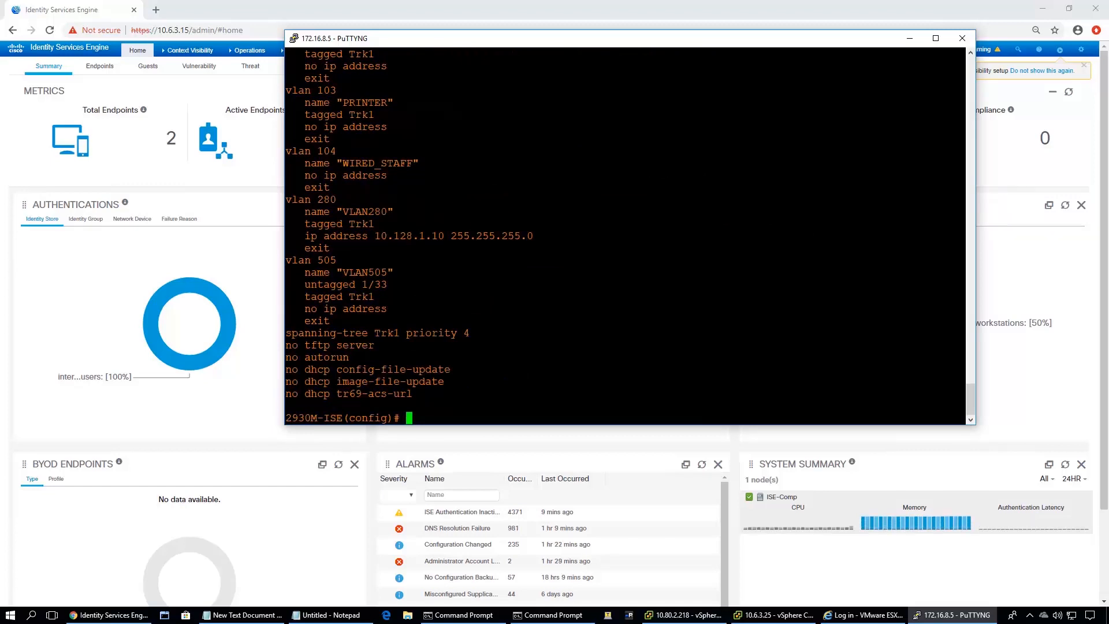
double_click(406, 235)
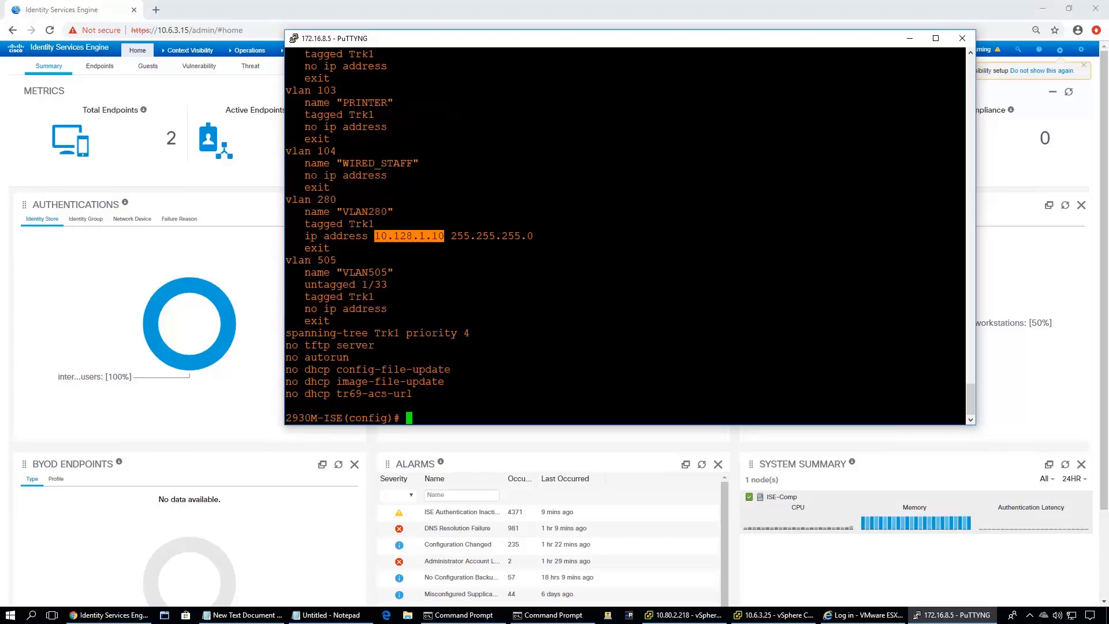
scroll("up", 3)
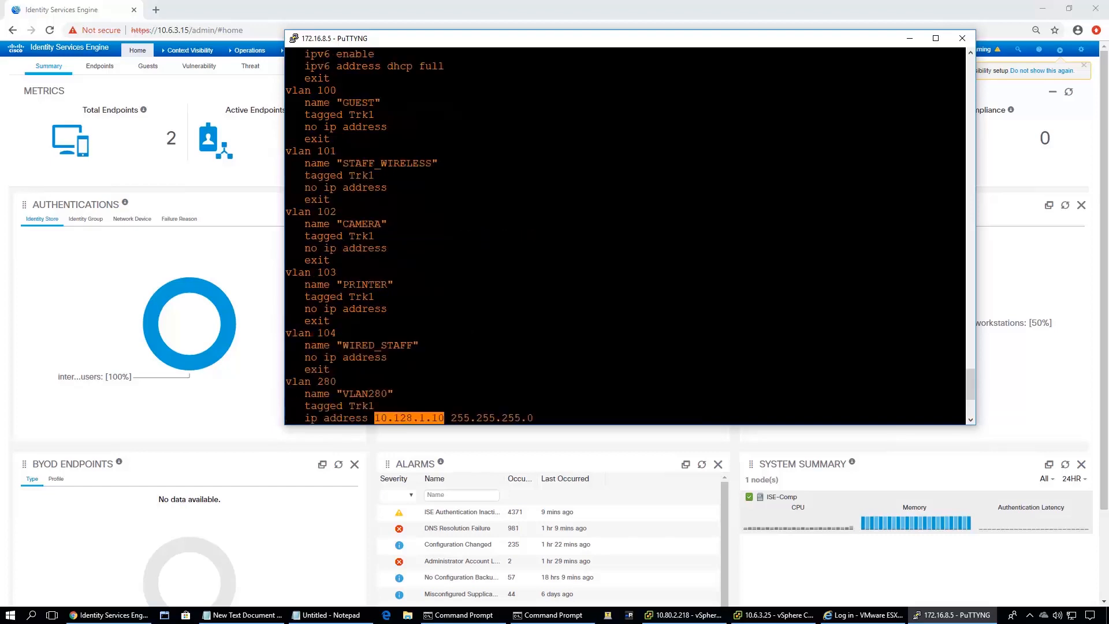
scroll("down", 3)
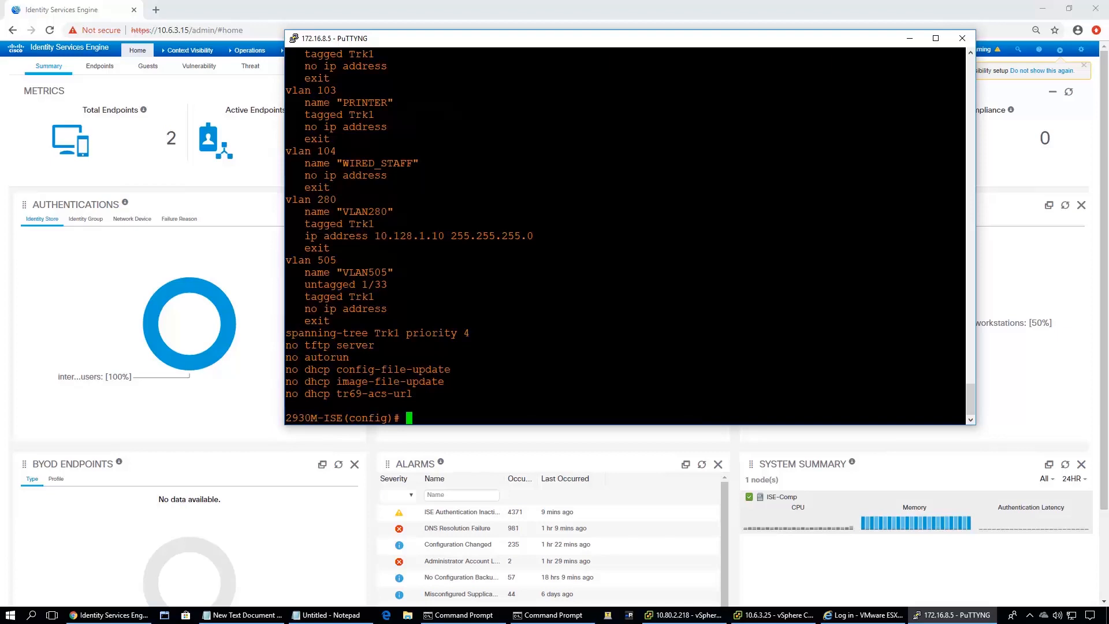
Disable port 1/13 and enable eap-radius port-access on ports 1/10-1/20, client-limit 2
type("int 1/13")
type("di")
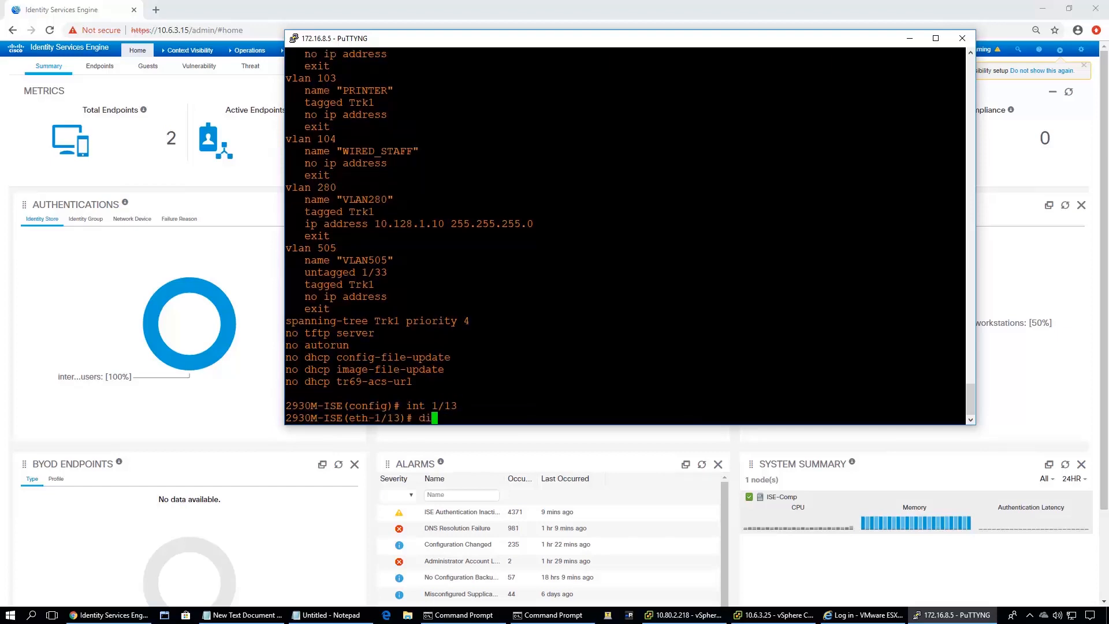
key("Return")
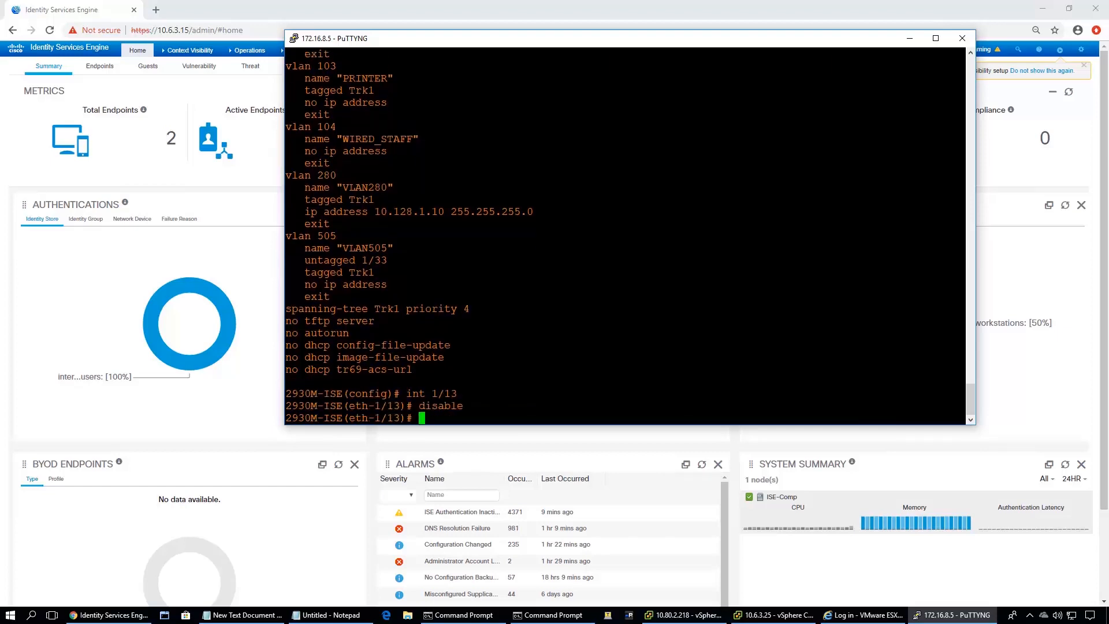
type("exit")
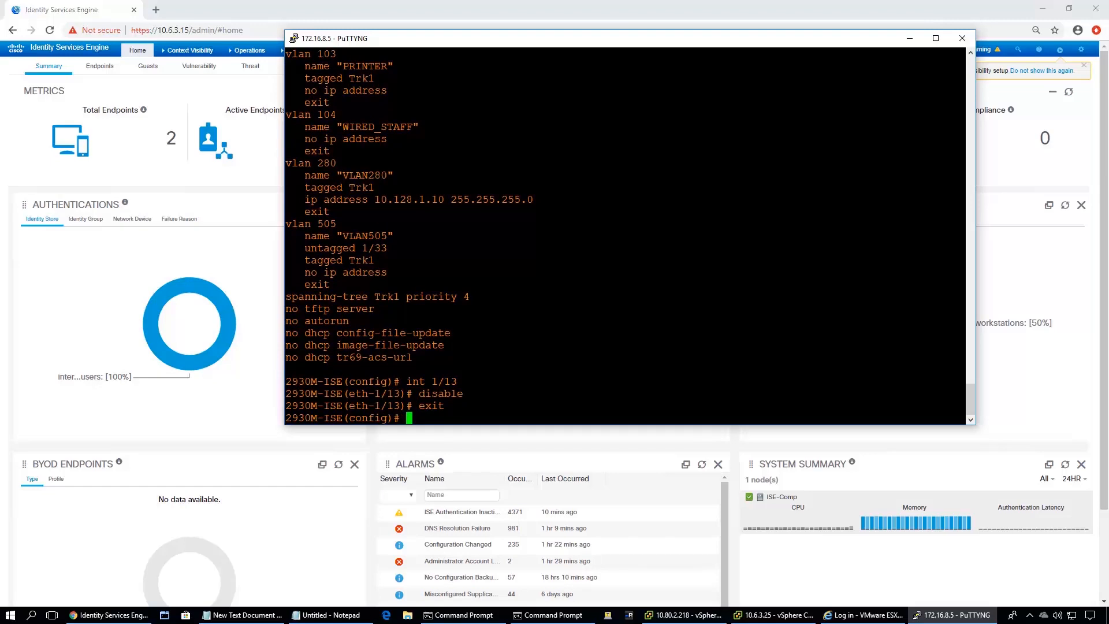
mouse_move(464, 338)
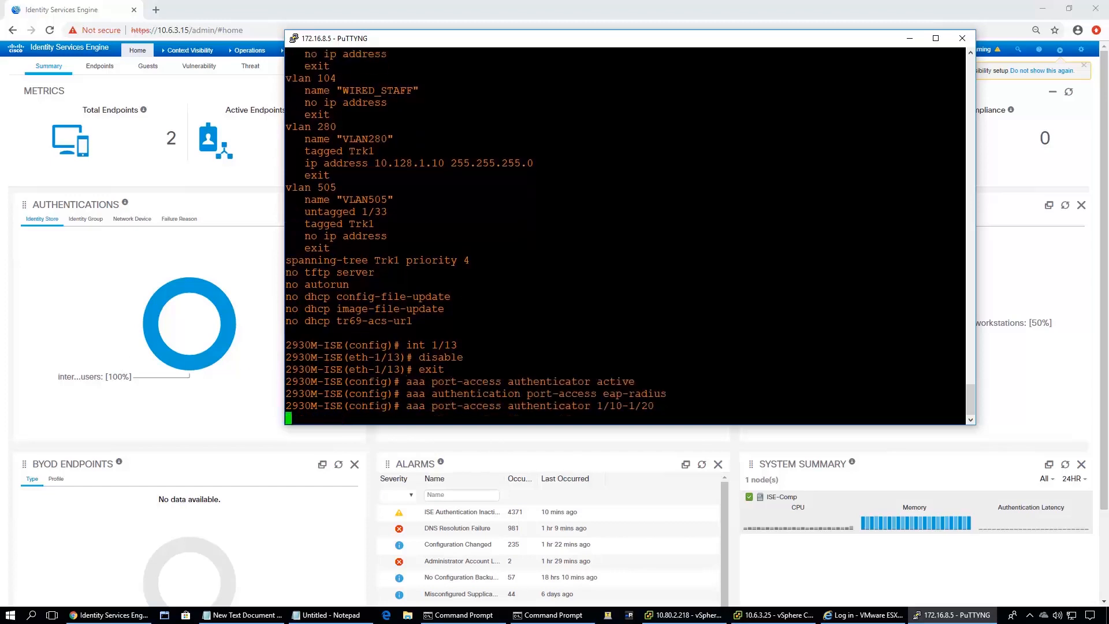
key("Return")
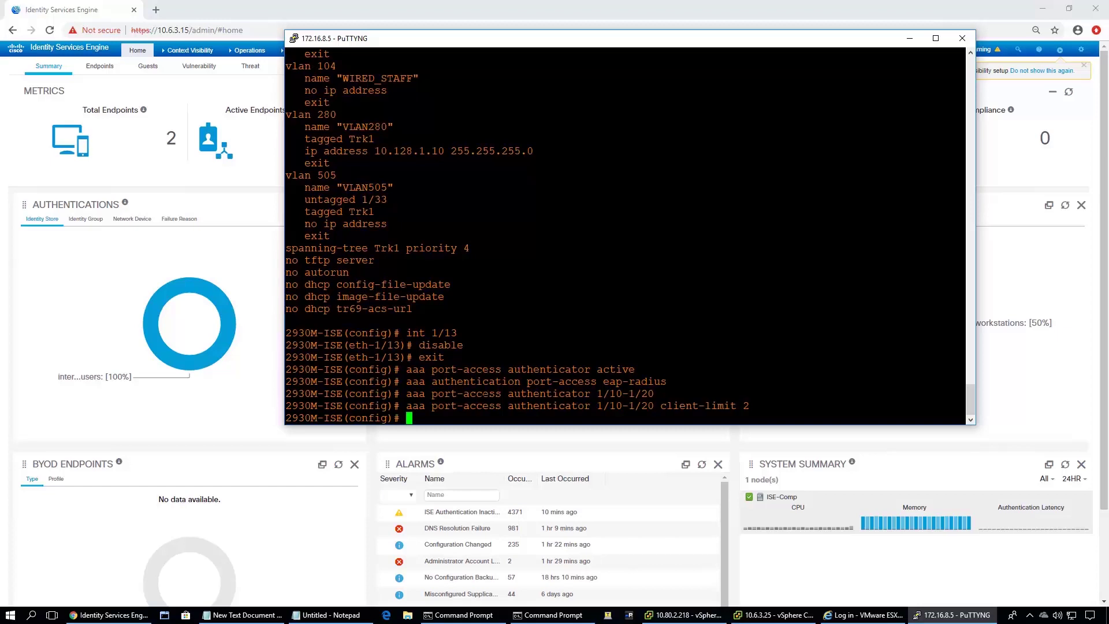
double_click(491, 393)
type("aaa port-access mac-based 1/10-1/20 addr-limit 2")
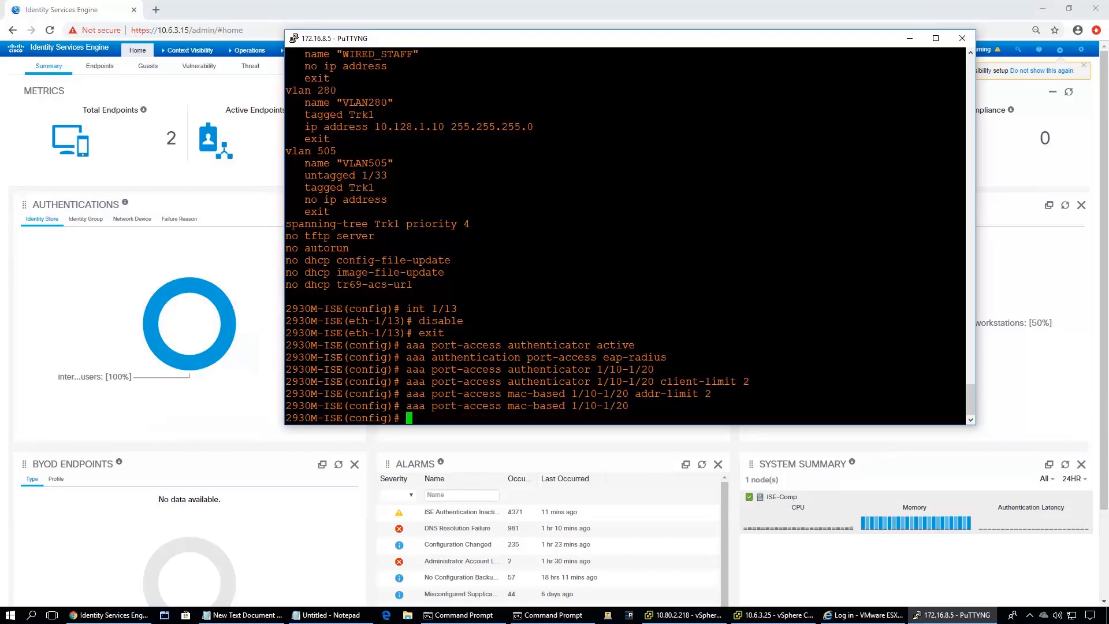
mouse_move(406, 317)
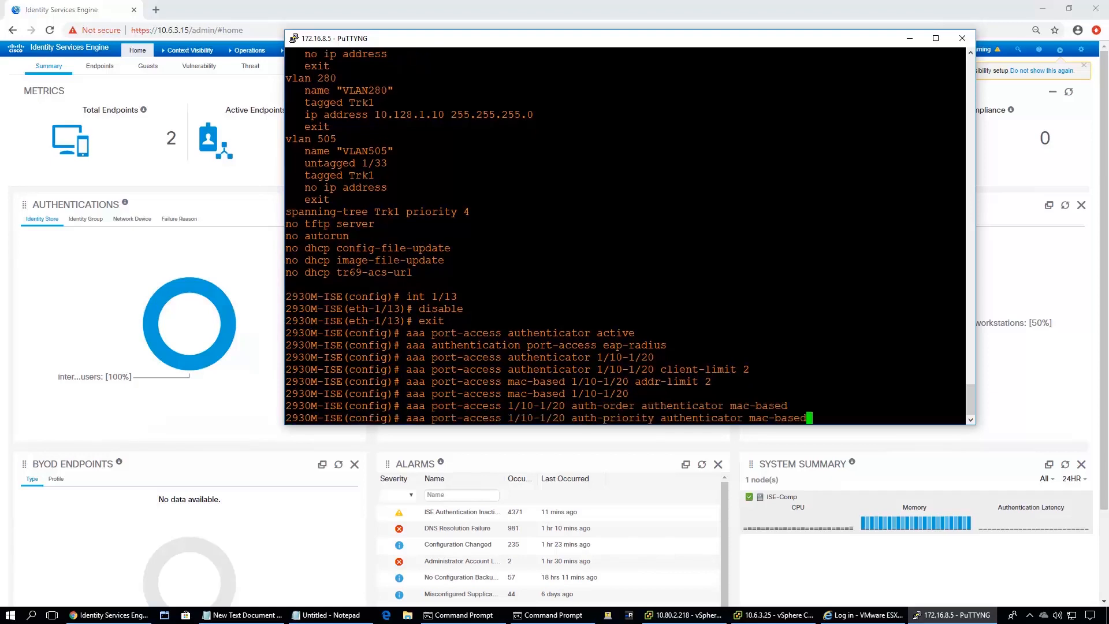
Add MAC-based auth (addr-limit 2) on ports 1/10-1/20, ordering and prioritising 802.1X first
key("Return")
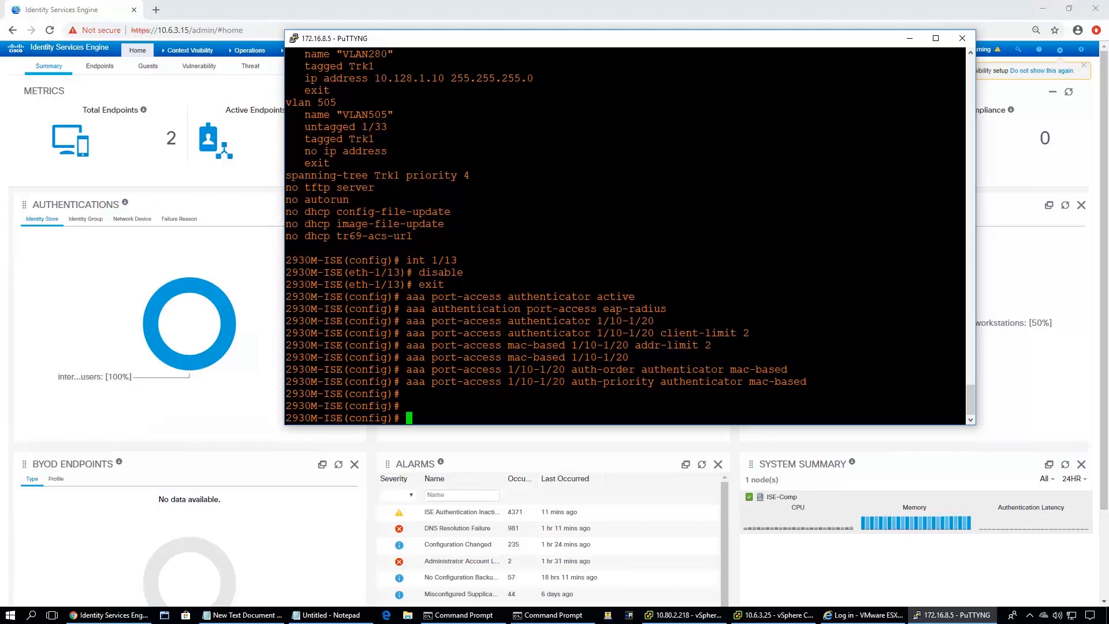
mouse_move(897, 45)
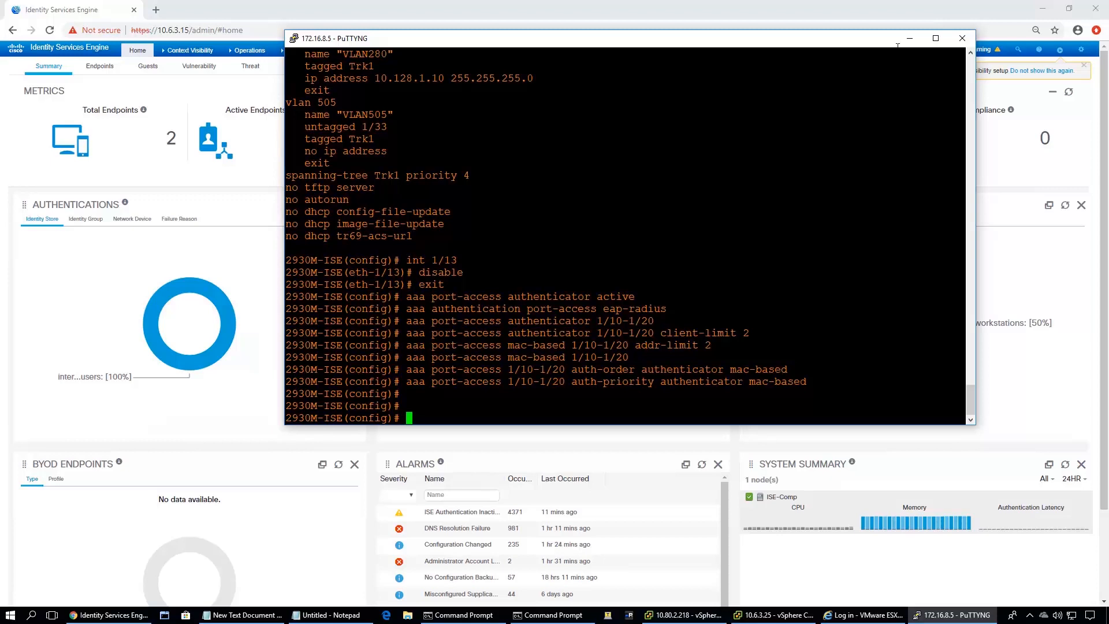
mouse_move(910, 38)
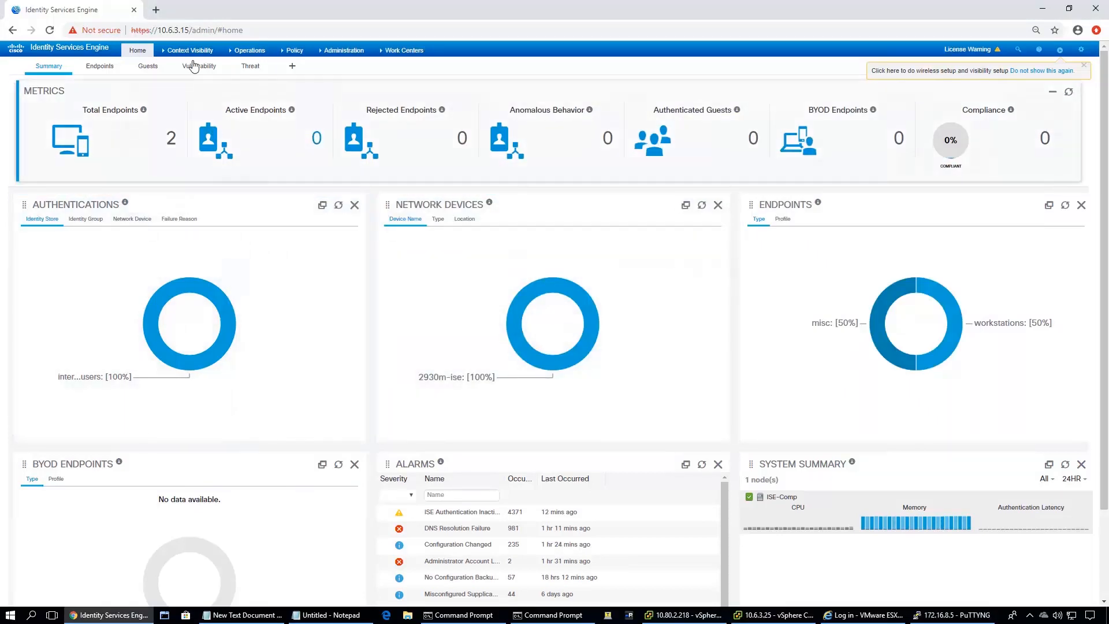
Go to Work Centers > Guest Access > Network Devices to list the 2930M-ISE switch
left_click(294, 50)
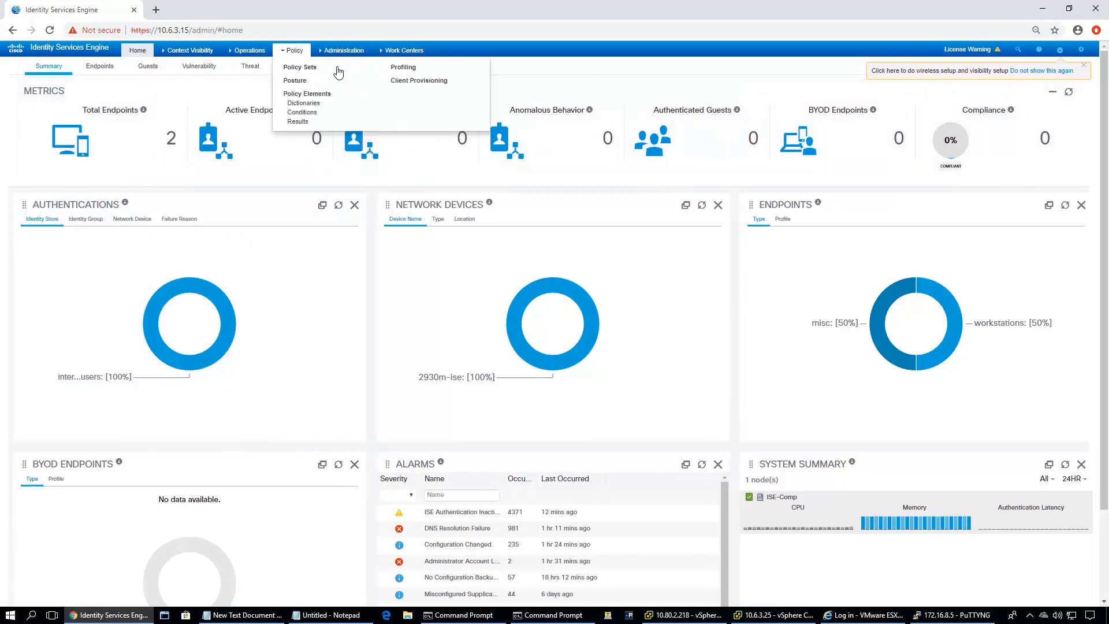
left_click(404, 51)
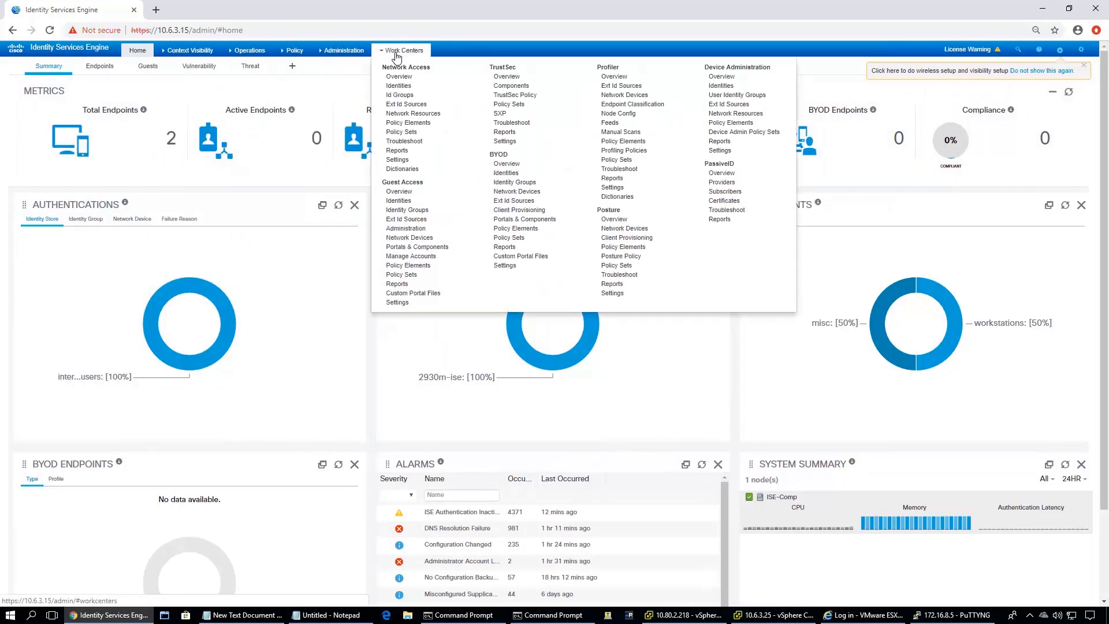
mouse_move(514, 228)
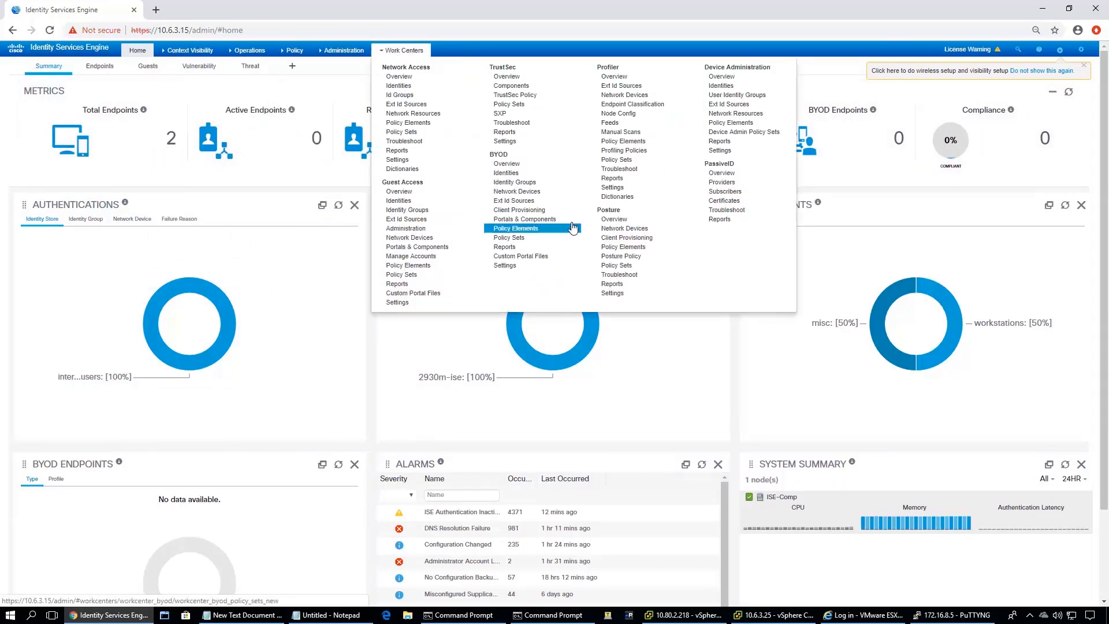
mouse_move(631, 104)
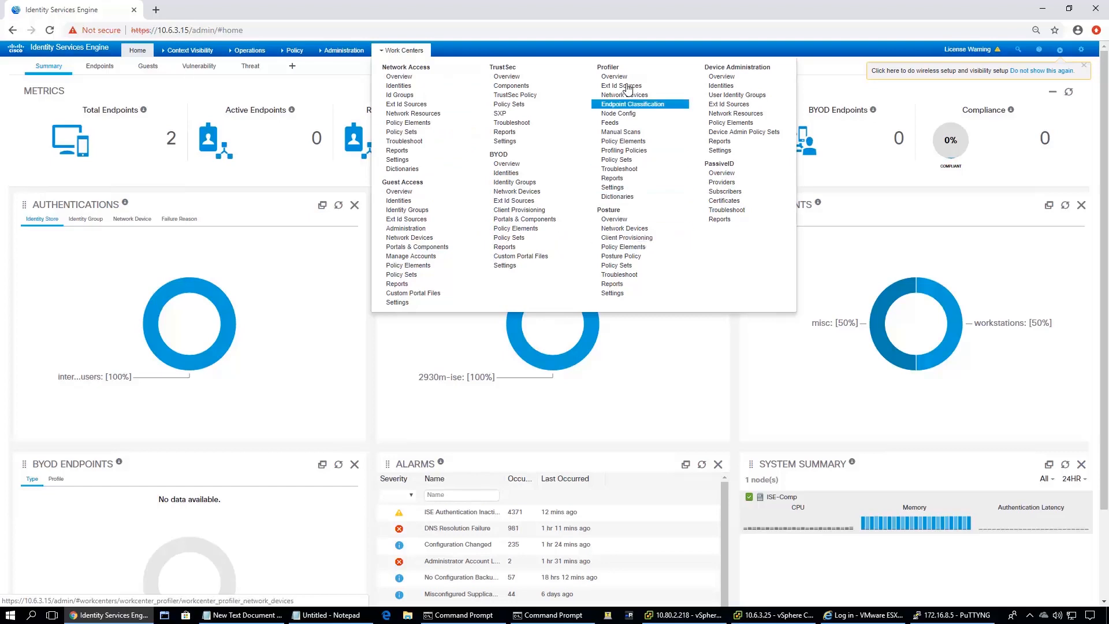
mouse_move(611, 177)
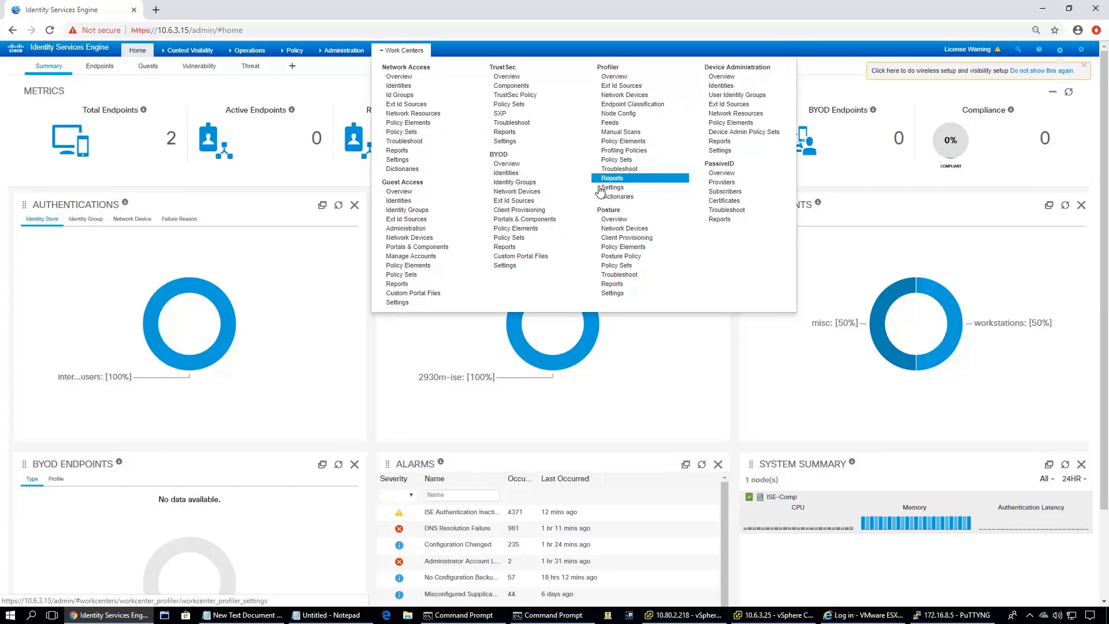
mouse_move(408, 122)
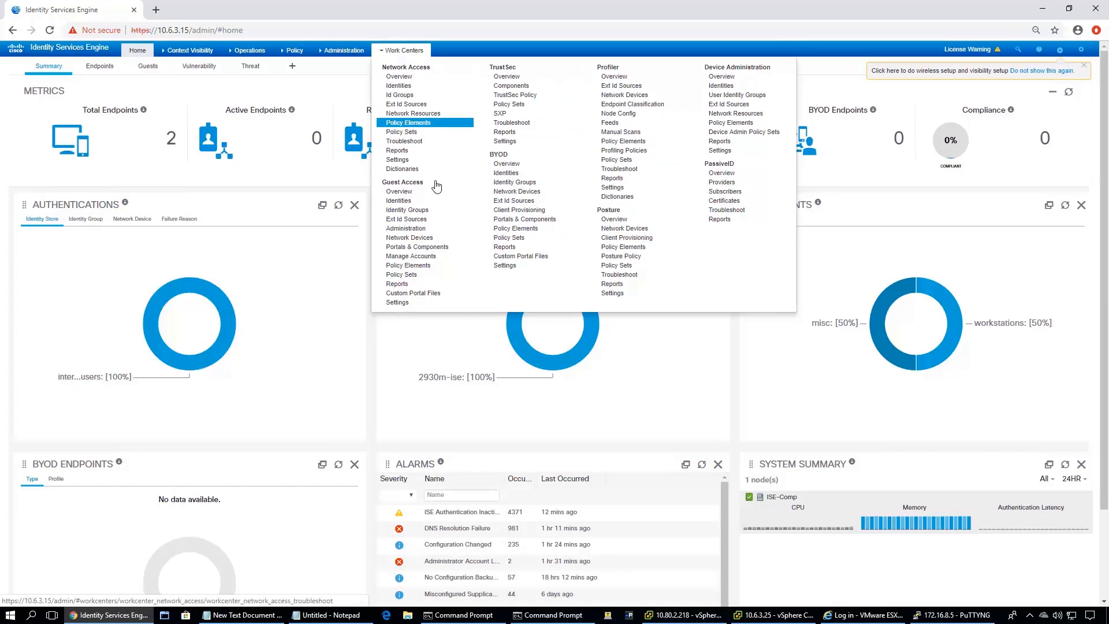
mouse_move(409, 237)
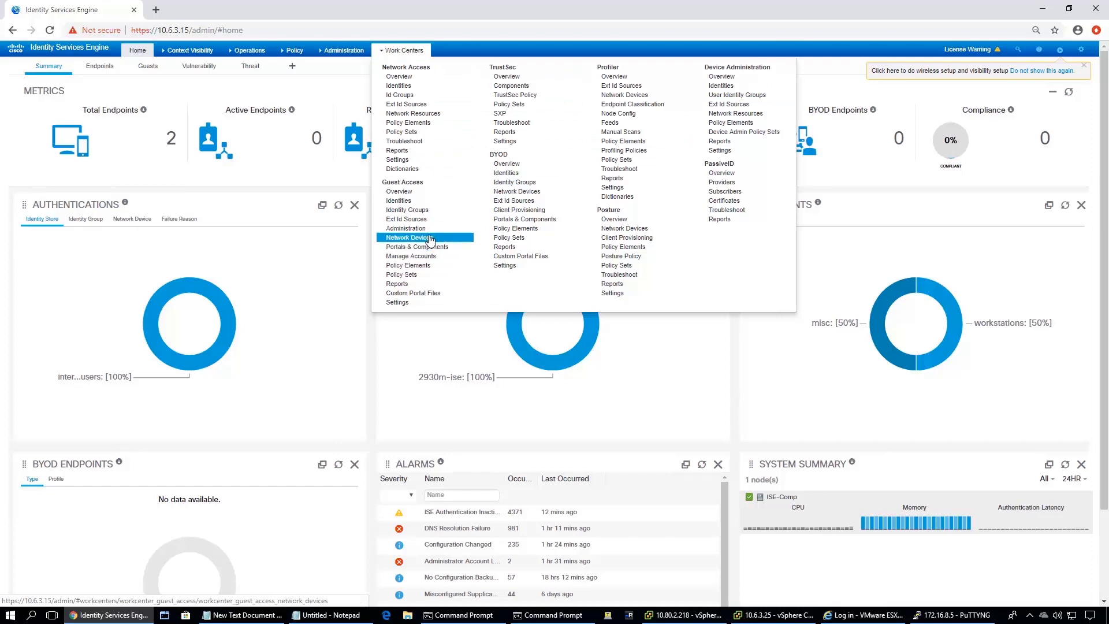
left_click(408, 237)
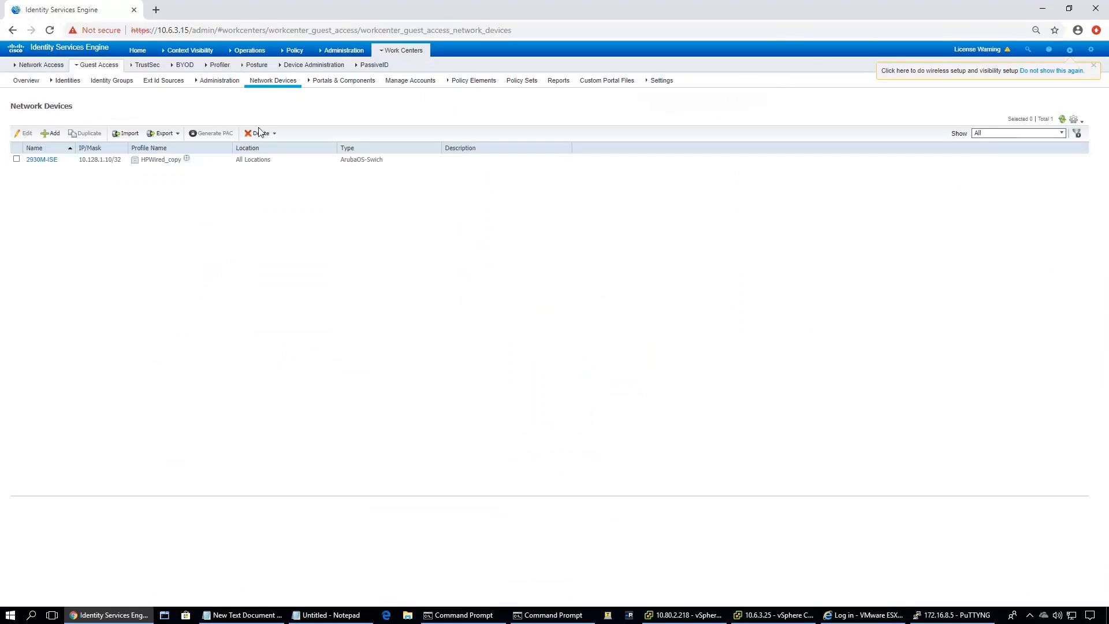
mouse_move(41, 159)
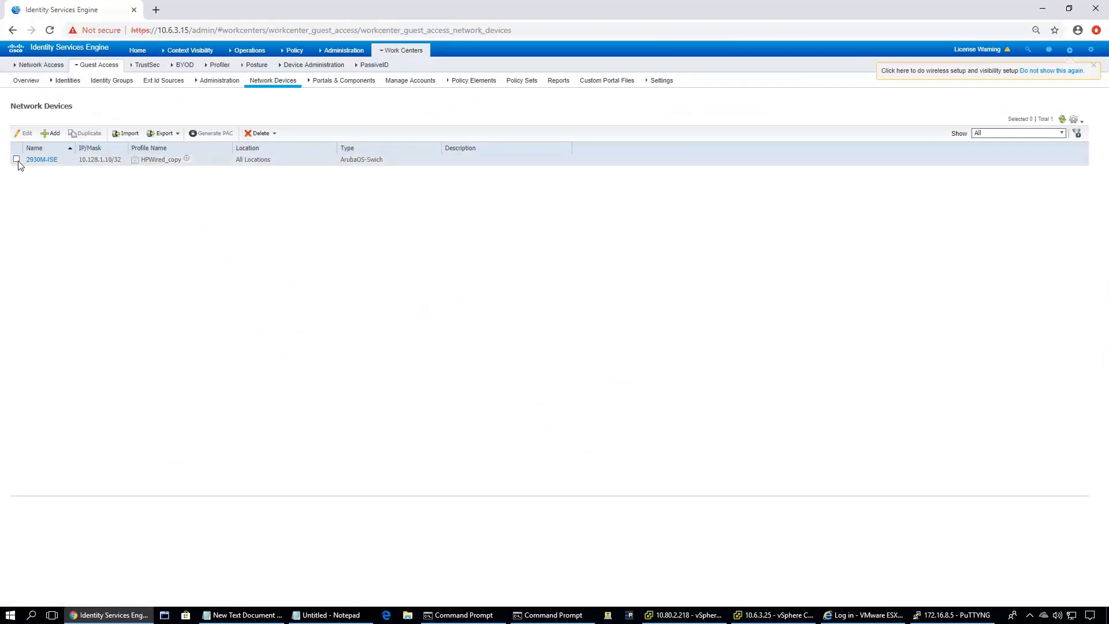
left_click(41, 160)
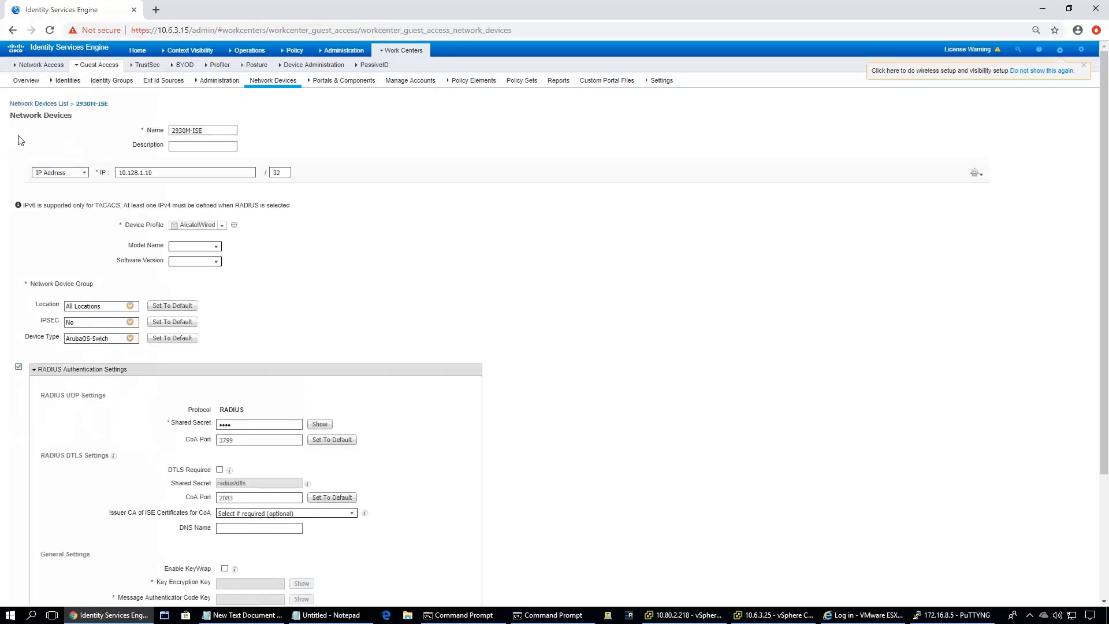
scroll("down", 3)
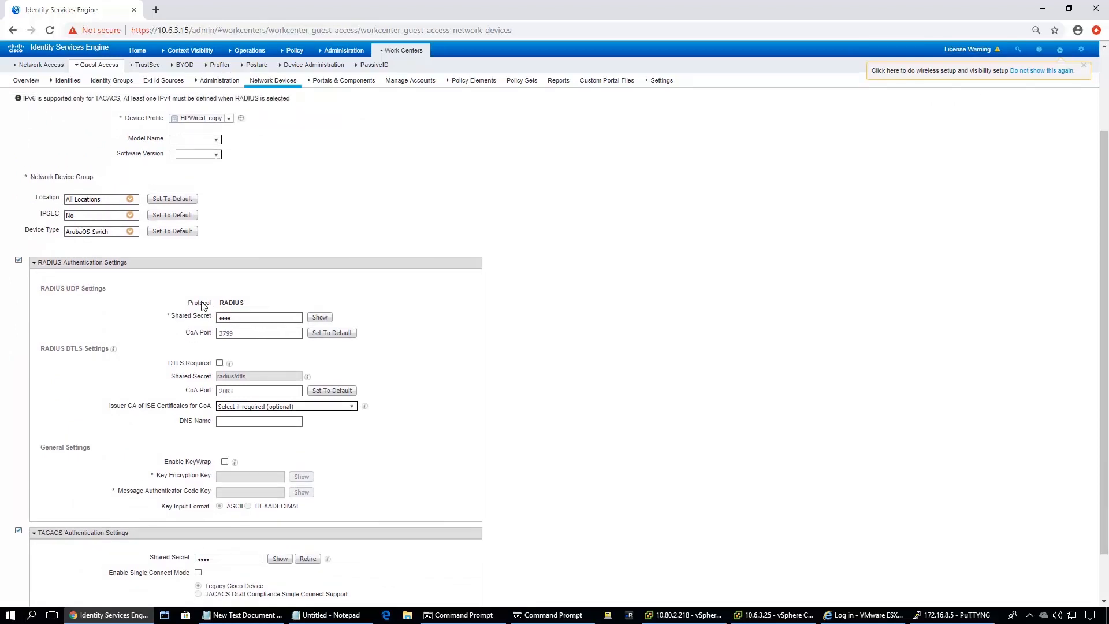
scroll("up", 3)
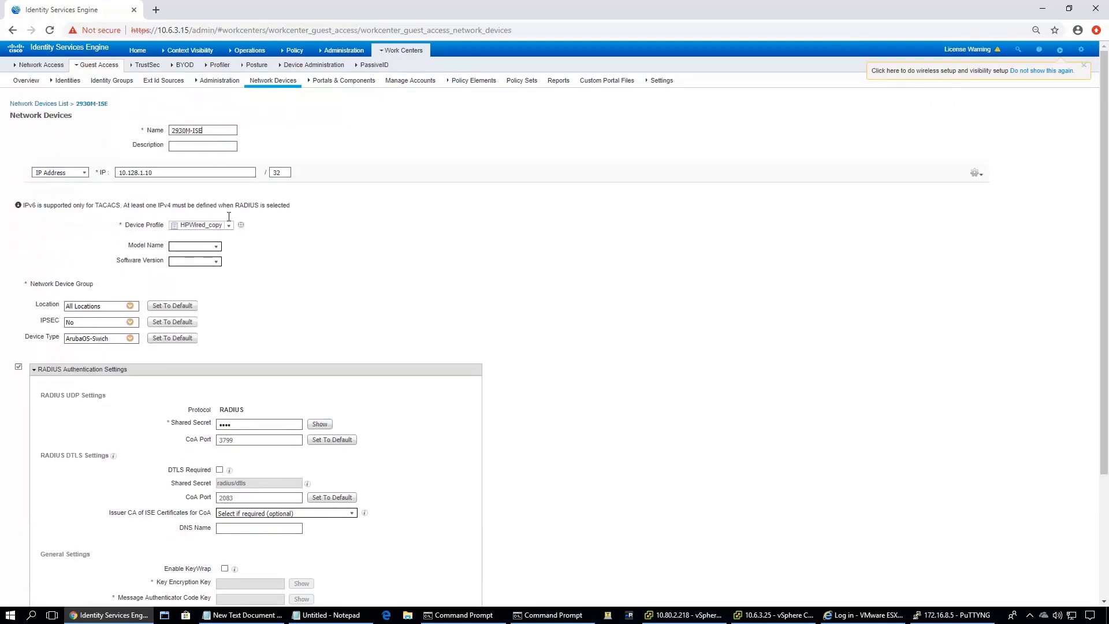
triple_click(186, 172)
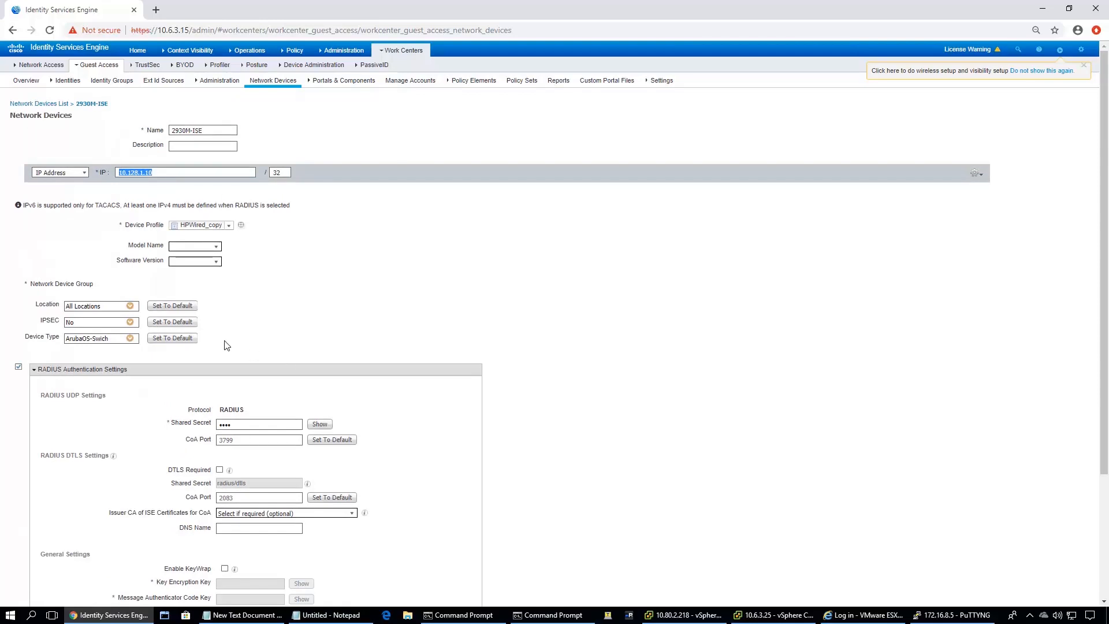
scroll("down", 3)
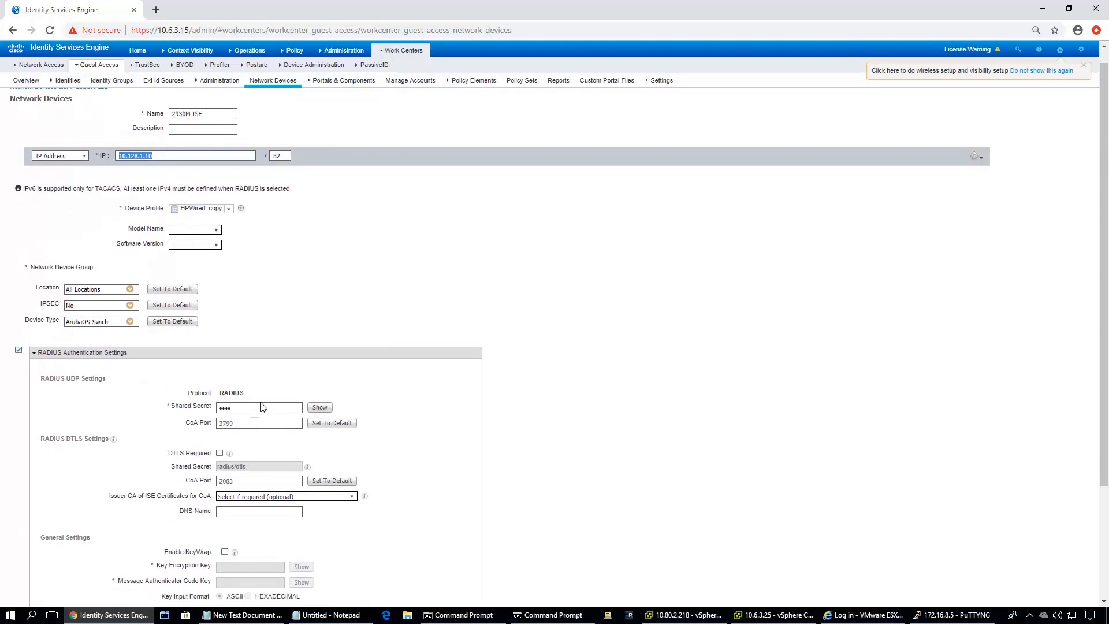
mouse_move(258, 308)
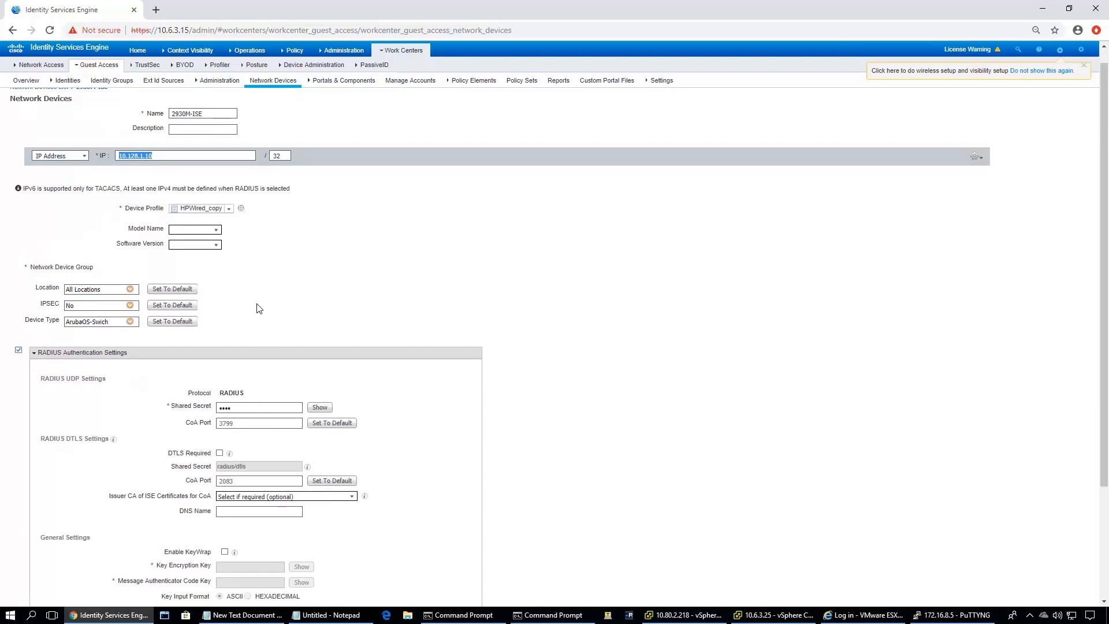
mouse_move(173, 217)
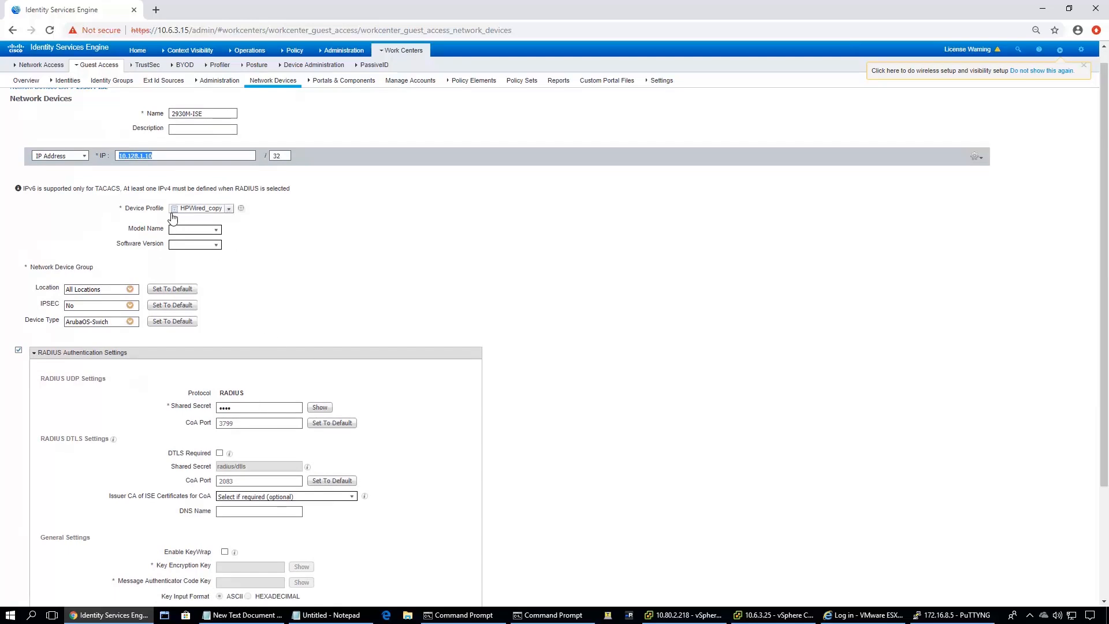
mouse_move(220, 217)
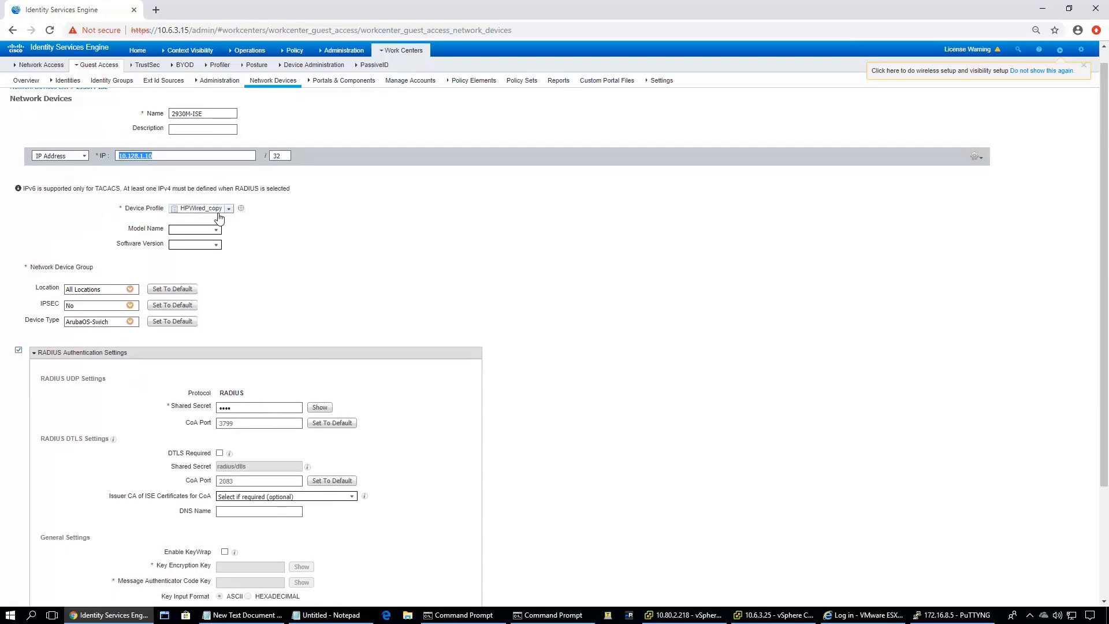
mouse_move(224, 220)
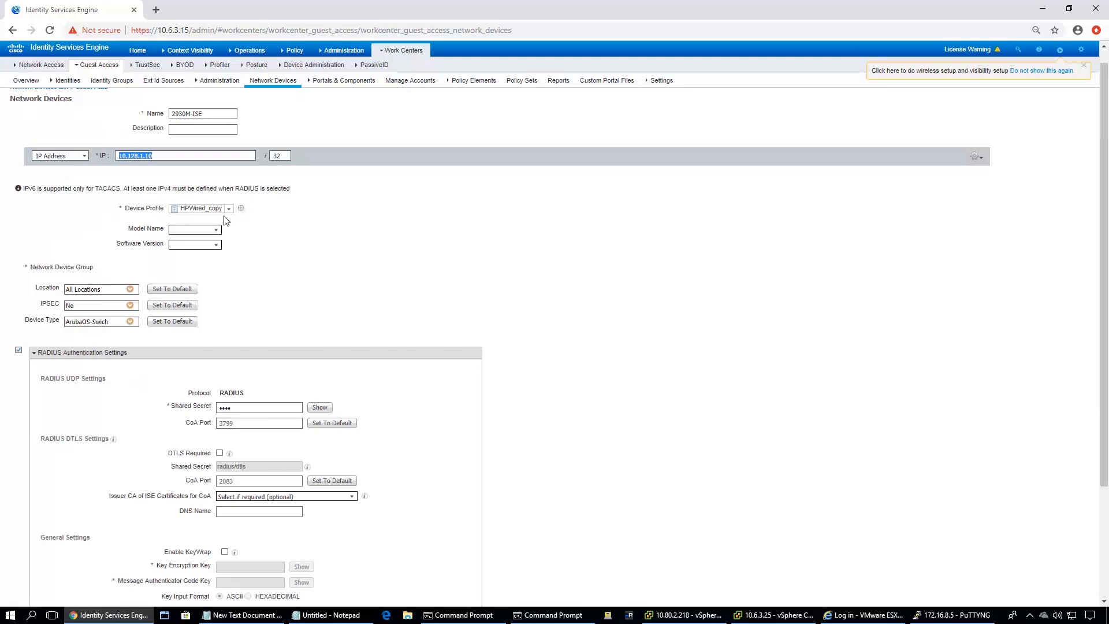
Switch the 2930M-ISE device profile to HPWired and save the device
left_click(227, 208)
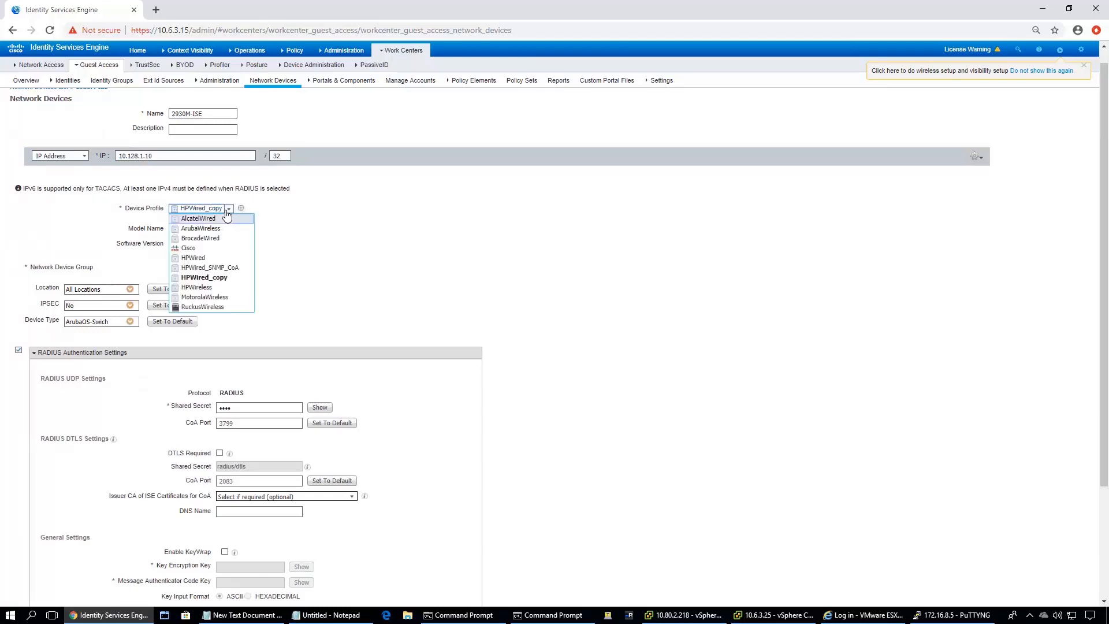
mouse_move(227, 257)
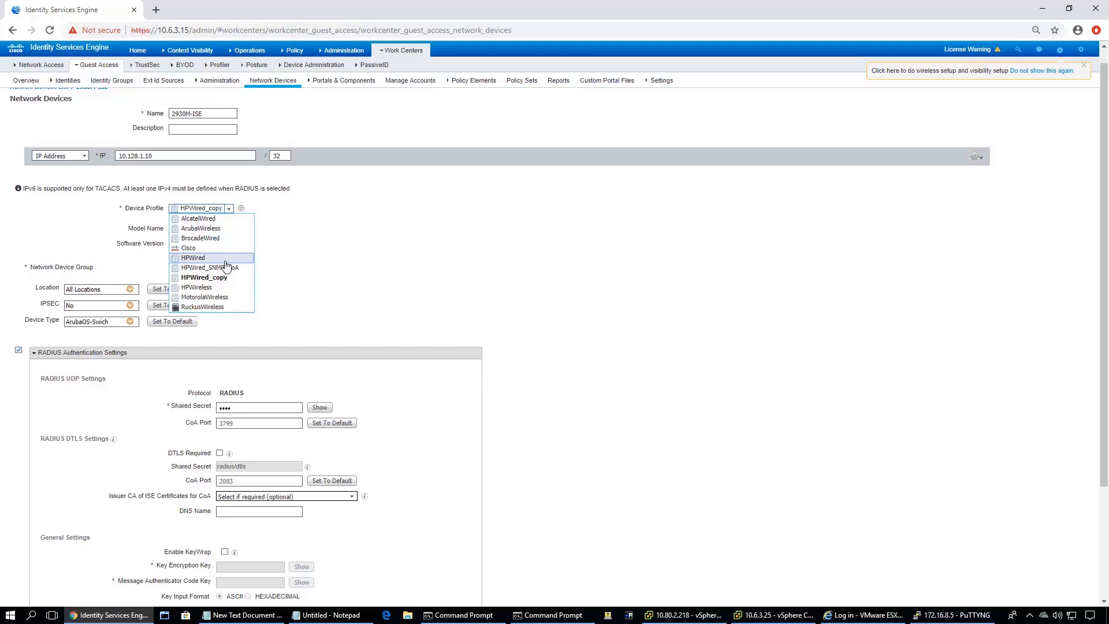
mouse_move(208, 262)
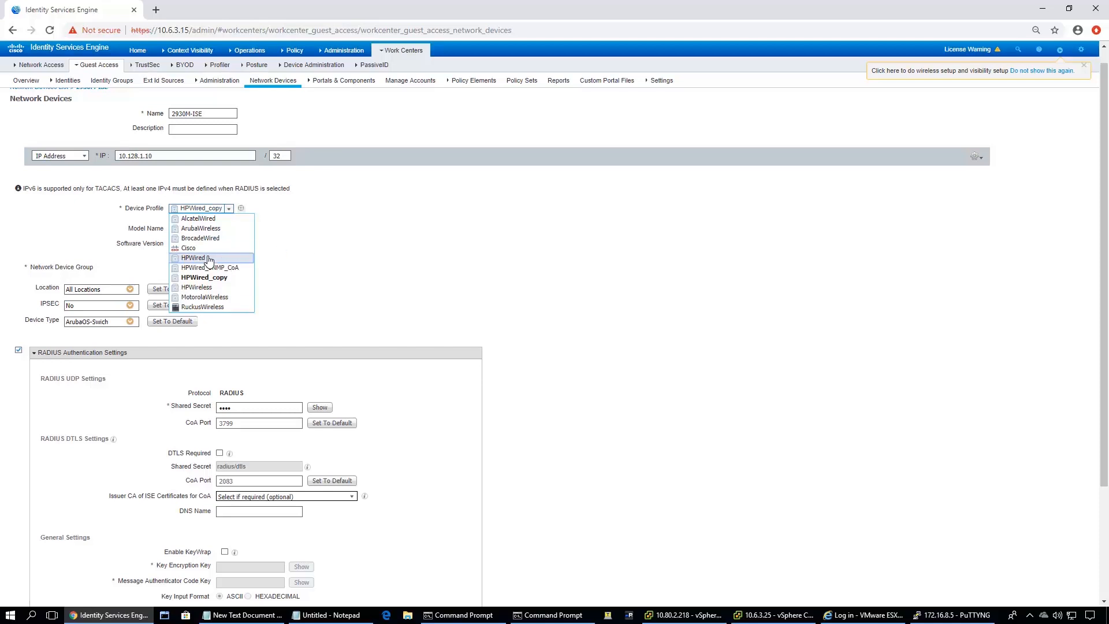
left_click(192, 257)
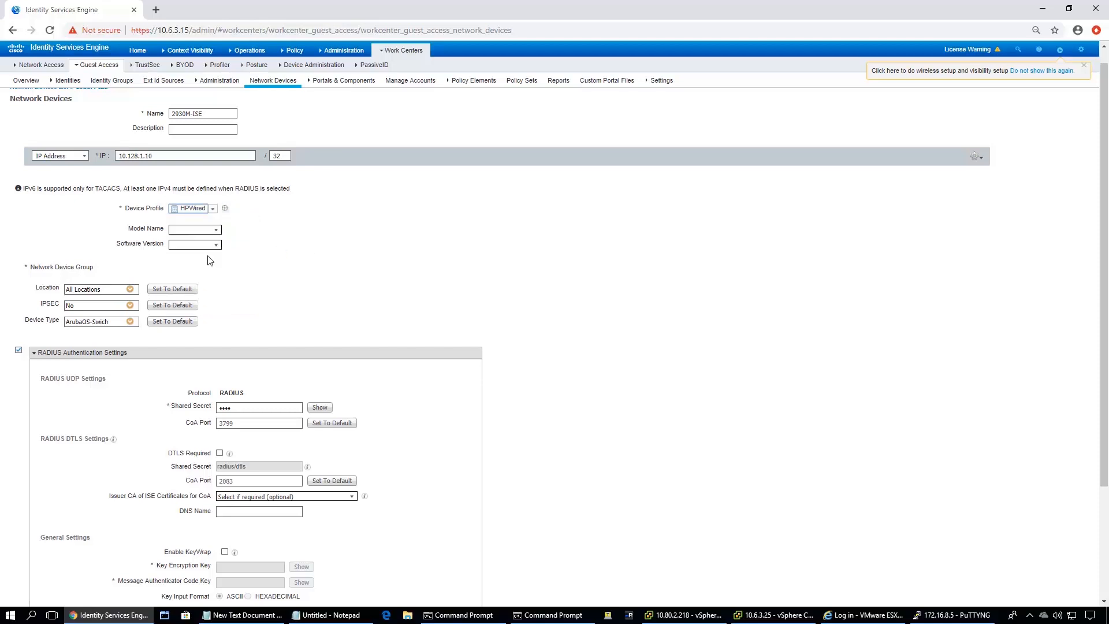
scroll("down", 3)
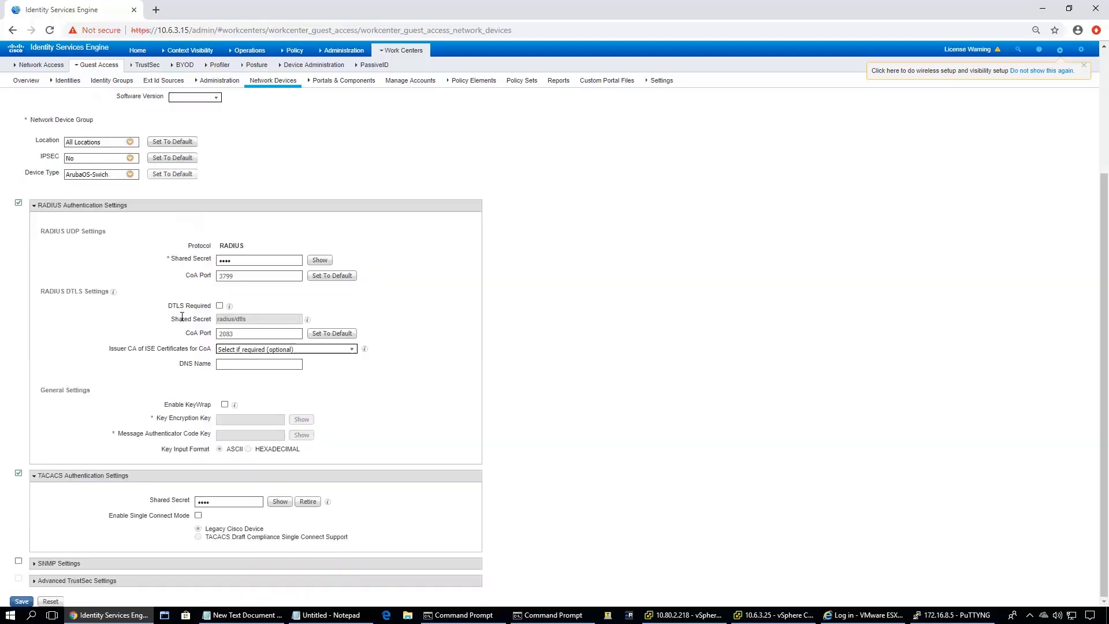
mouse_move(40, 590)
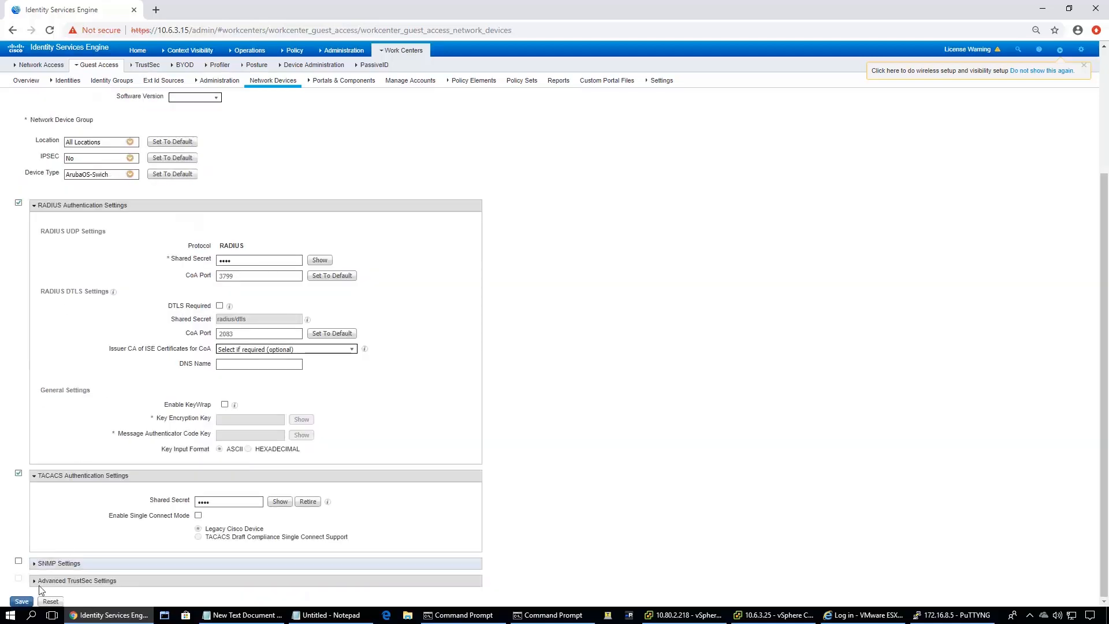
left_click(21, 601)
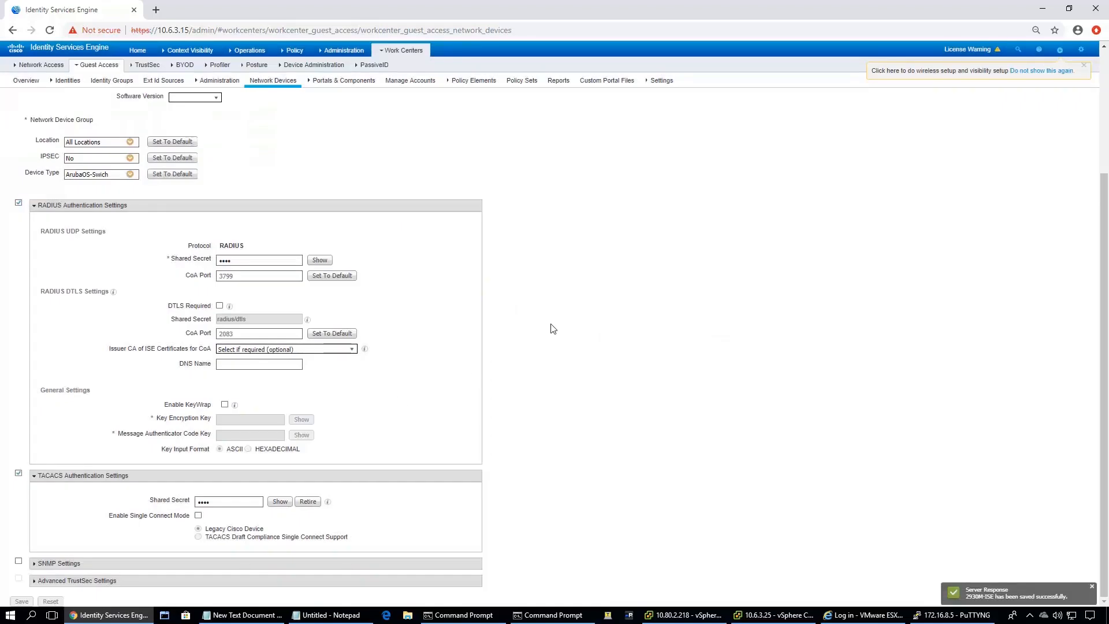
scroll("up", 3)
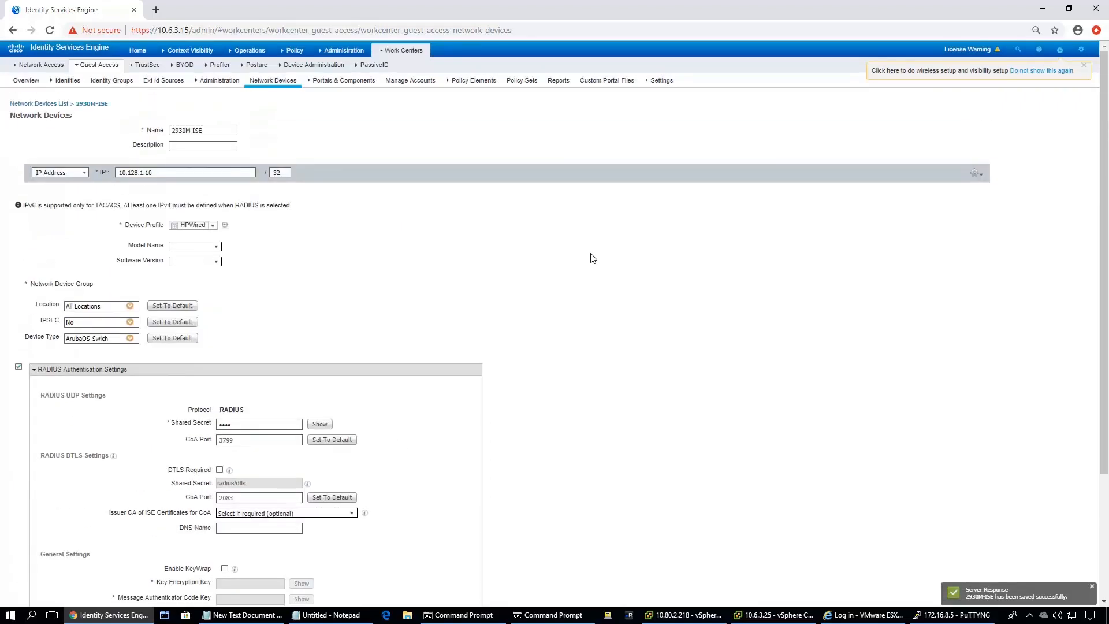
mouse_move(454, 278)
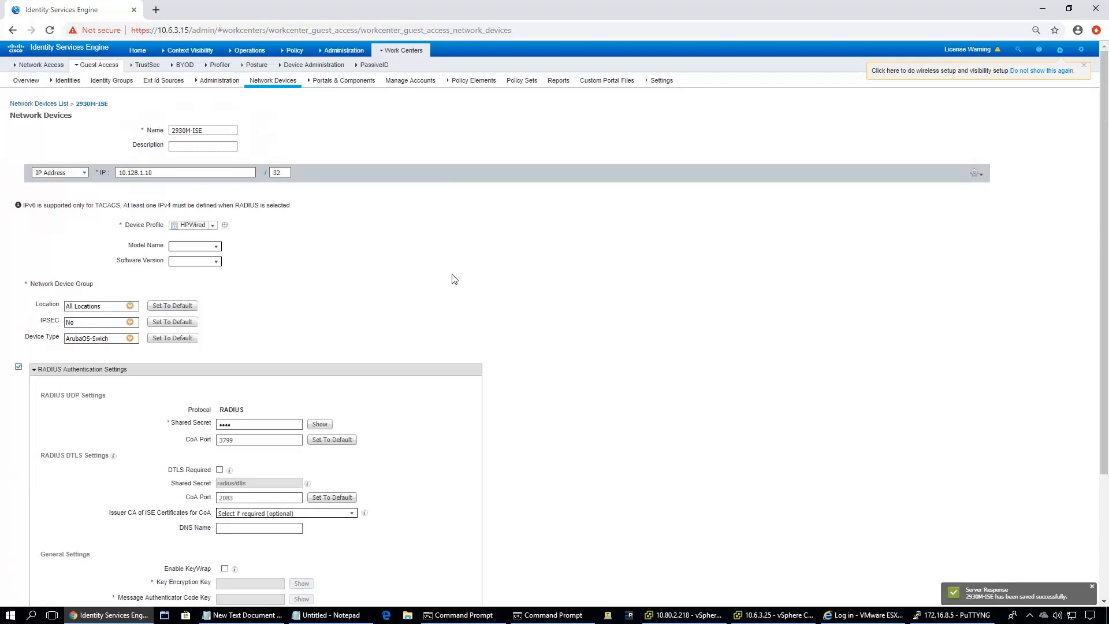
mouse_move(445, 243)
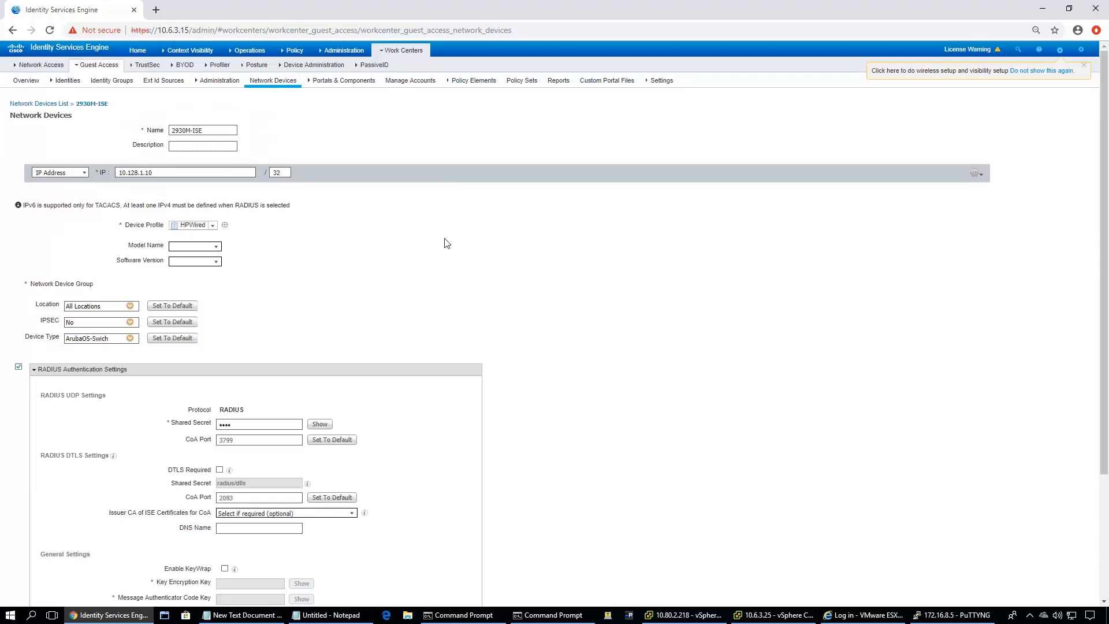
mouse_move(302, 110)
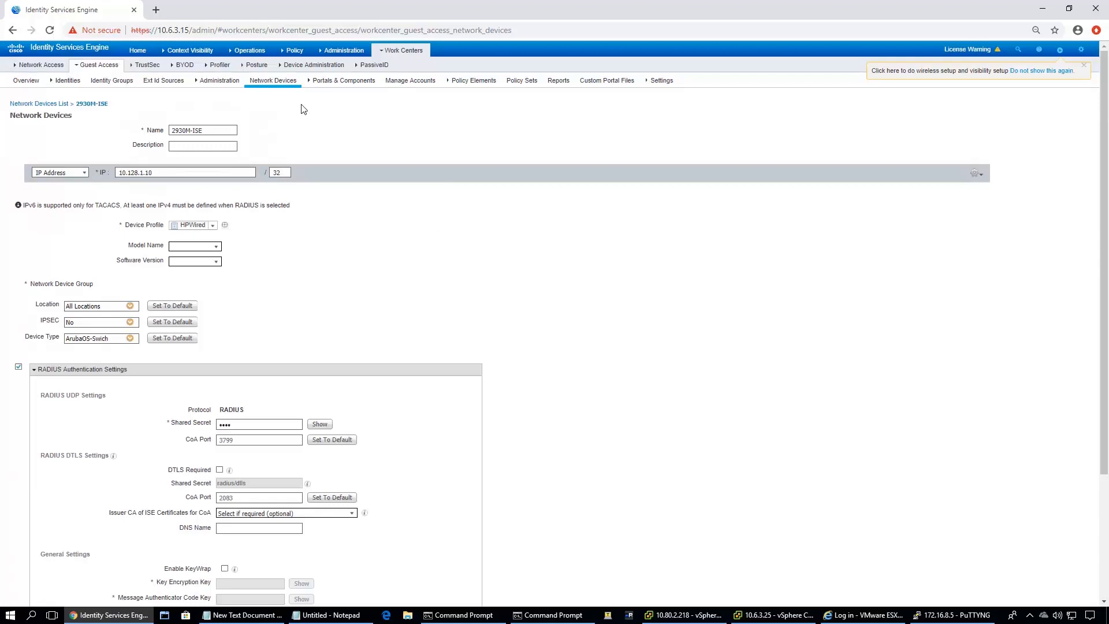
Go to Work Centers > Profiler > Dictionaries, listing the 43 system dictionaries
left_click(220, 64)
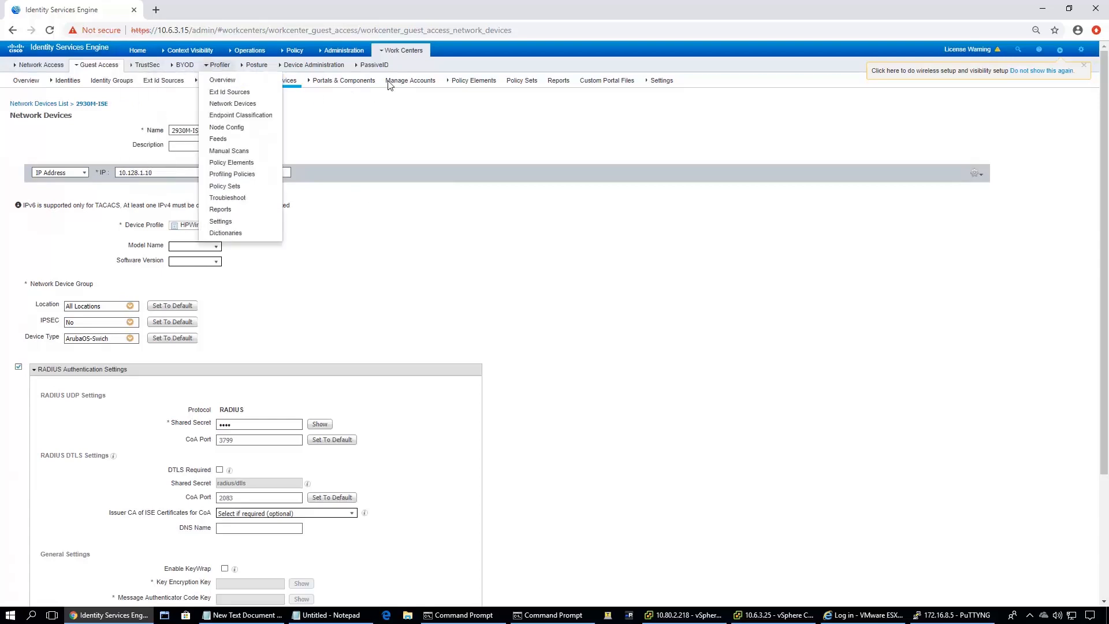
left_click(400, 51)
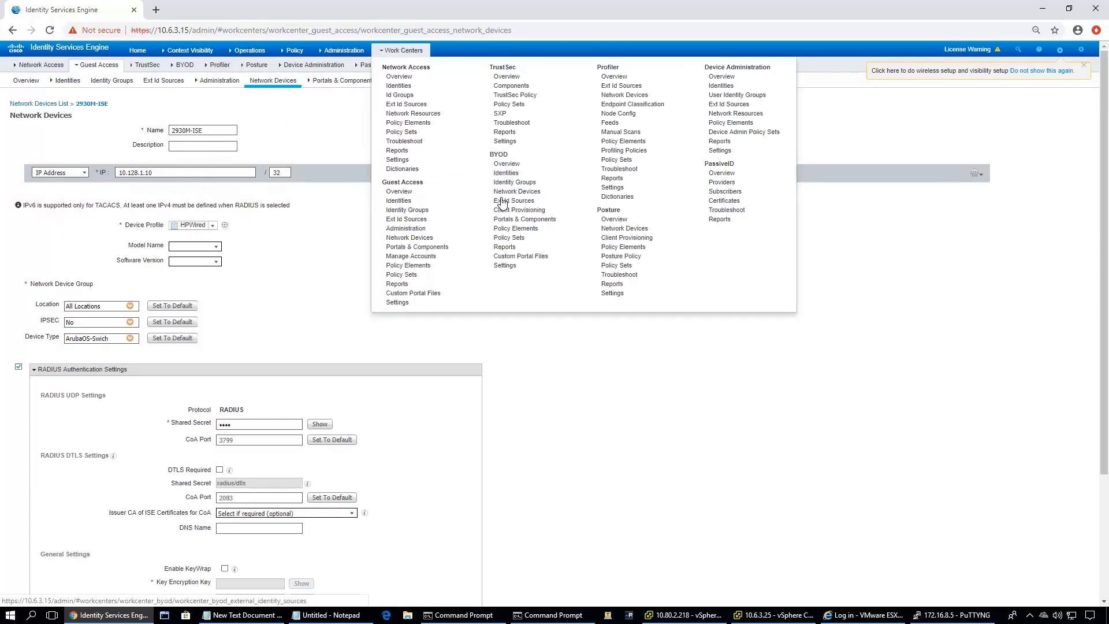
mouse_move(516, 191)
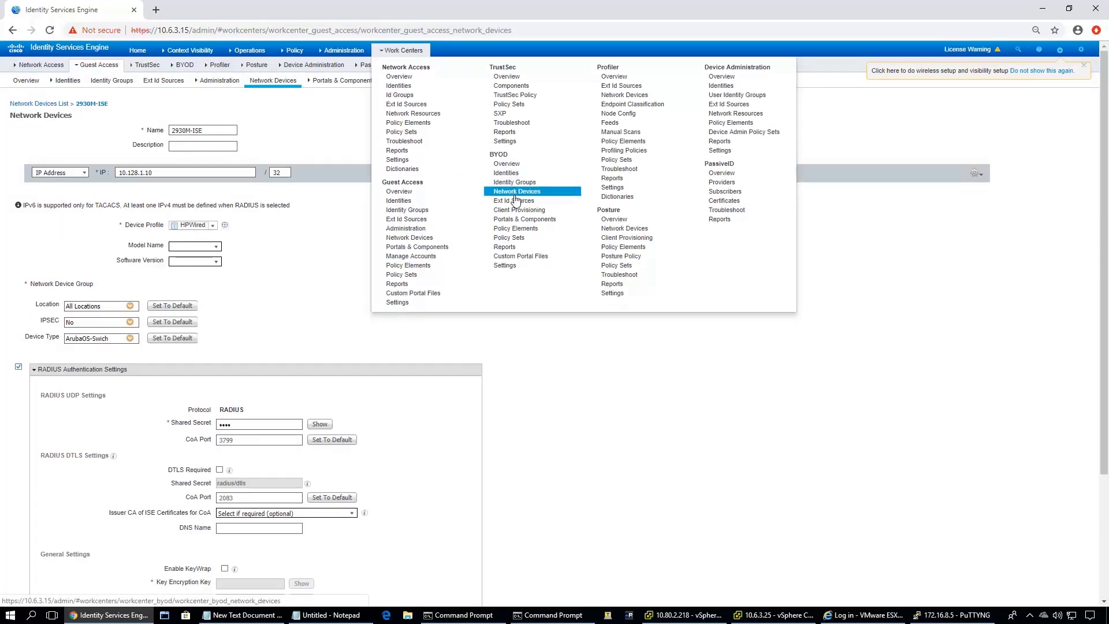
mouse_move(614, 196)
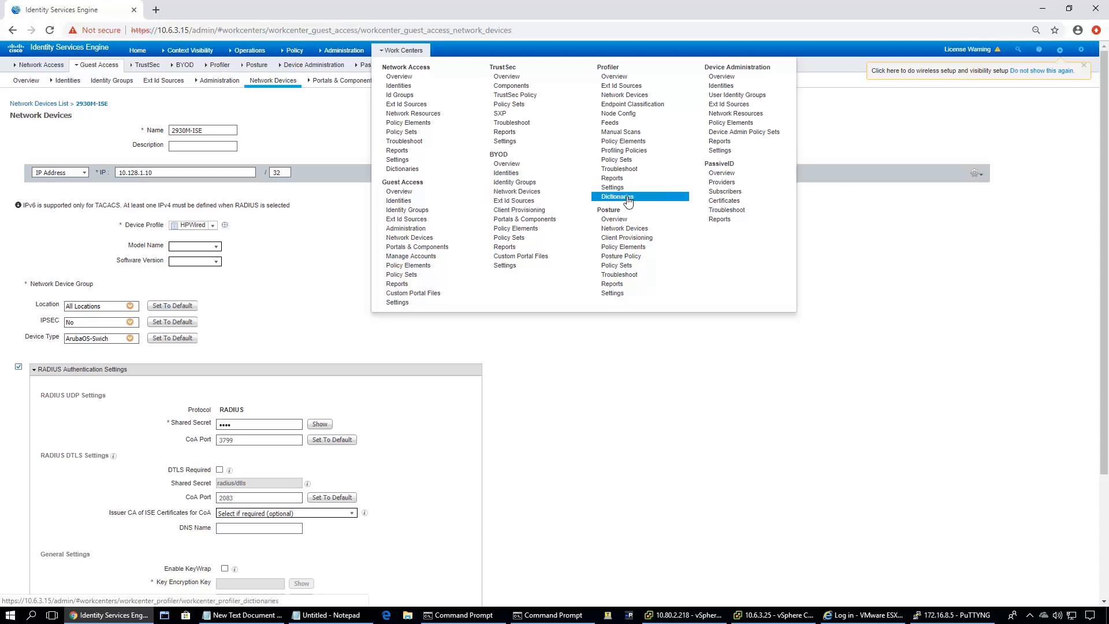
left_click(614, 197)
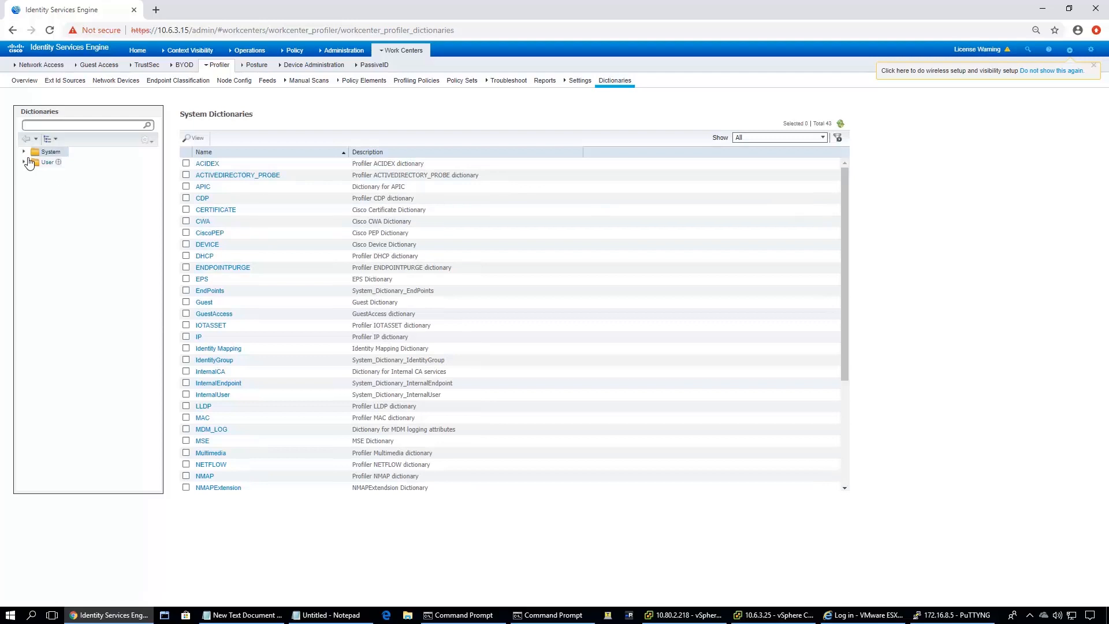
Open the HP RADIUS vendor's Dictionary Attributes, showing 19 entries like HP-User-Role
left_click(23, 151)
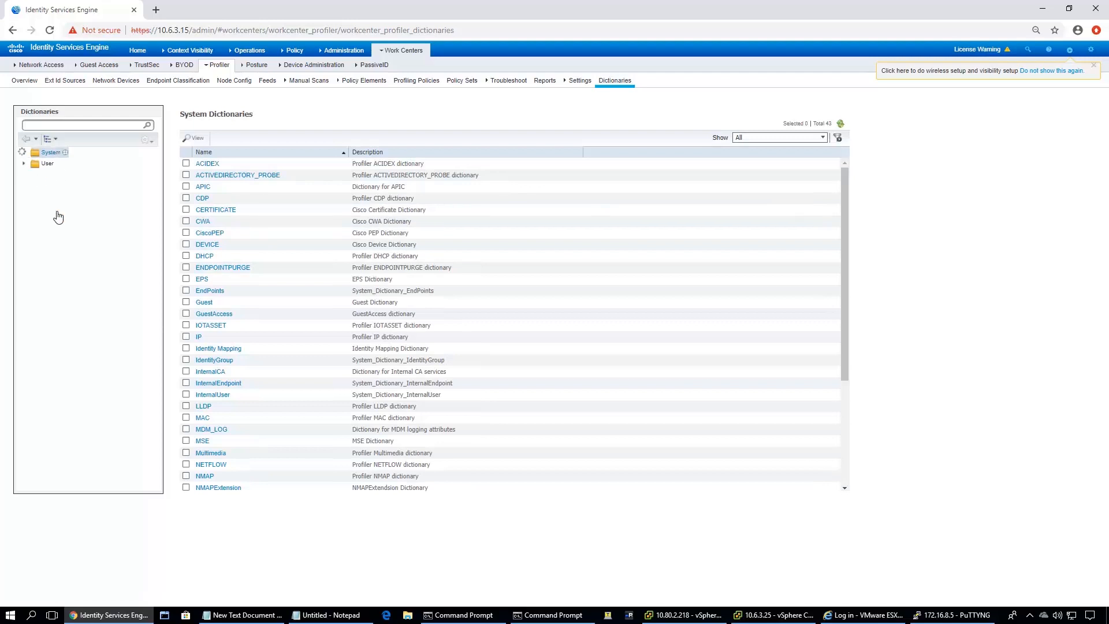
left_click(51, 152)
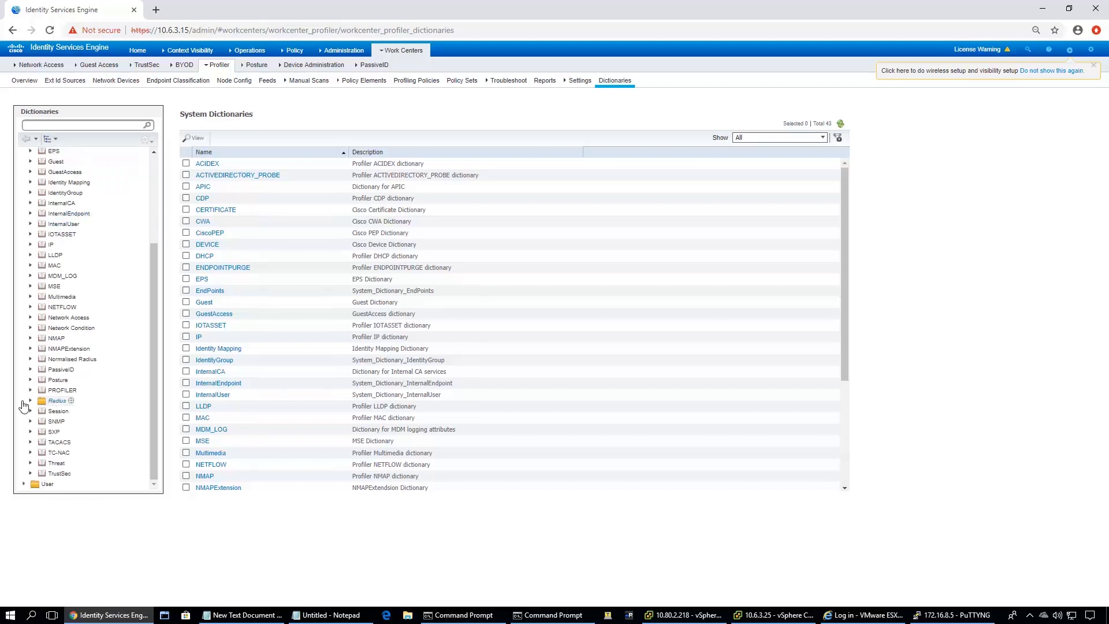
left_click(22, 400)
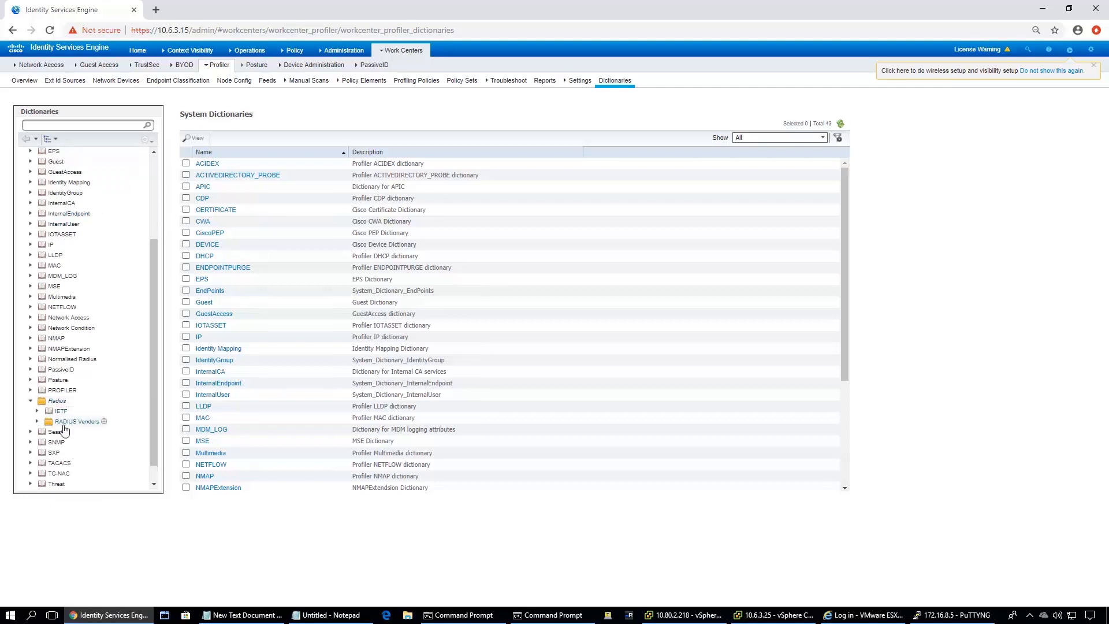
left_click(75, 422)
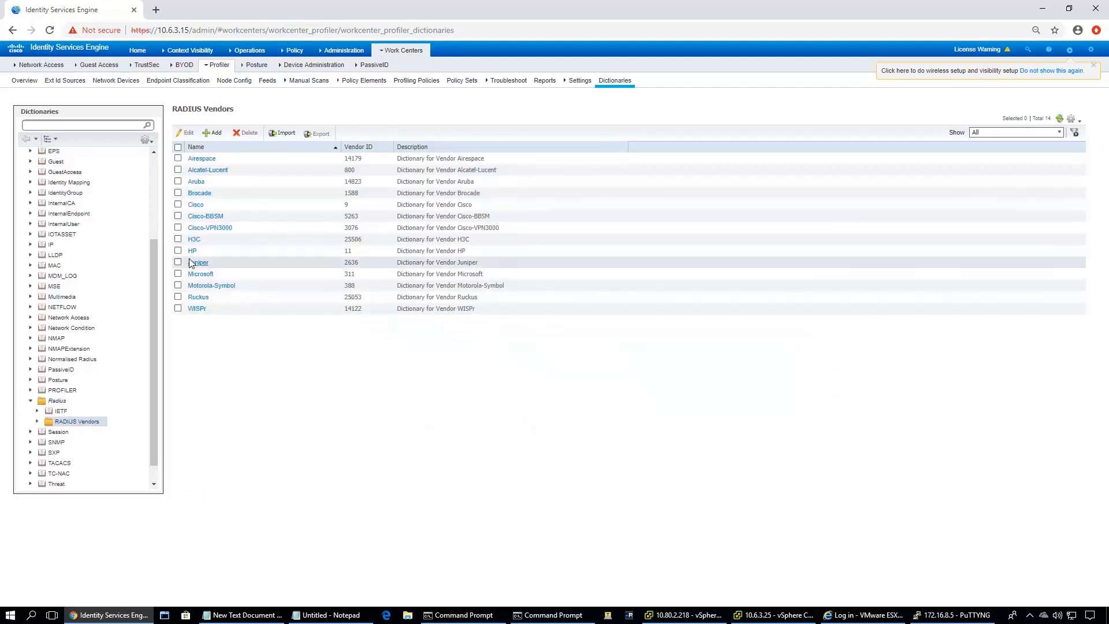
left_click(192, 250)
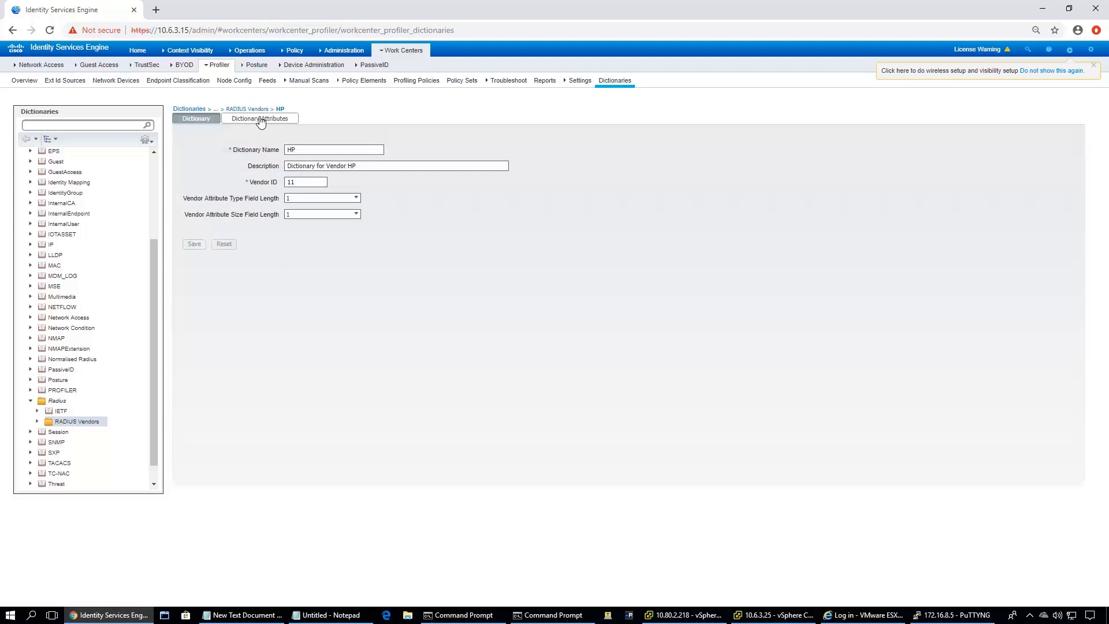
left_click(259, 118)
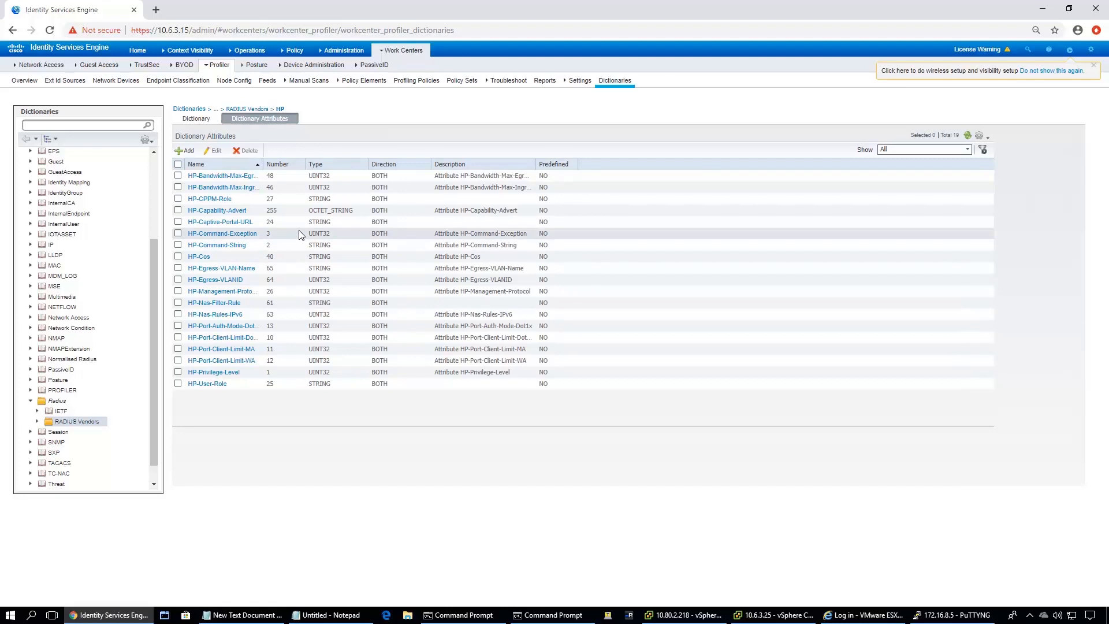
mouse_move(228, 207)
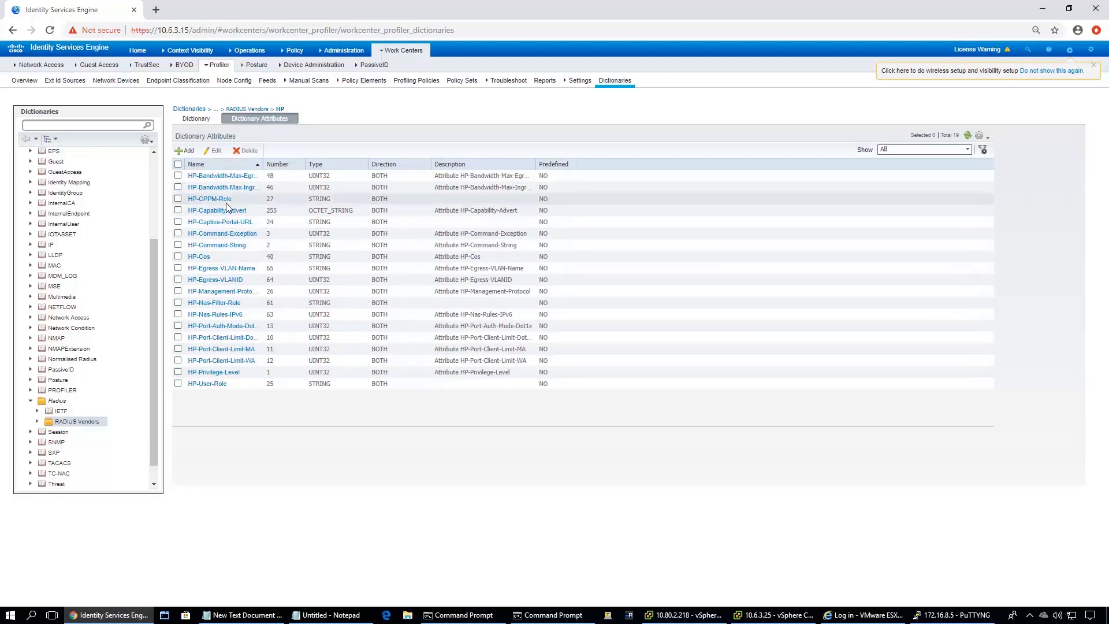
mouse_move(309, 202)
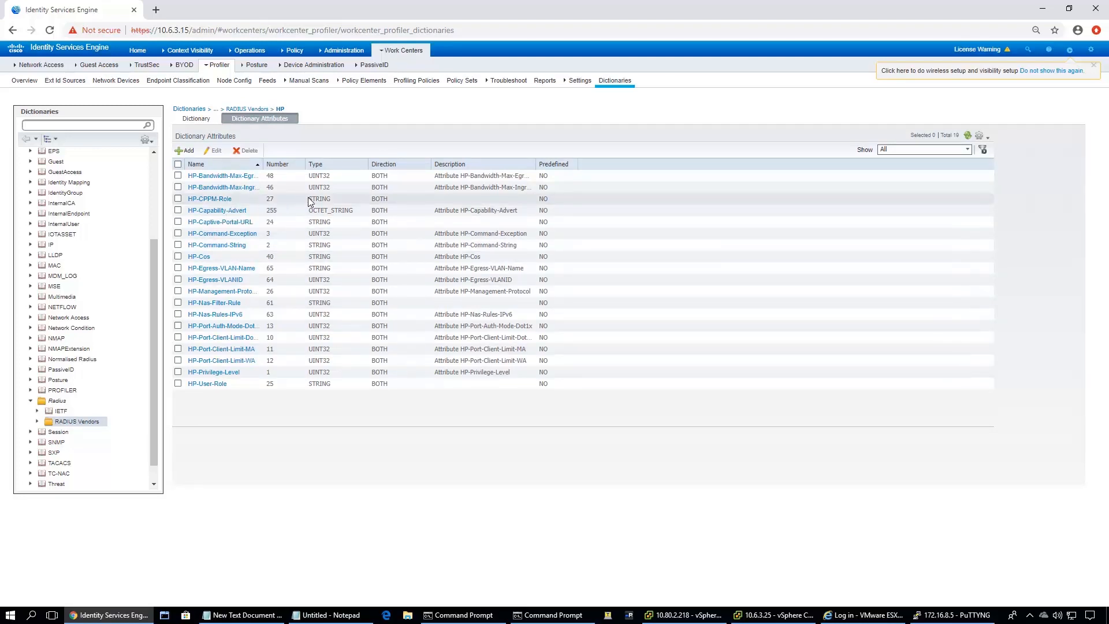
mouse_move(256, 314)
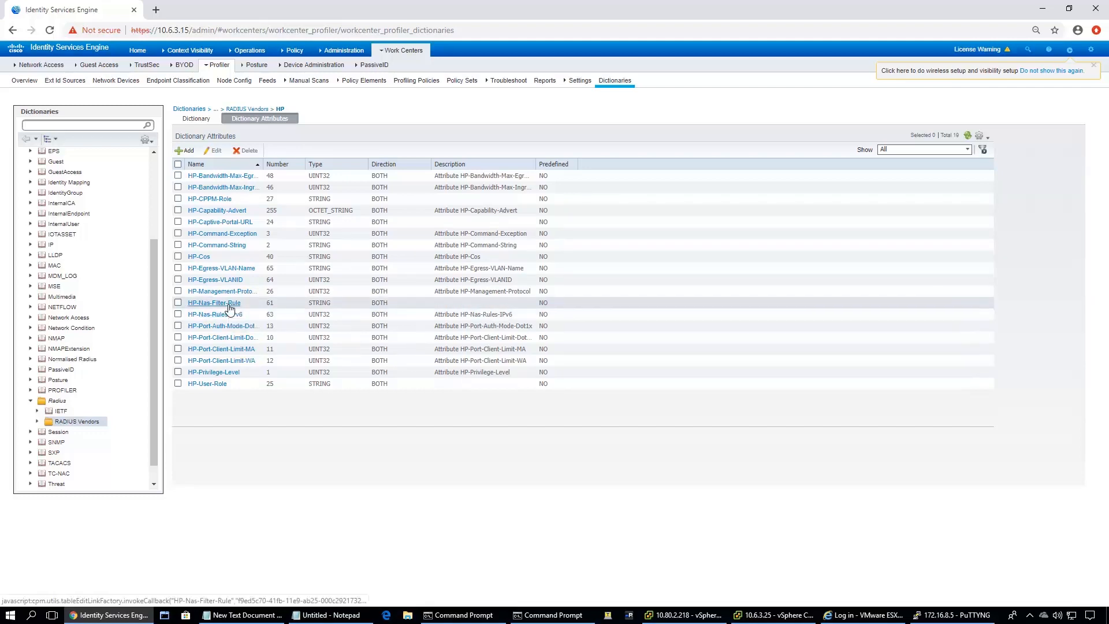
View HP-Nas-Filter-Rule details: STRING type, BOTH direction, ID 61
left_click(214, 303)
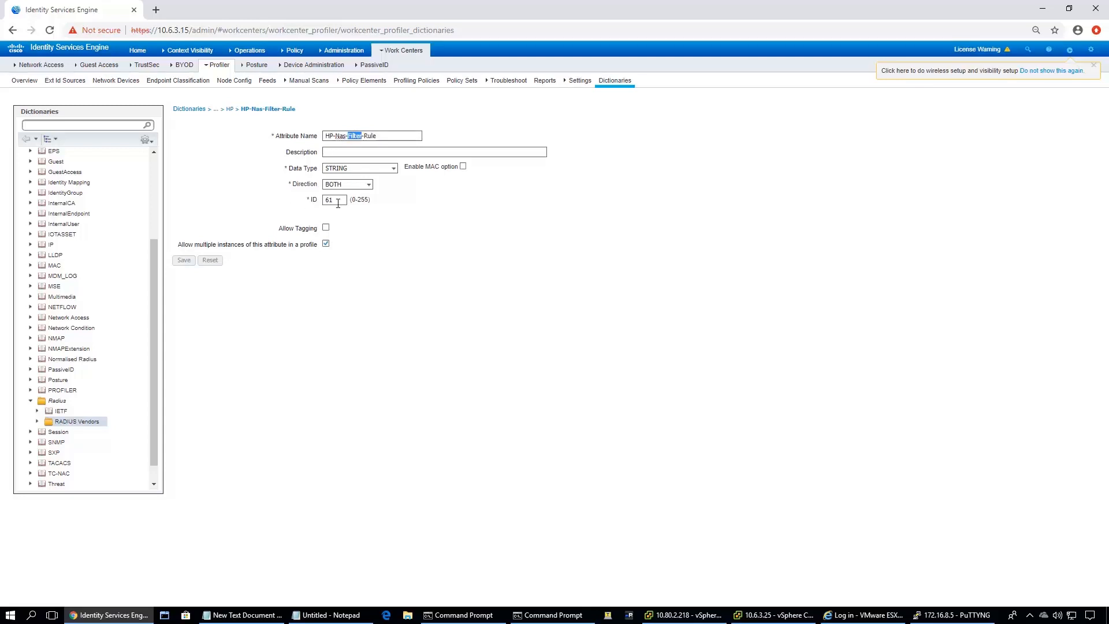
mouse_move(353, 187)
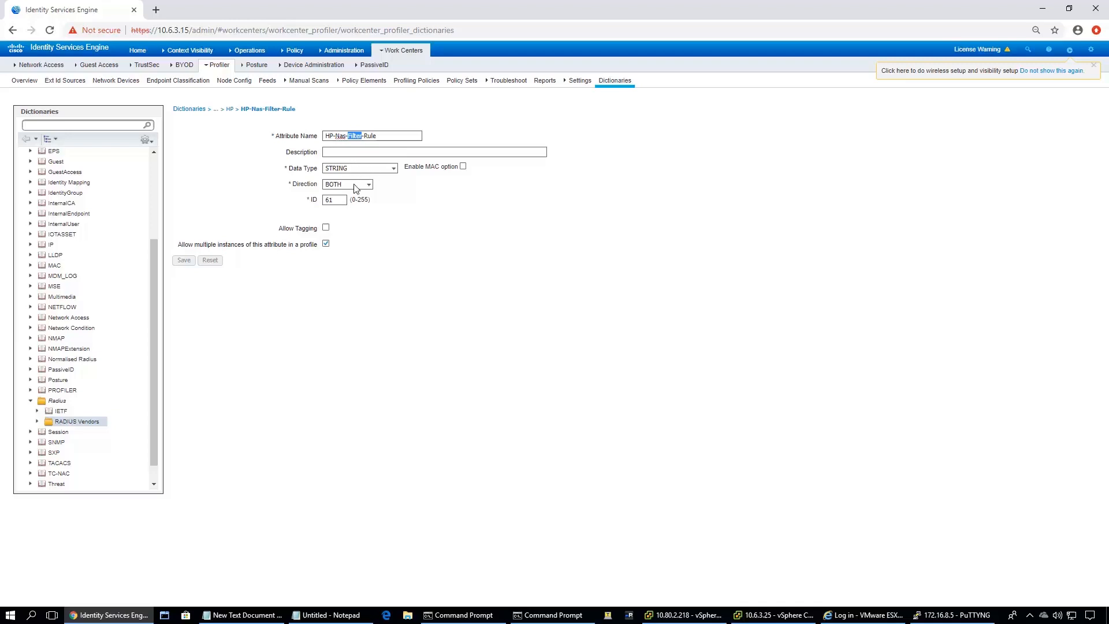
mouse_move(184, 251)
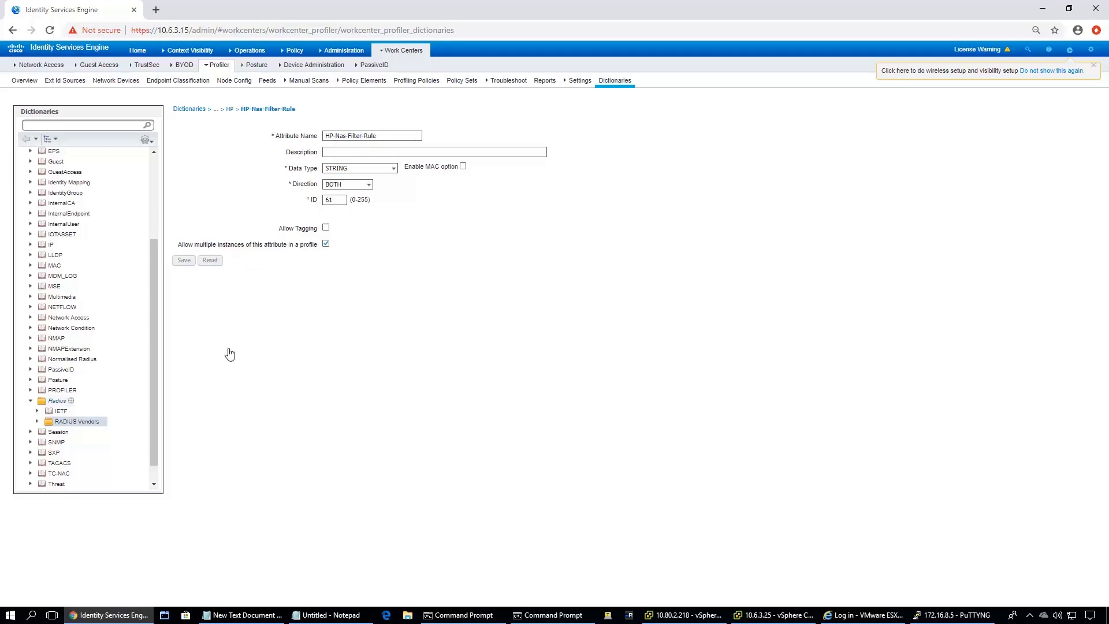
mouse_move(230, 108)
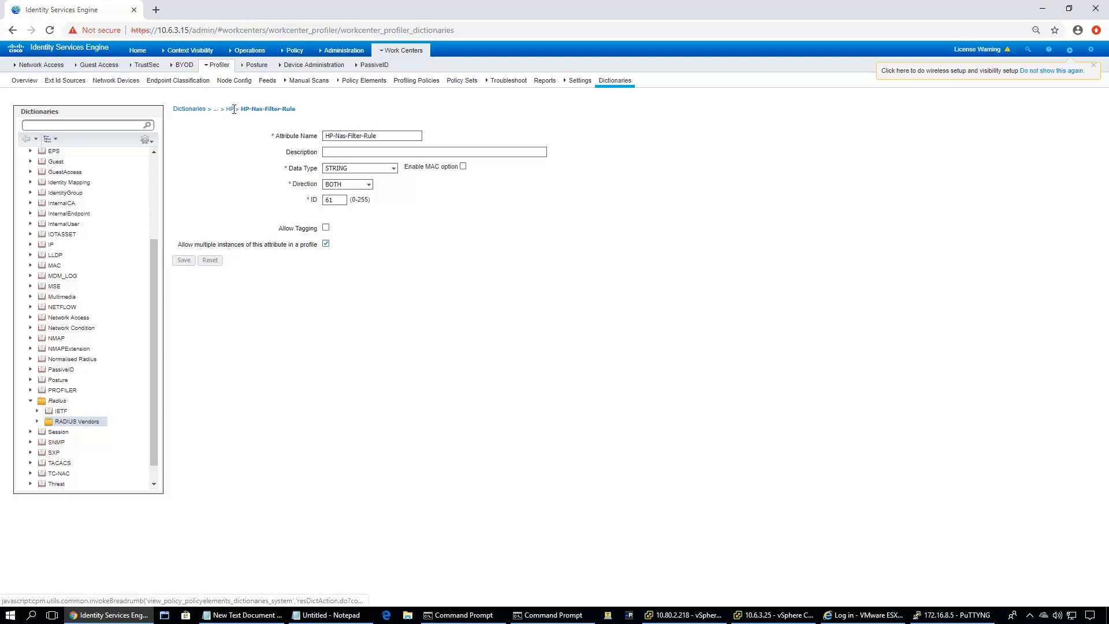
mouse_move(189, 108)
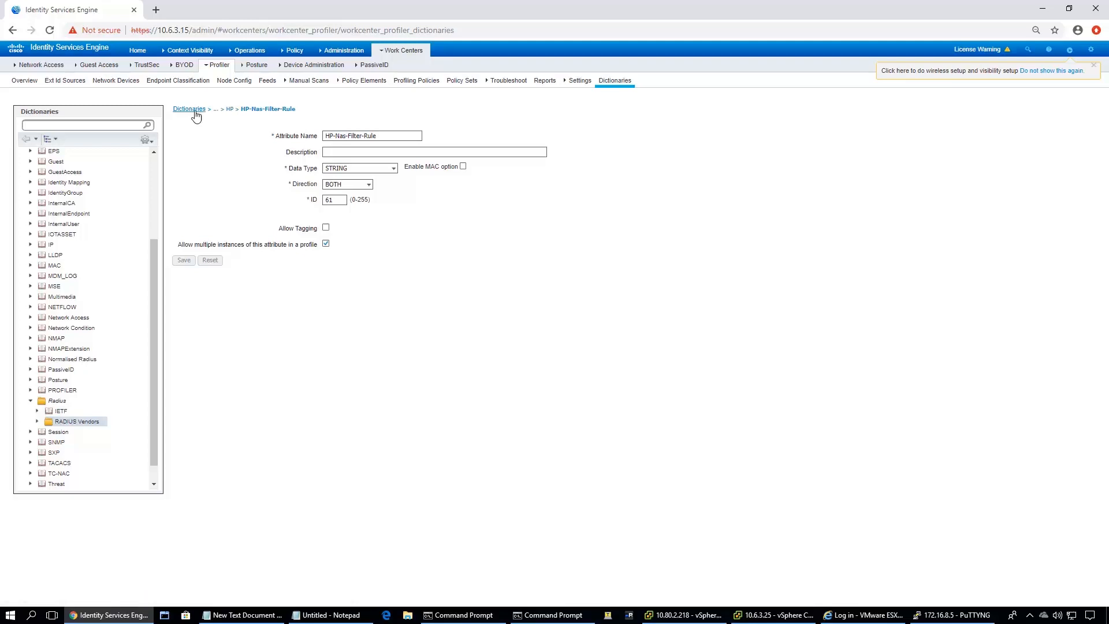
Return to the HP vendor dictionary's attributes and start a new attribute
left_click(189, 107)
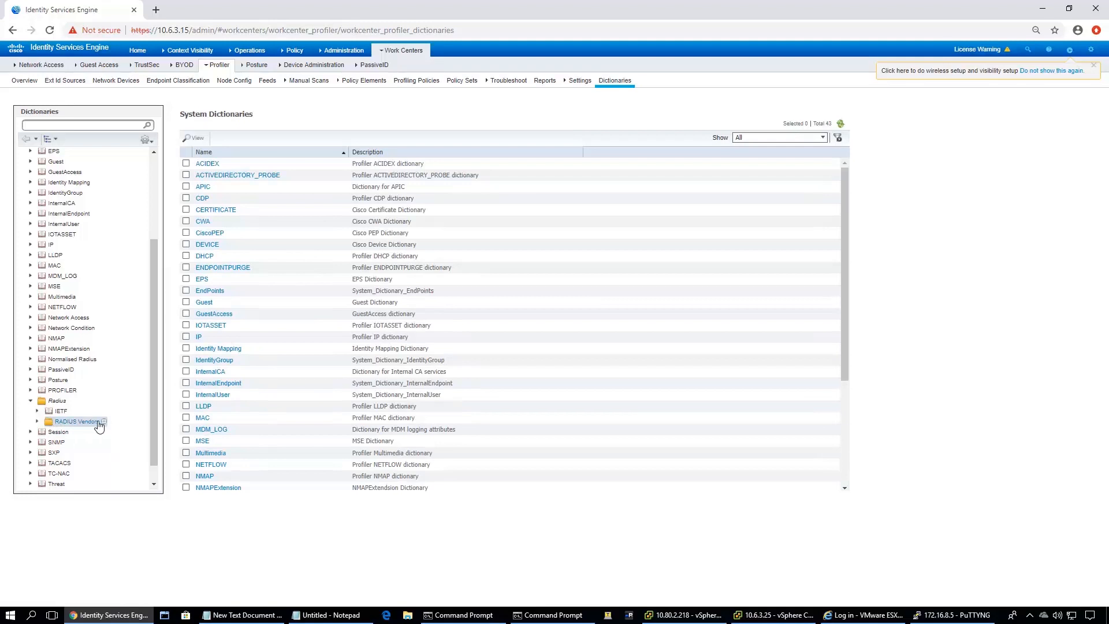
scroll("down", 3)
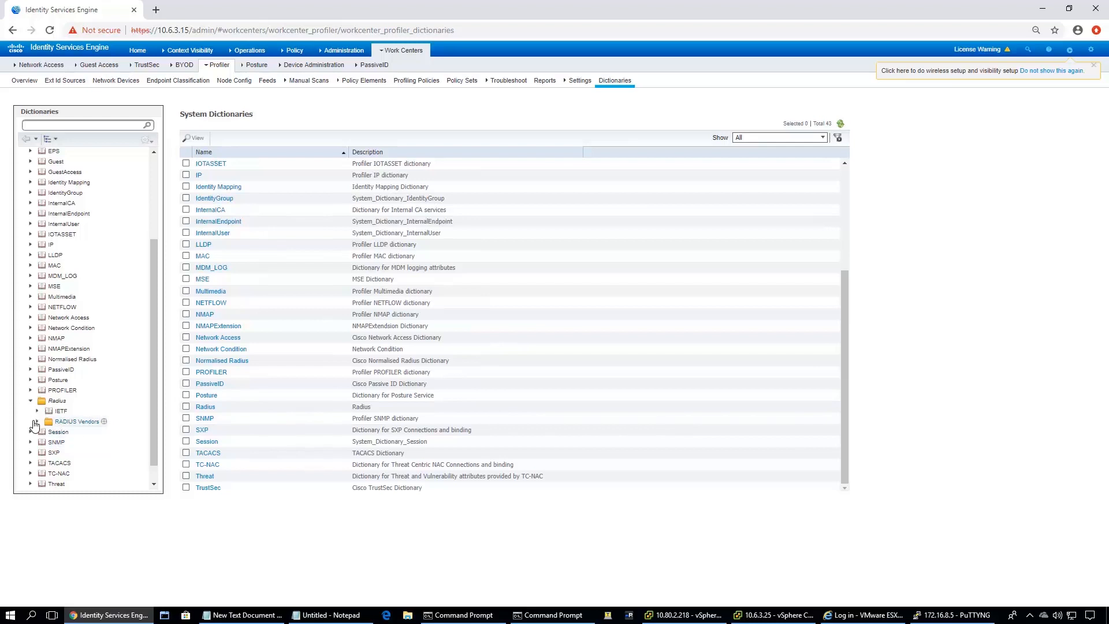
left_click(31, 422)
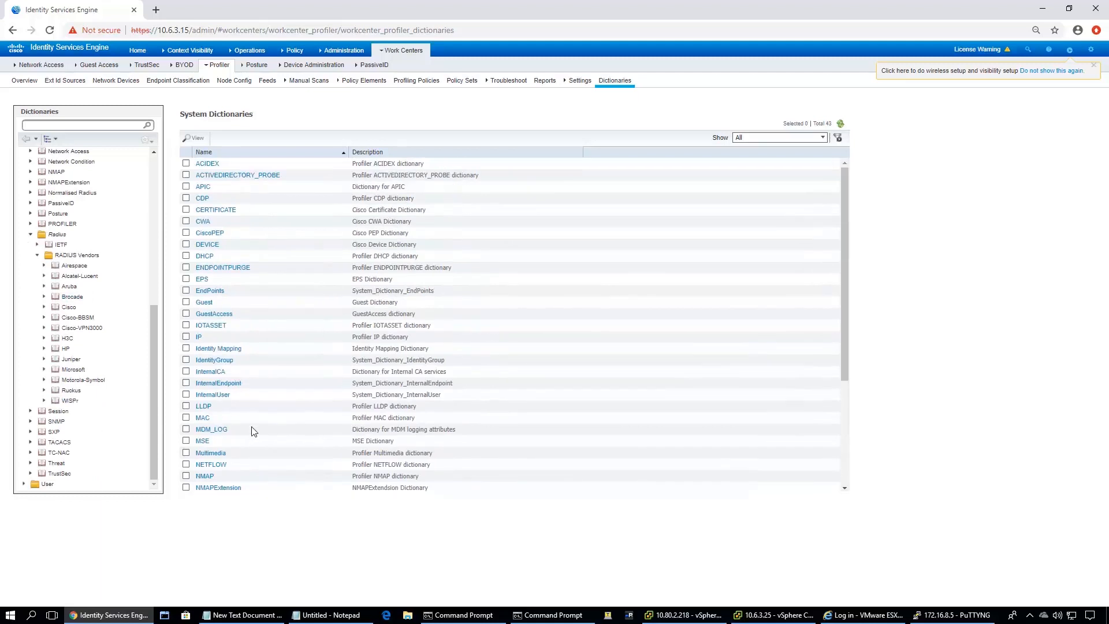
mouse_move(76, 423)
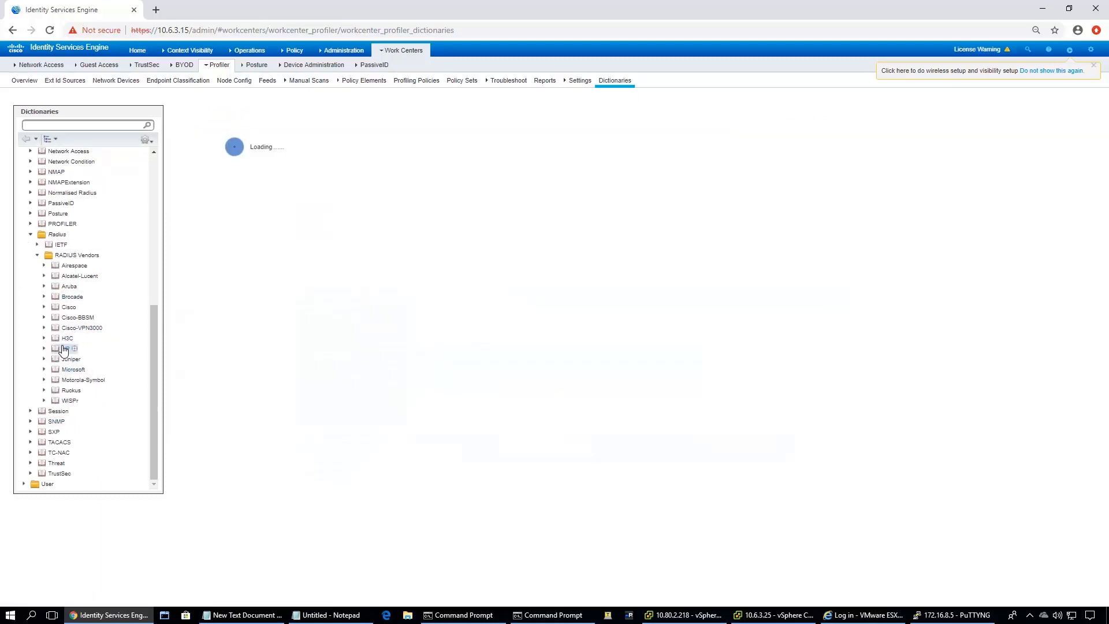
left_click(66, 347)
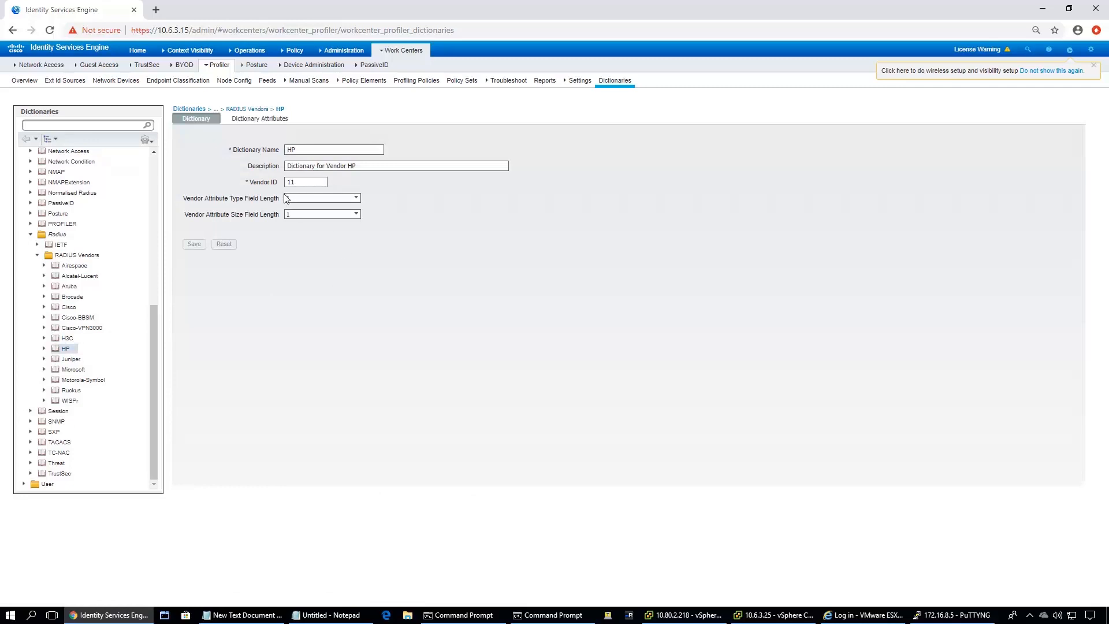
left_click(259, 118)
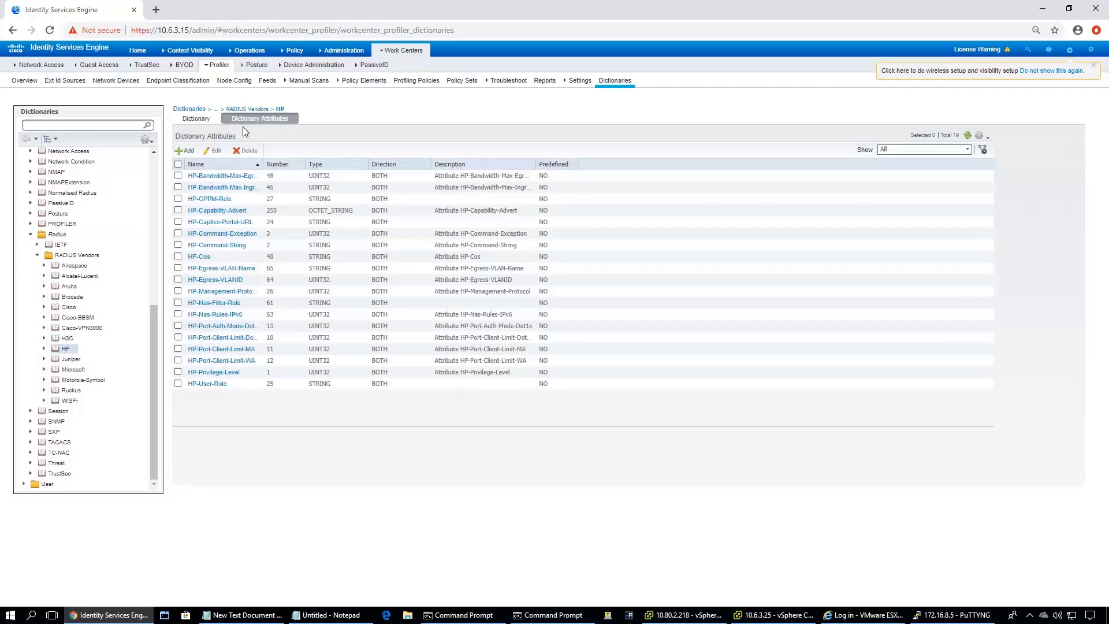
left_click(184, 150)
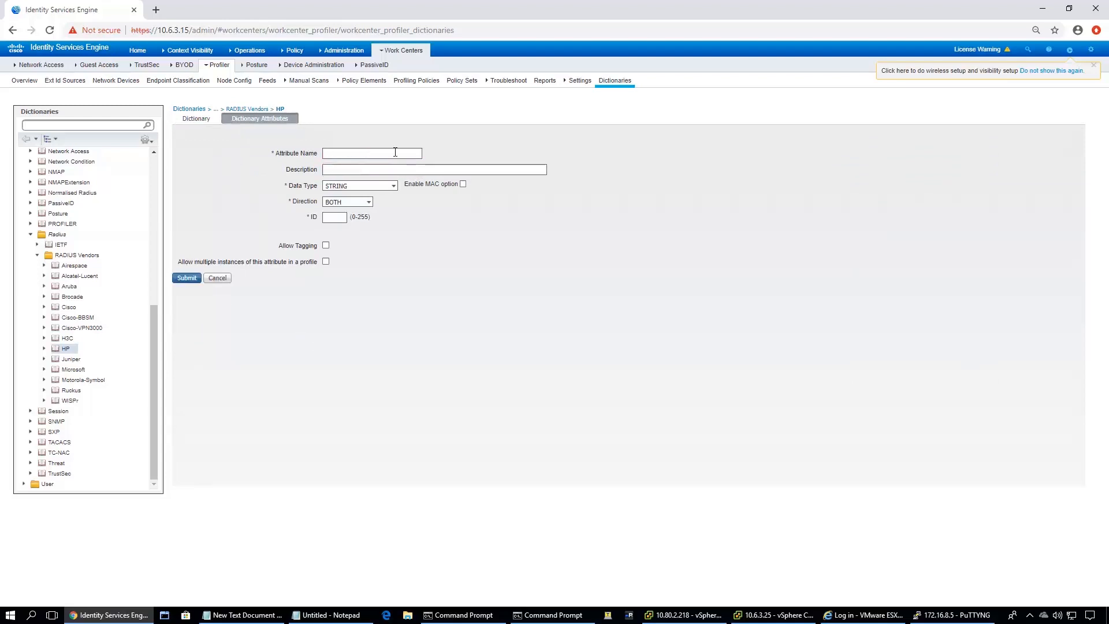
Draft HP-Nas-filter-rule (STRING, ID 61, multiple instances), then cancel and discard it
type("HP-Nas")
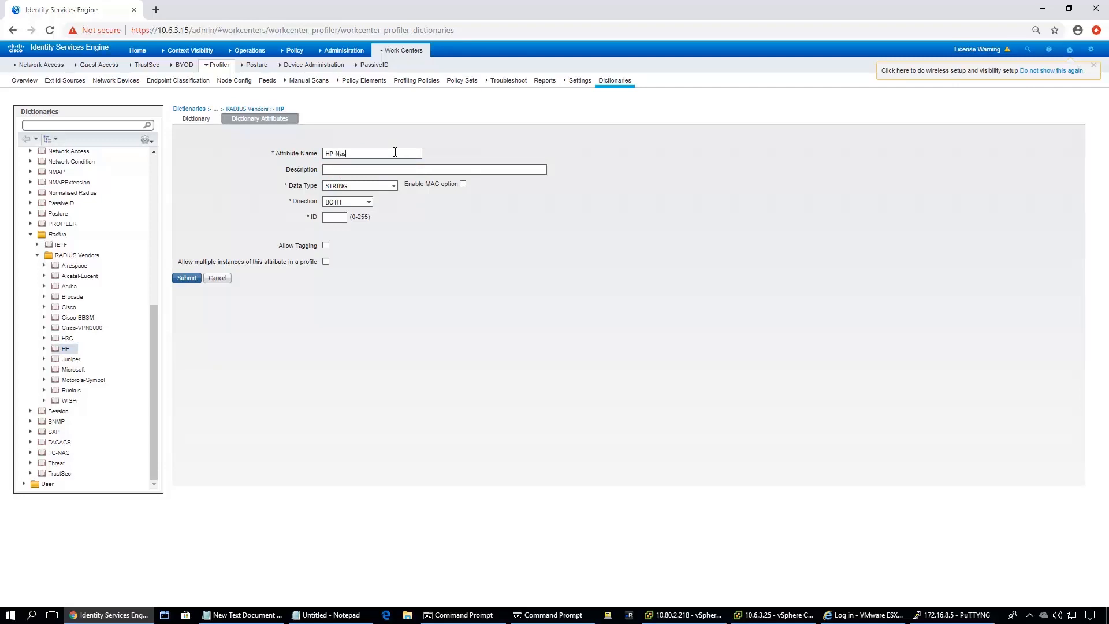
type("-filter")
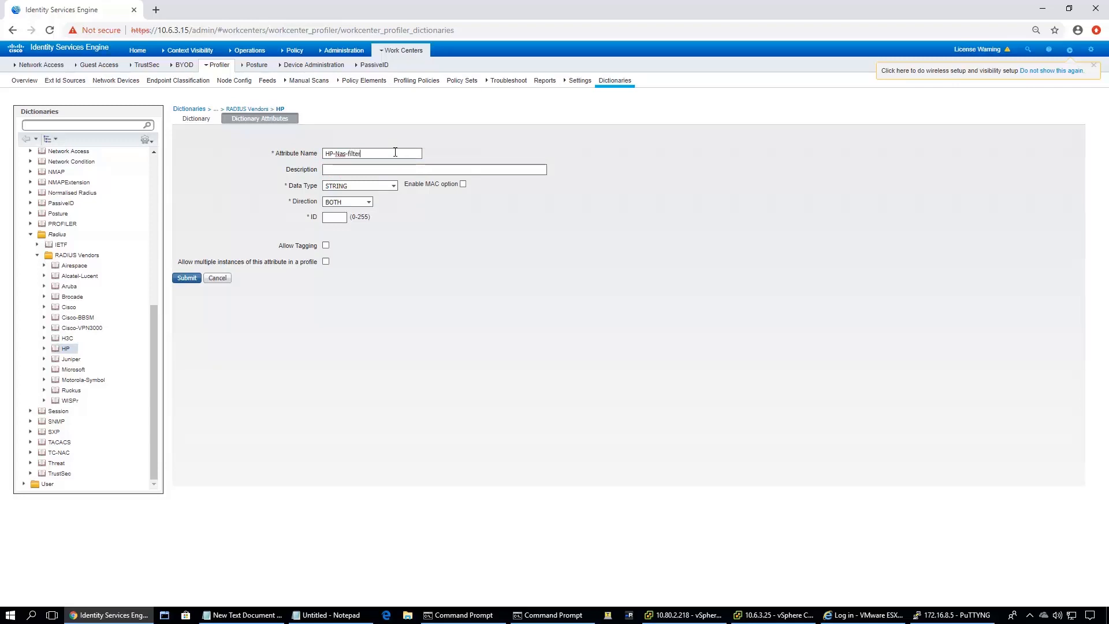
type("-rule")
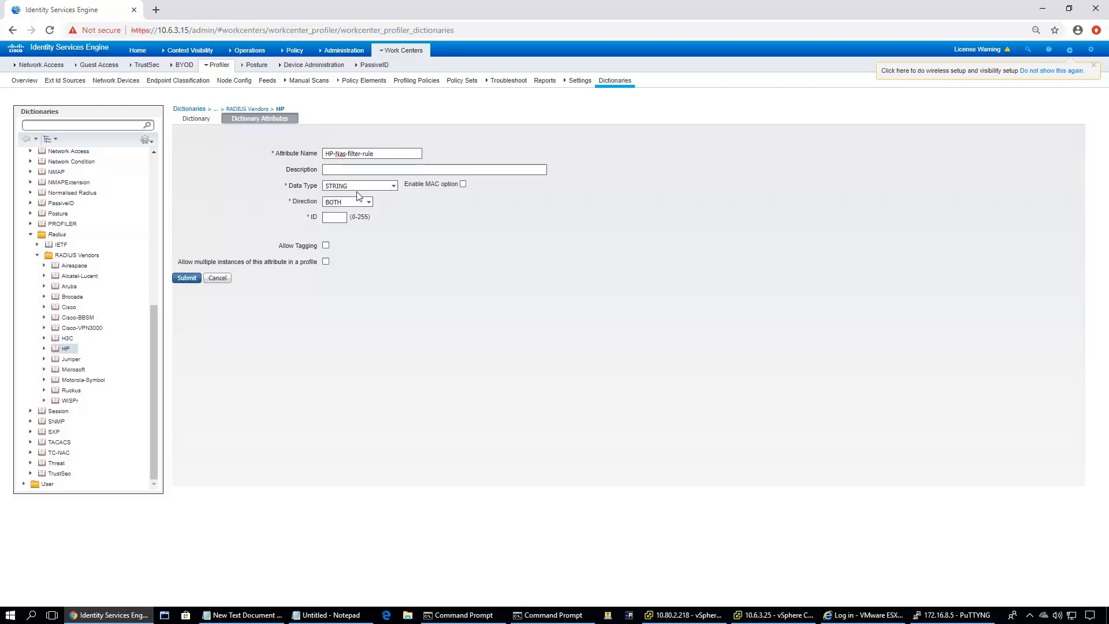
left_click(393, 185)
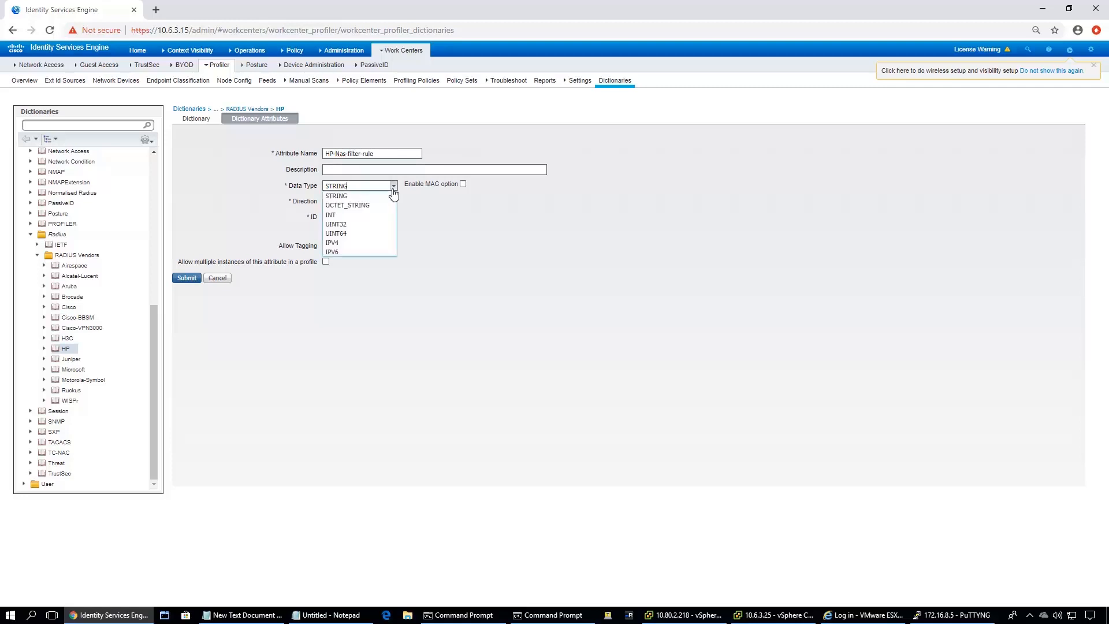
left_click(336, 195)
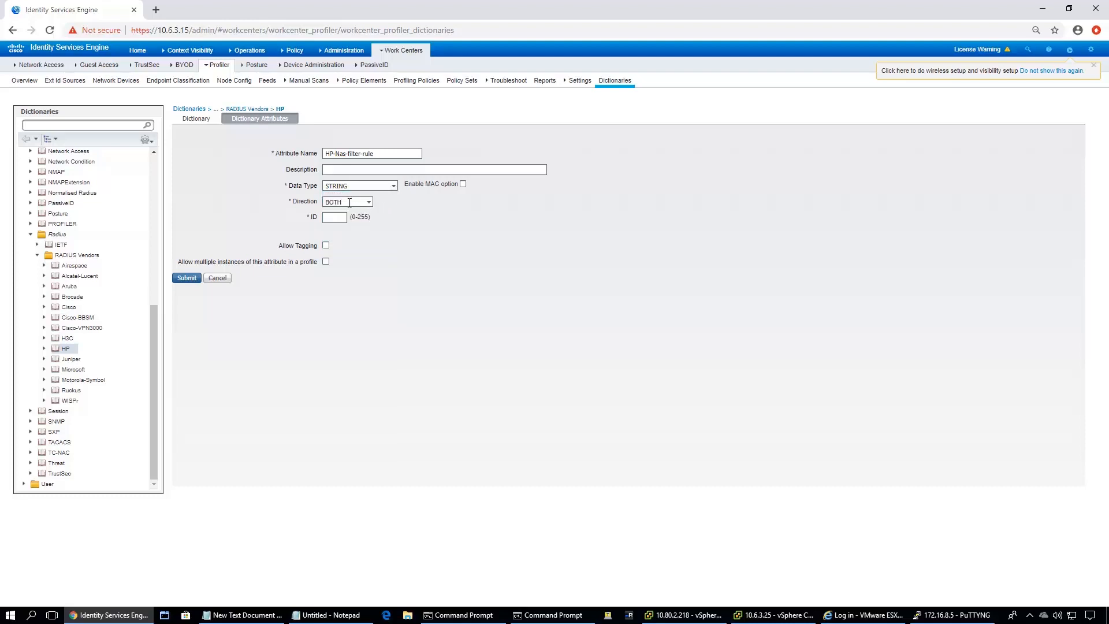
type("4")
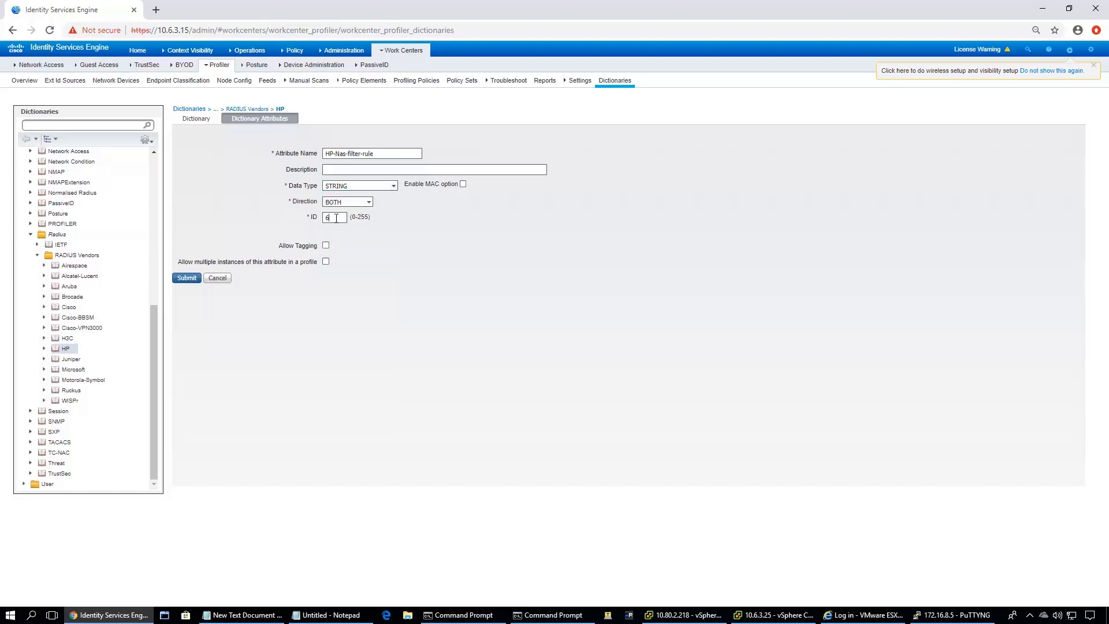
type("1")
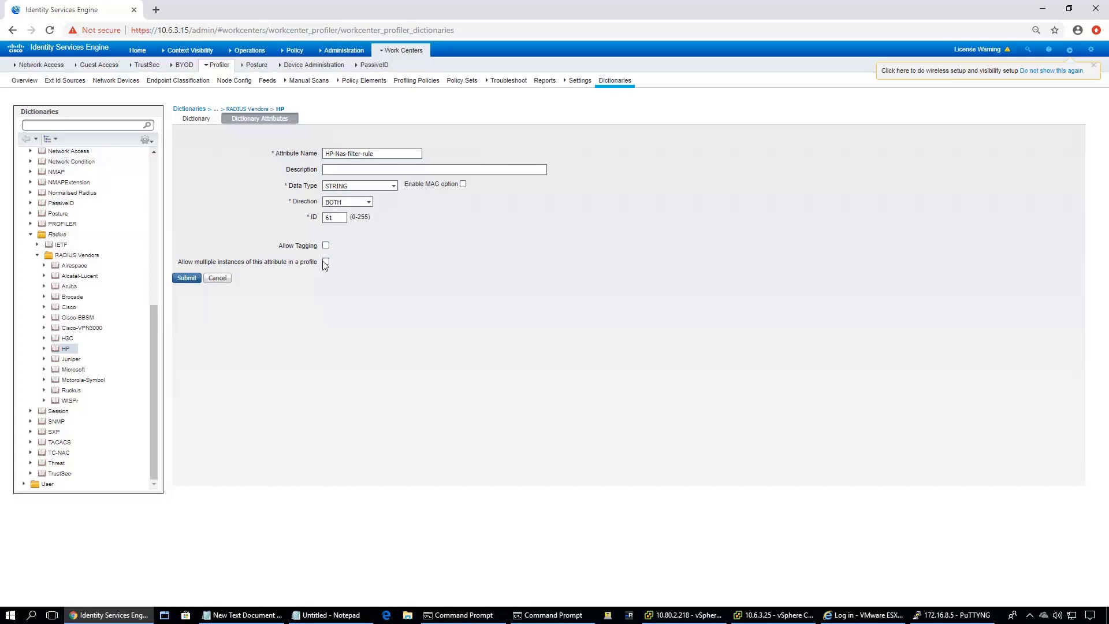
left_click(324, 261)
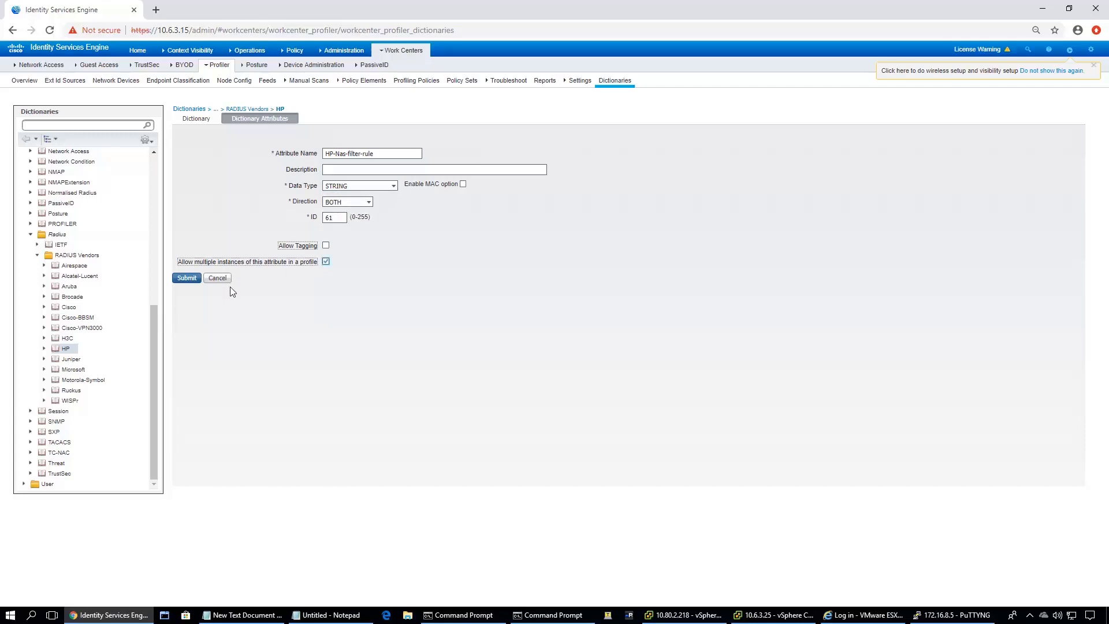
mouse_move(217, 277)
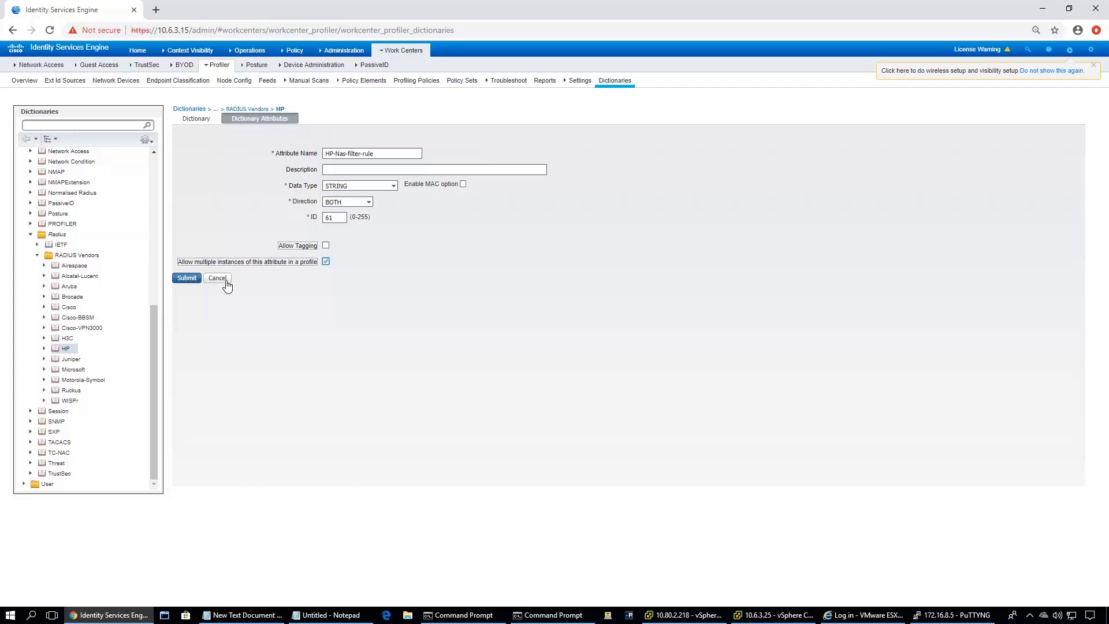
left_click(217, 277)
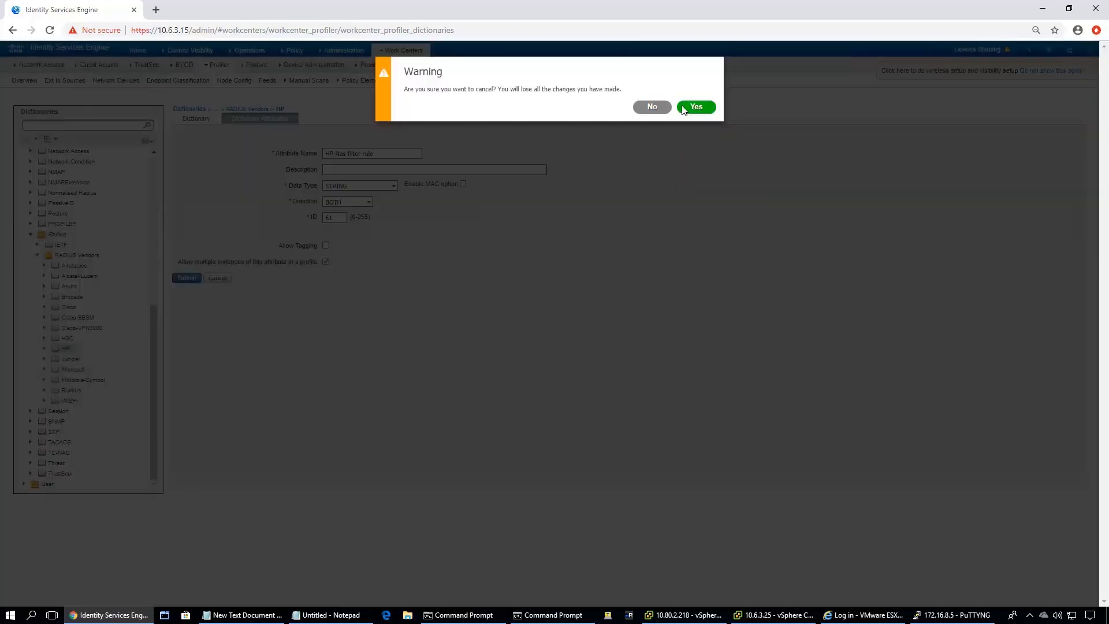
left_click(696, 107)
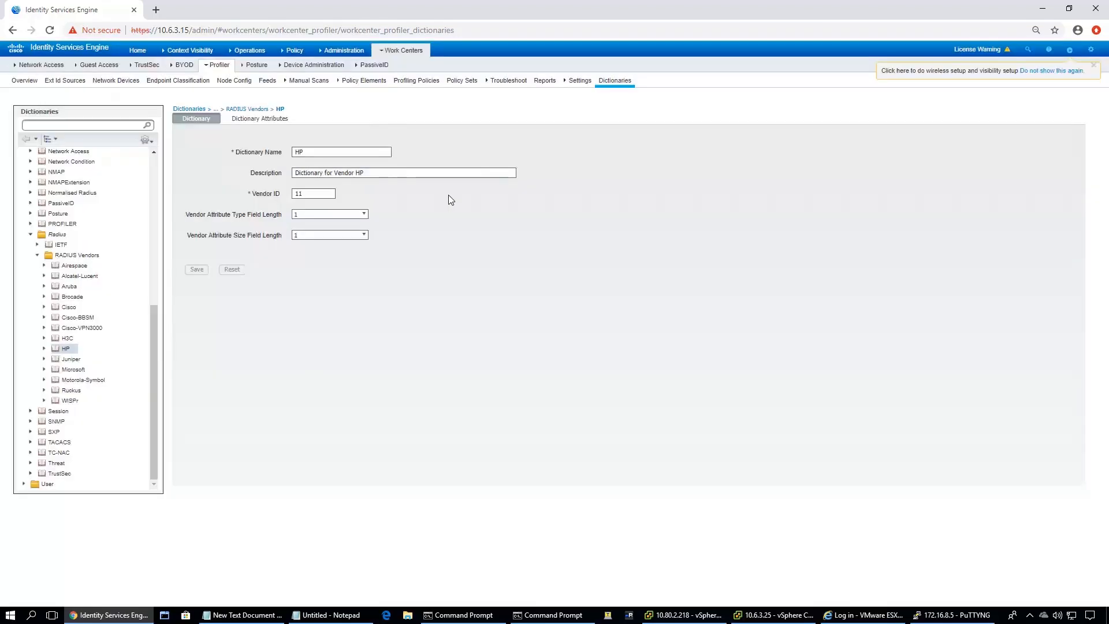
Open Policy > Policy Sets to list the Wired Authentication and Default policy sets
left_click(292, 49)
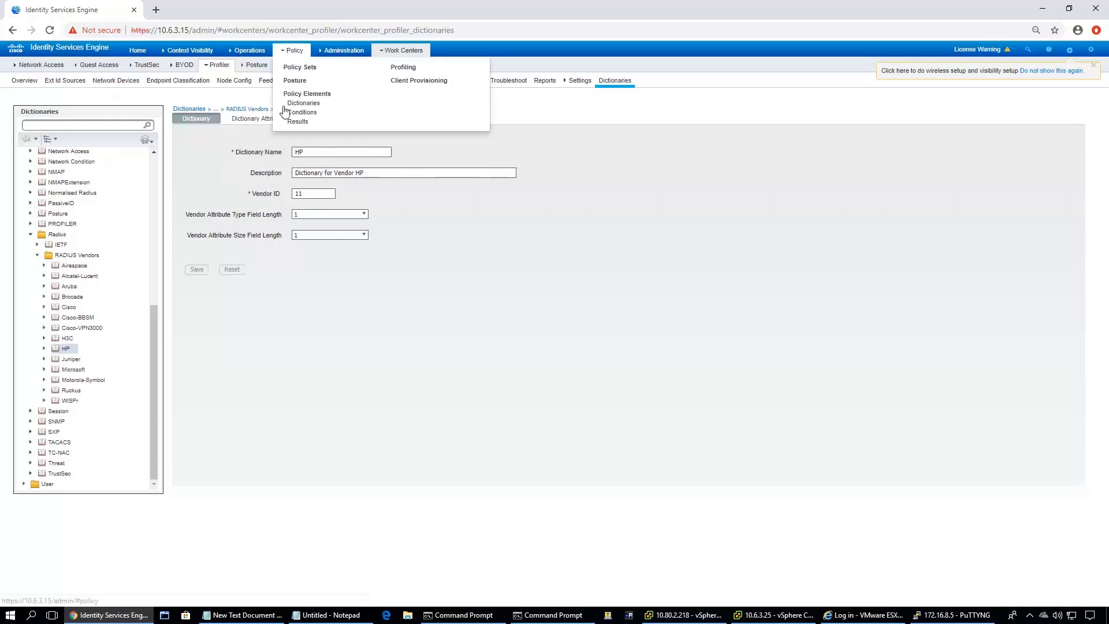
left_click(478, 228)
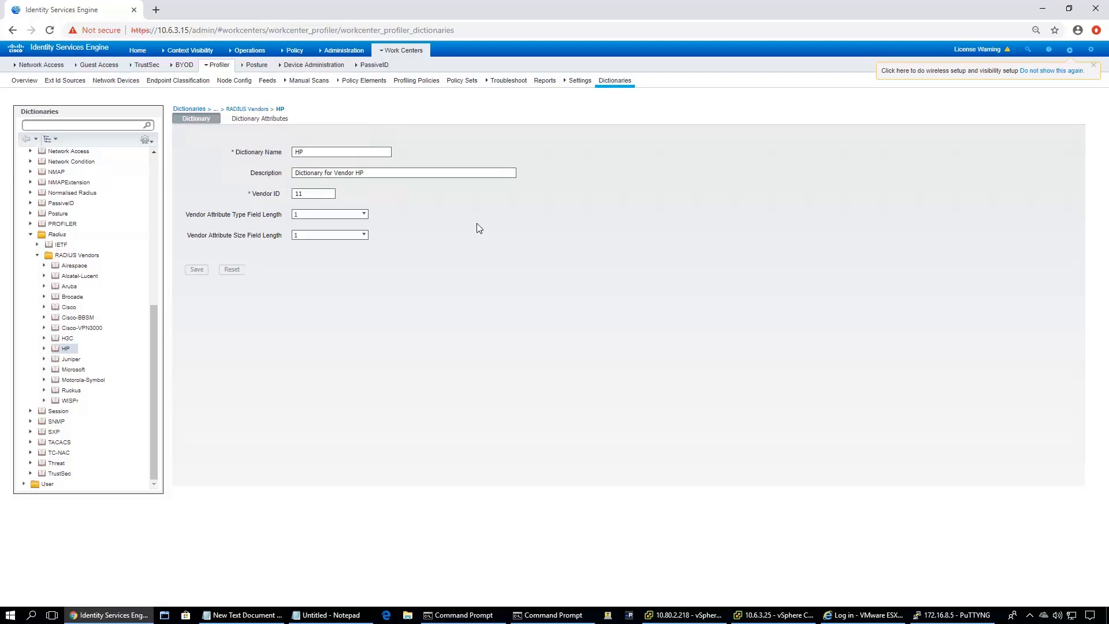
mouse_move(258, 118)
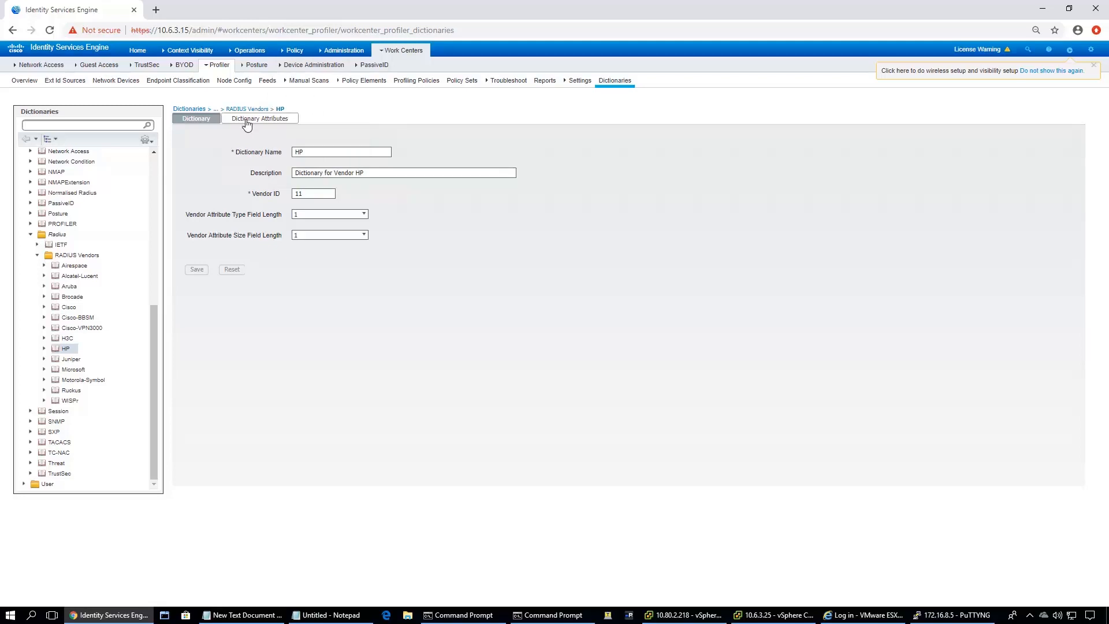
left_click(294, 51)
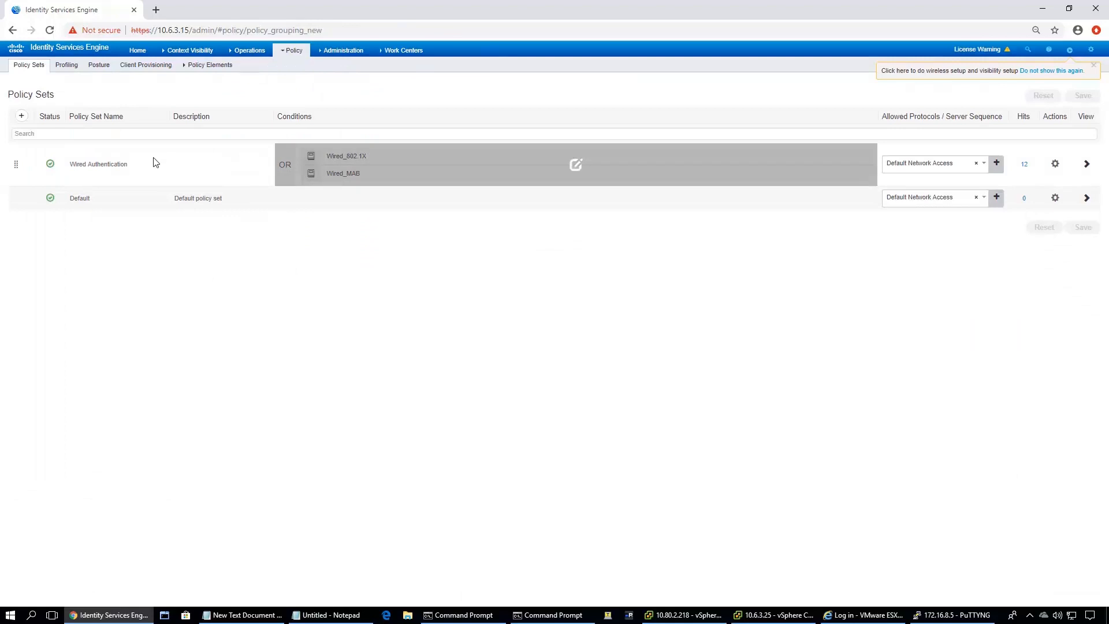
mouse_move(575, 196)
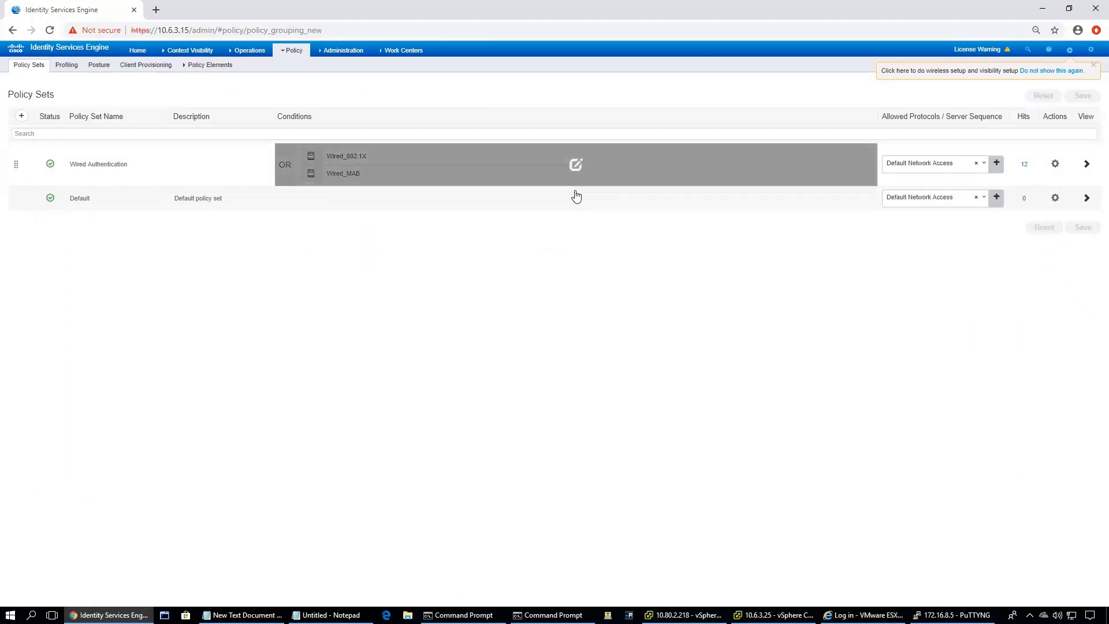
mouse_move(378, 185)
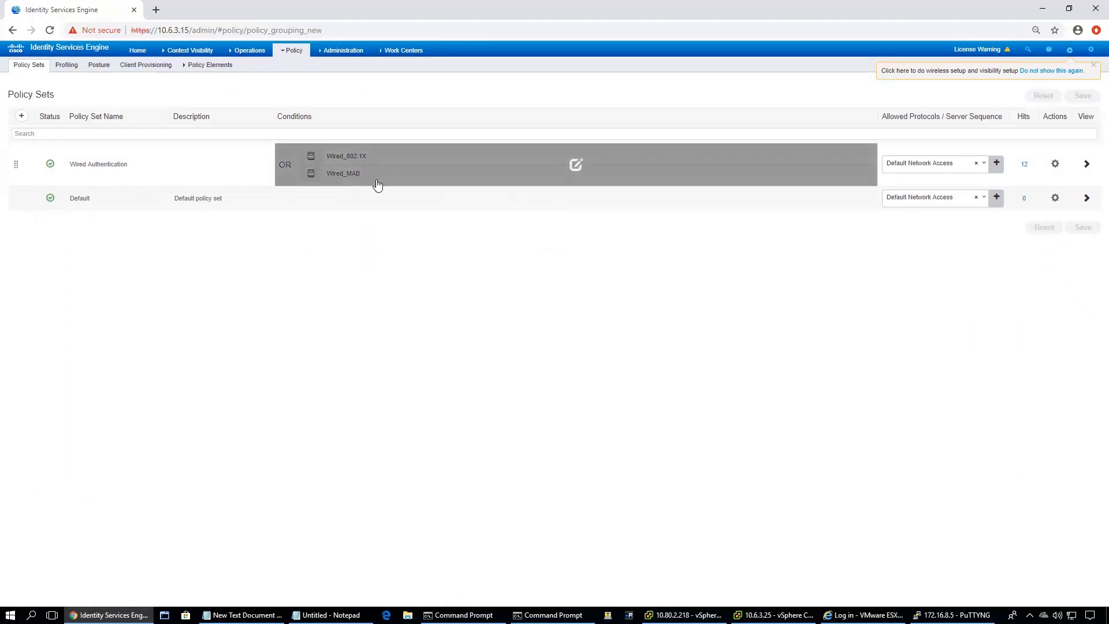
mouse_move(1082, 166)
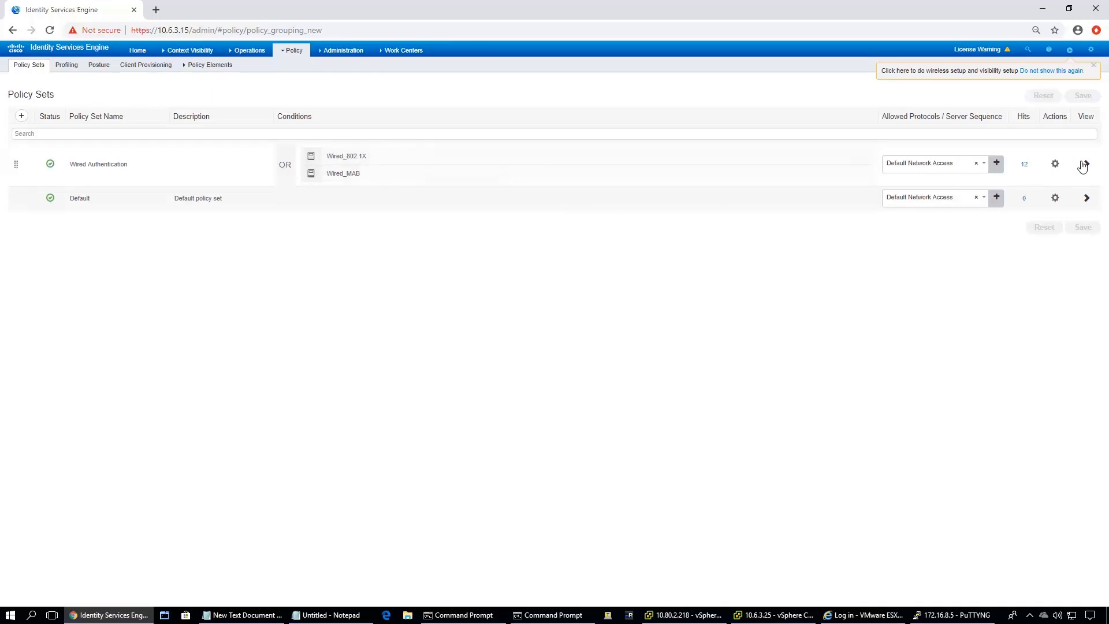
Expand Wired Authentication's Authentication Policy and show Mab Fall through options, all CONTINUE
left_click(1082, 163)
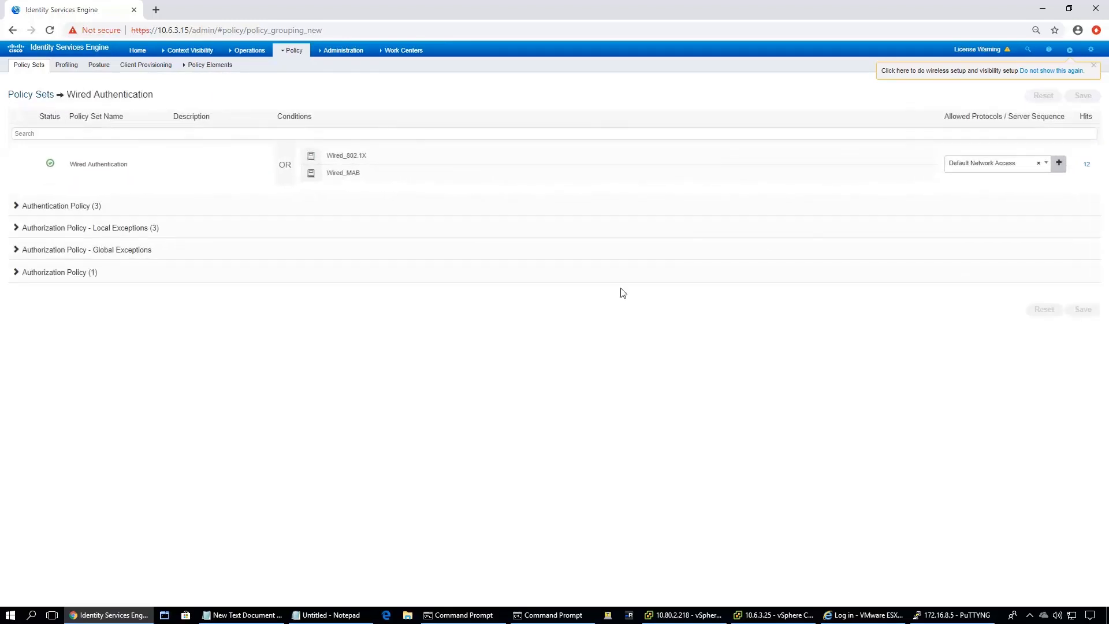
mouse_move(88, 206)
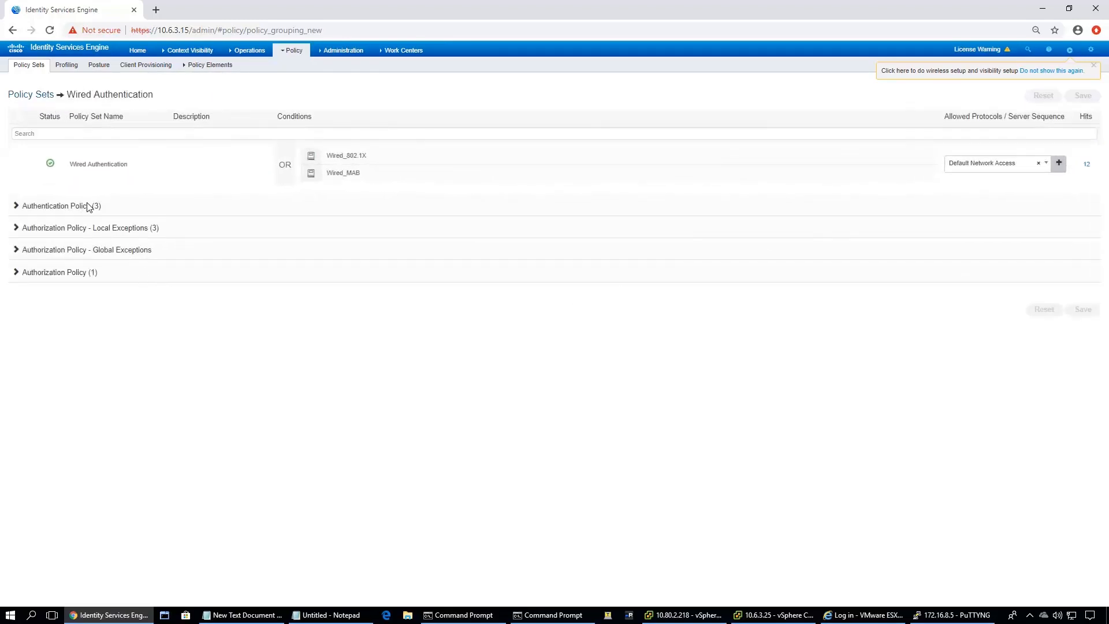
left_click(16, 206)
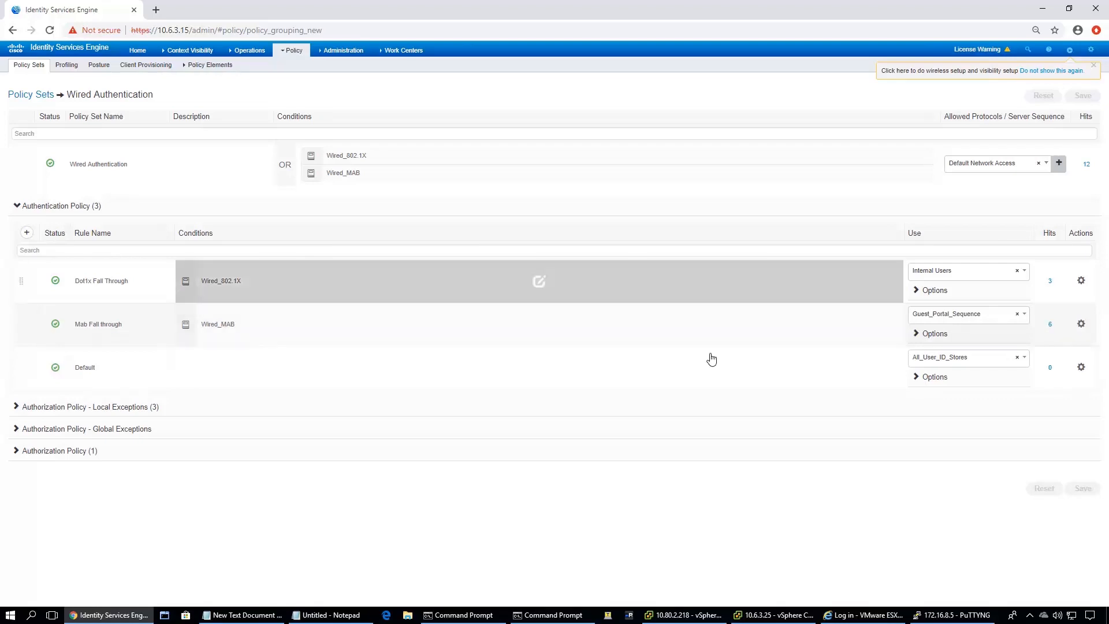
left_click(934, 333)
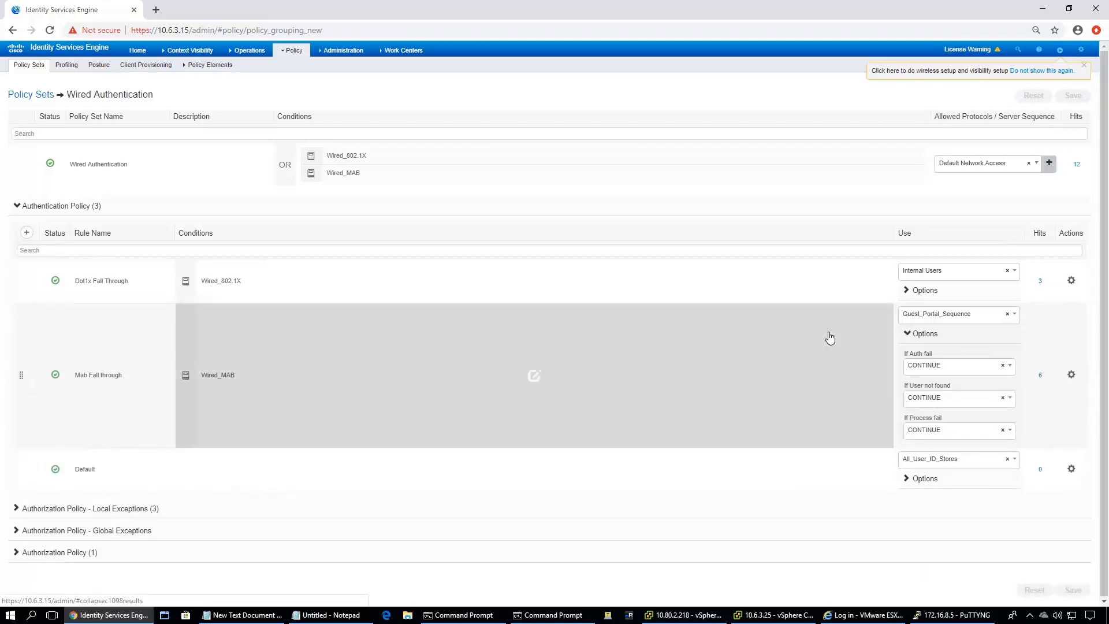
mouse_move(930, 365)
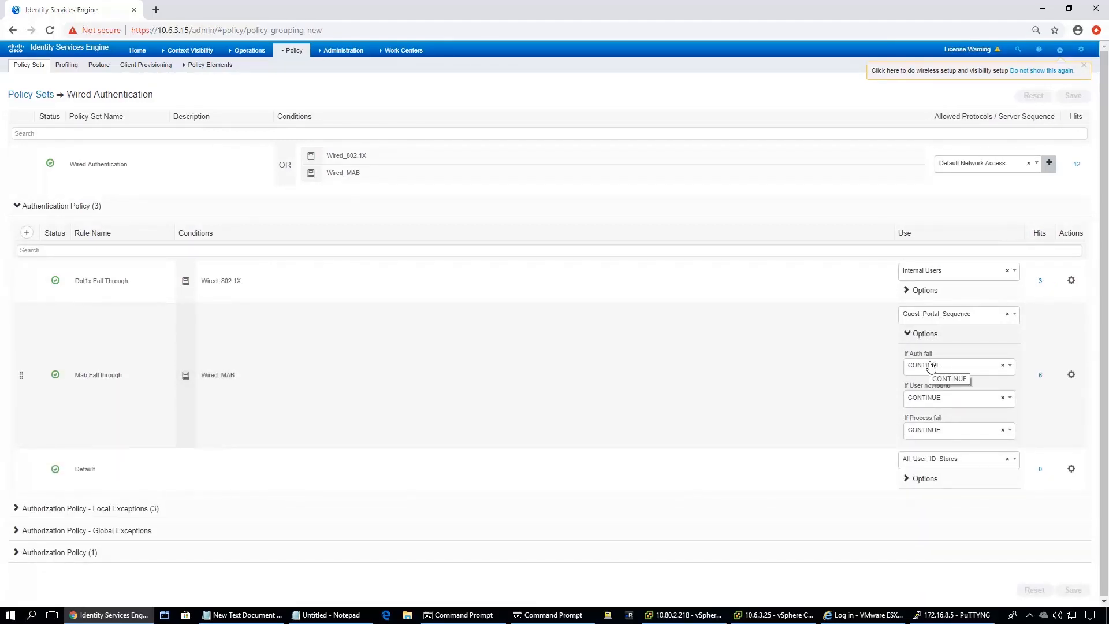
mouse_move(943, 406)
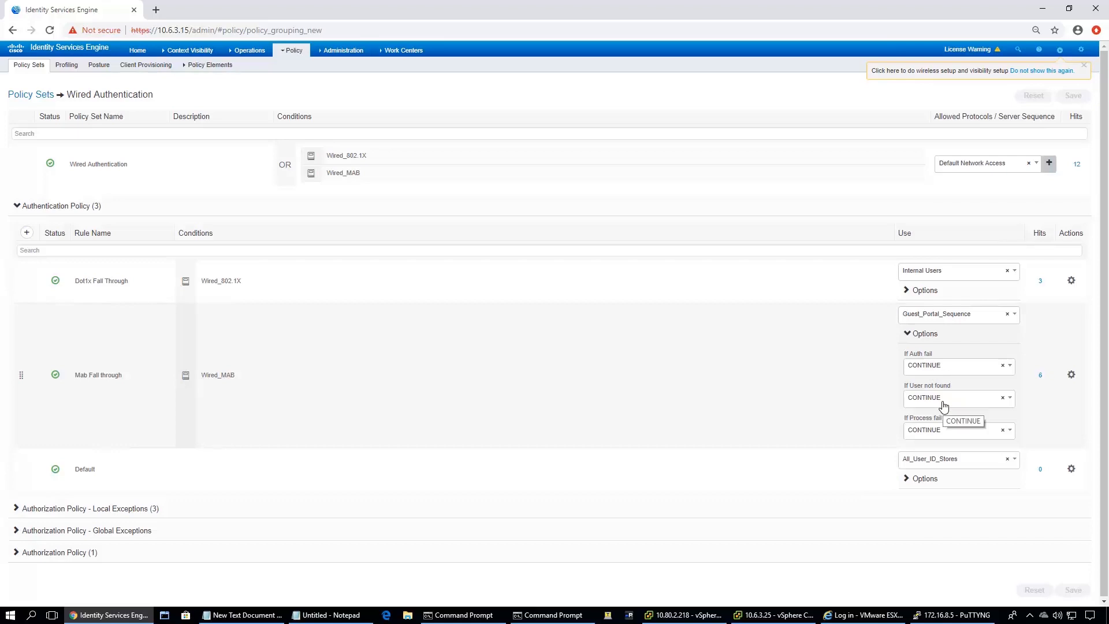
mouse_move(916, 429)
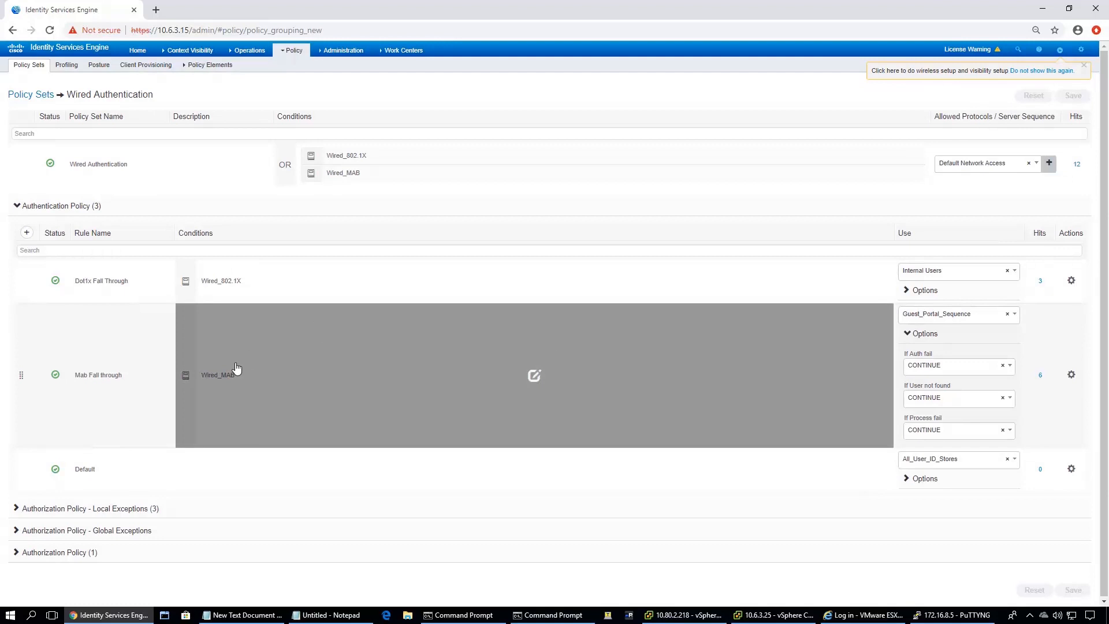
mouse_move(504, 366)
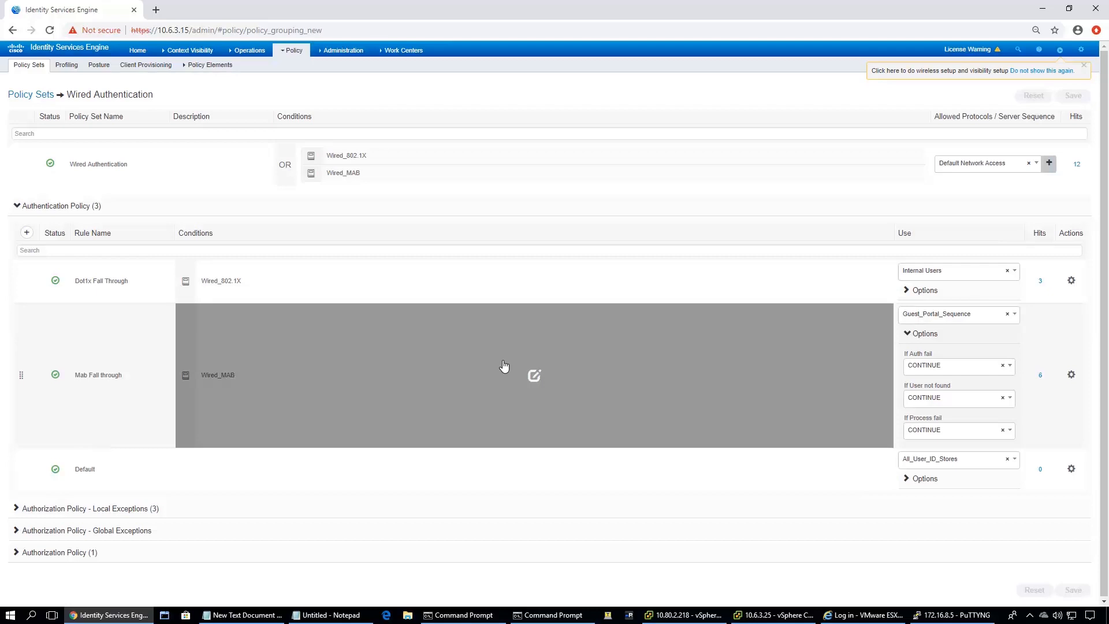
mouse_move(501, 442)
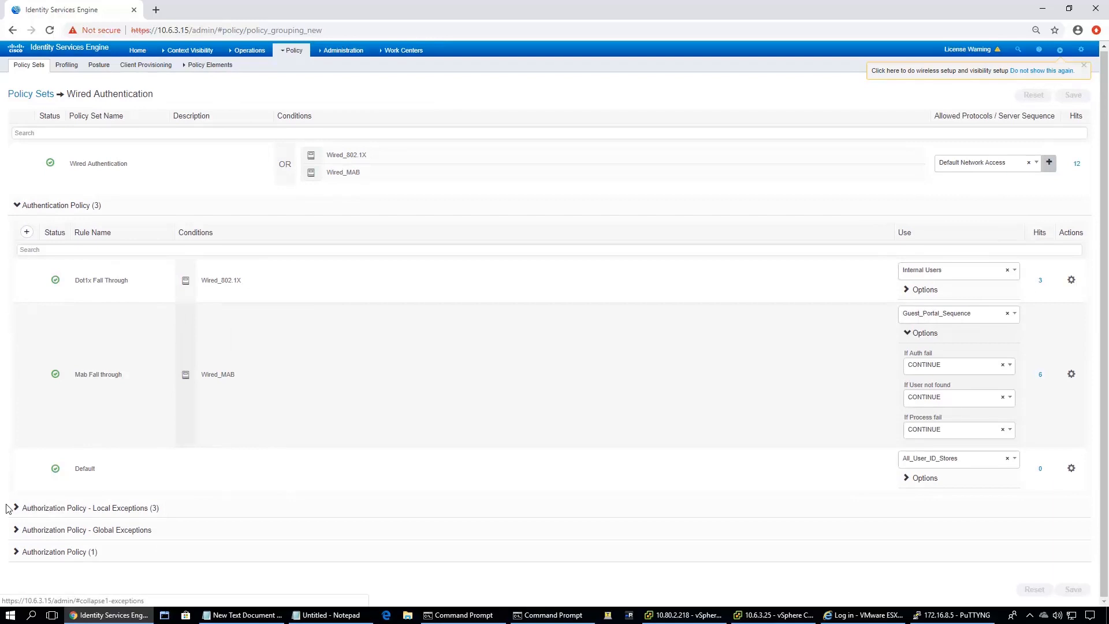
Expand Authorization Policy – Local Exceptions to show Registered Guest, Rule 1 and Guest Registration
left_click(15, 508)
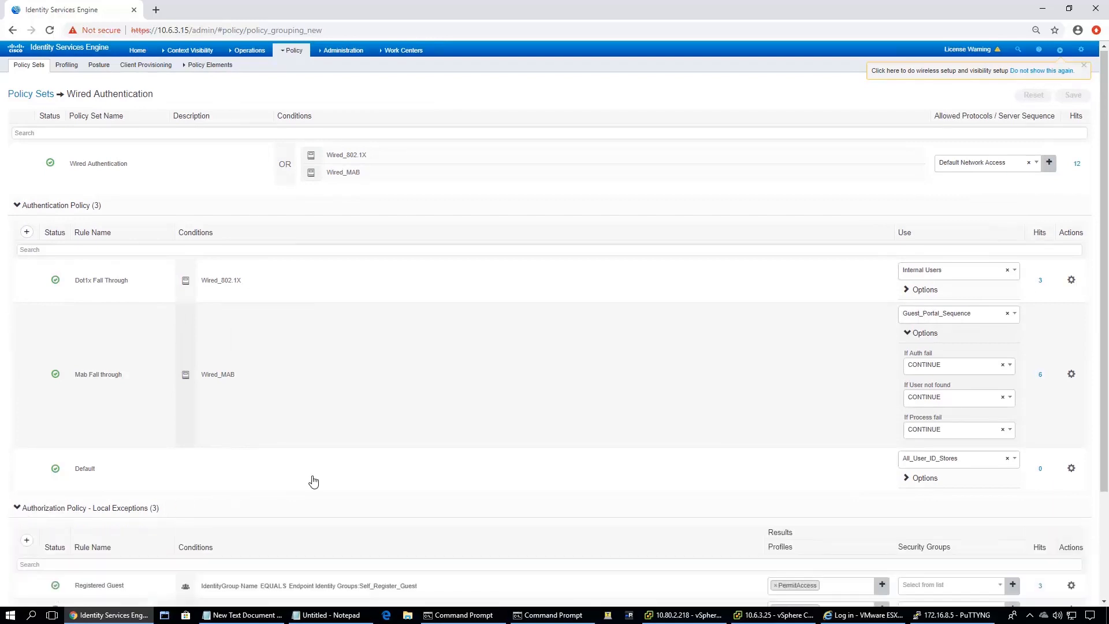
scroll("down", 3)
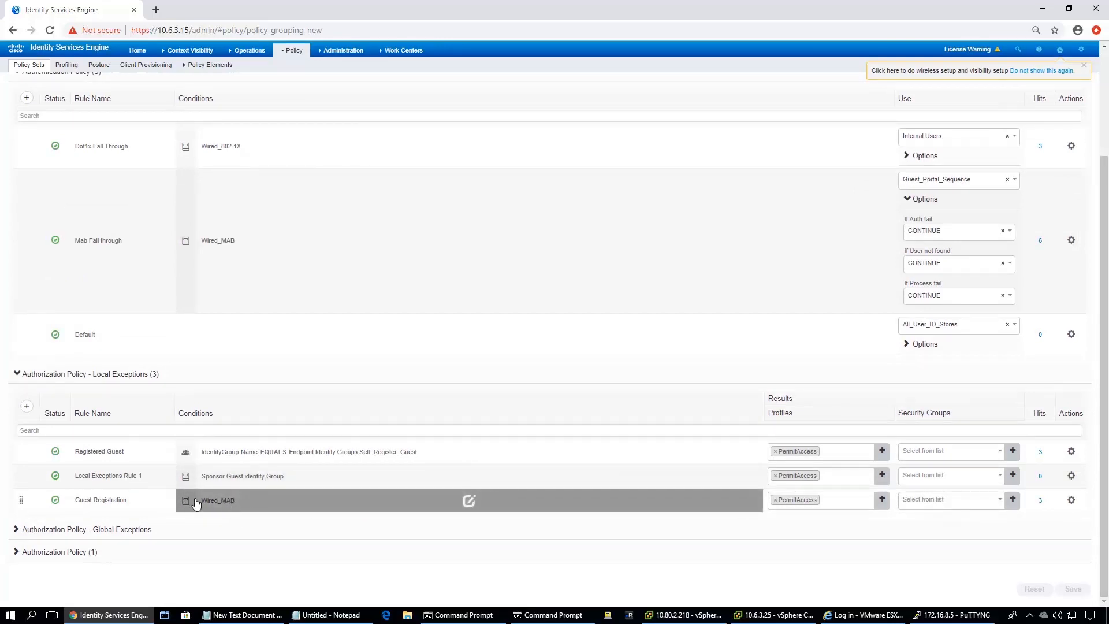
mouse_move(275, 510)
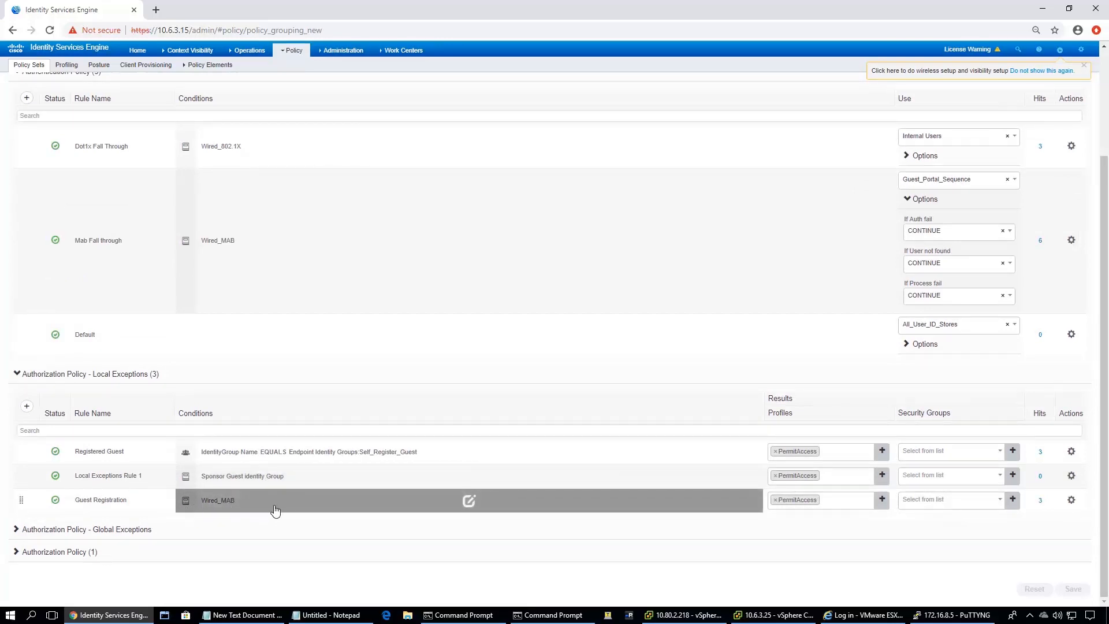
mouse_move(672, 474)
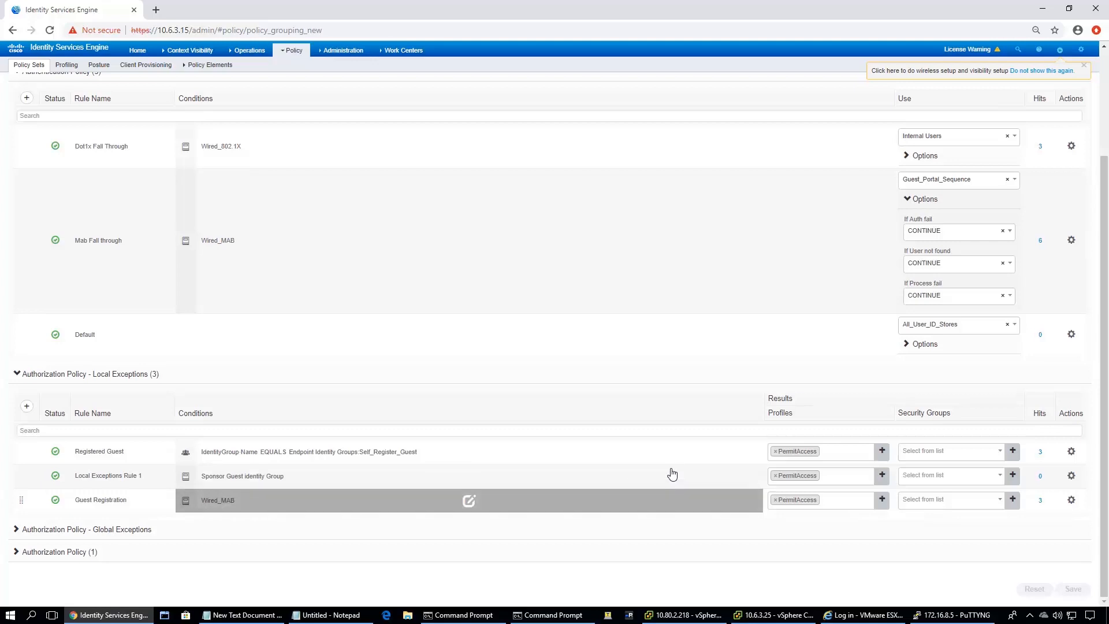
mouse_move(795, 499)
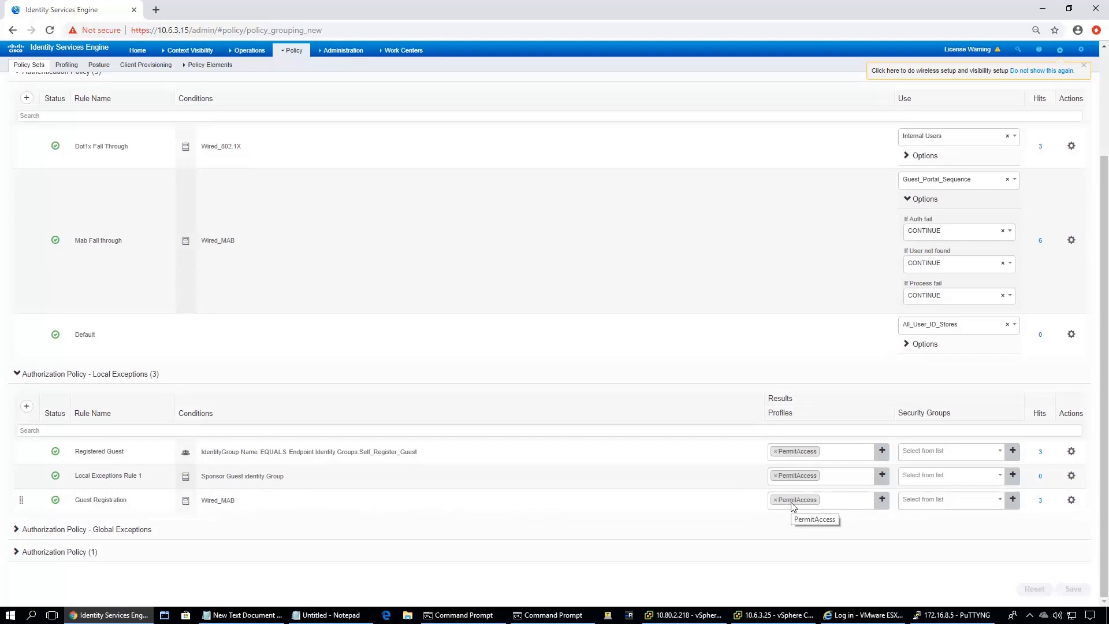
mouse_move(876, 498)
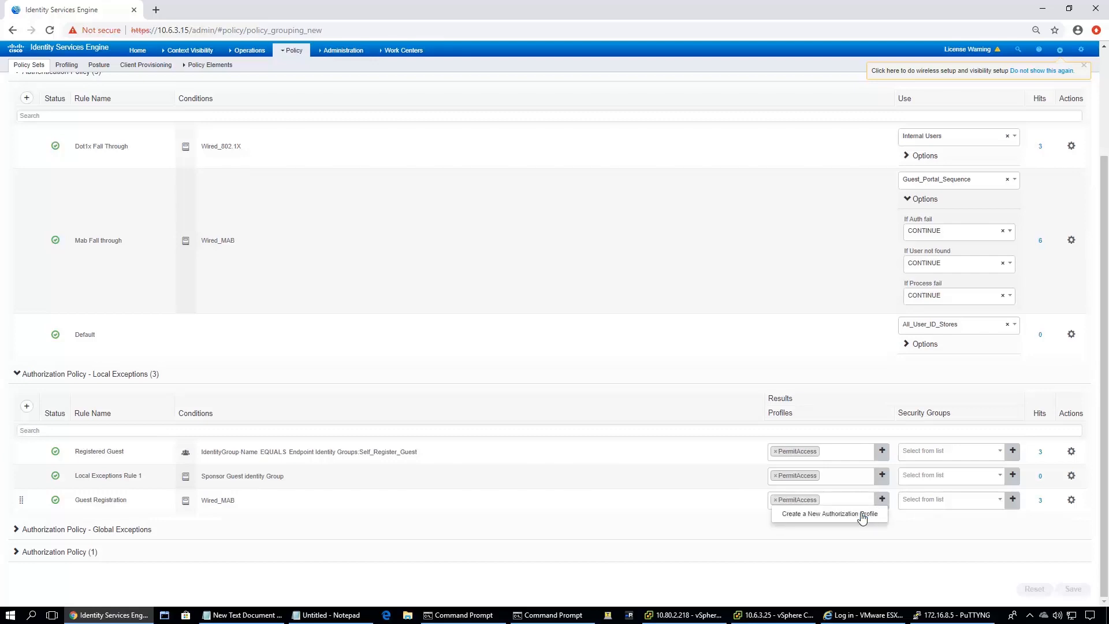
Start a new authorization profile with the HPWired device profile and VLAN ID 505
left_click(828, 513)
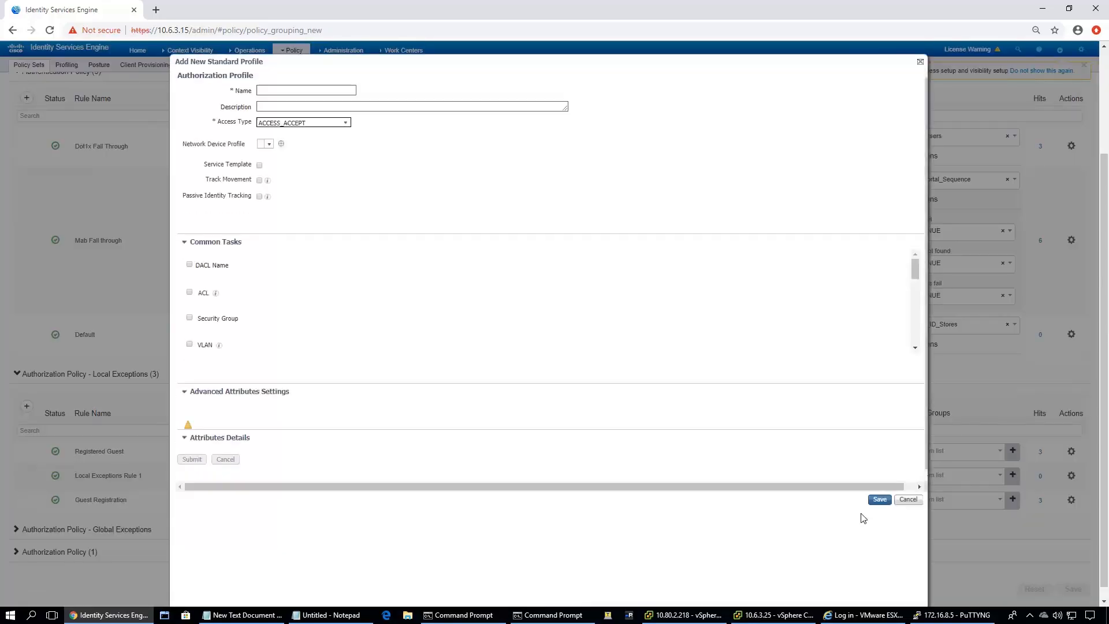
left_click(275, 144)
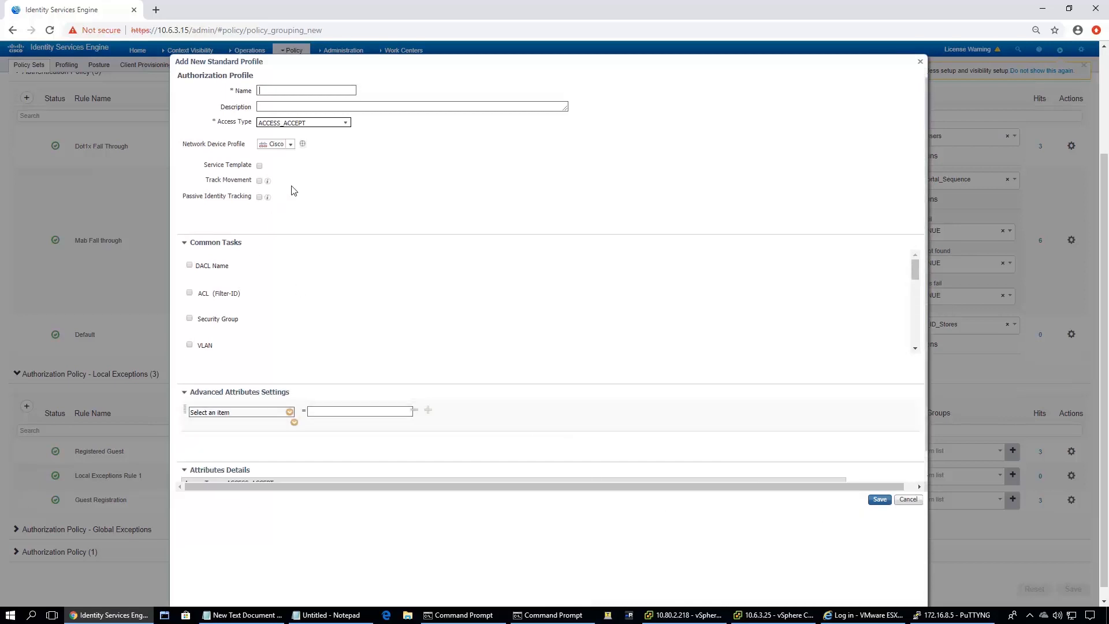
left_click(290, 144)
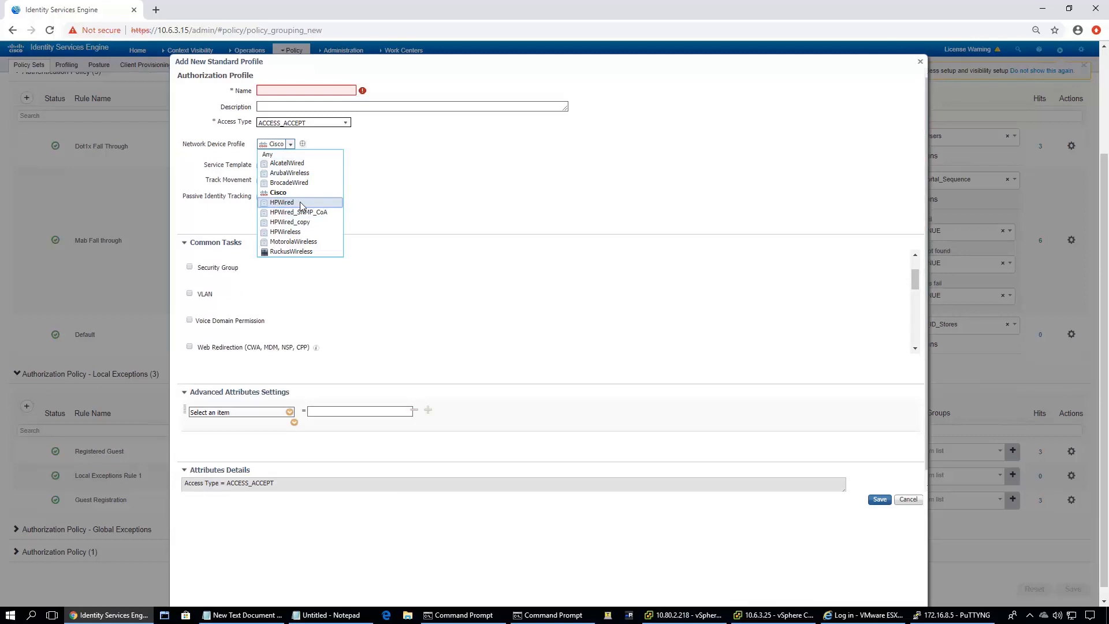
left_click(281, 202)
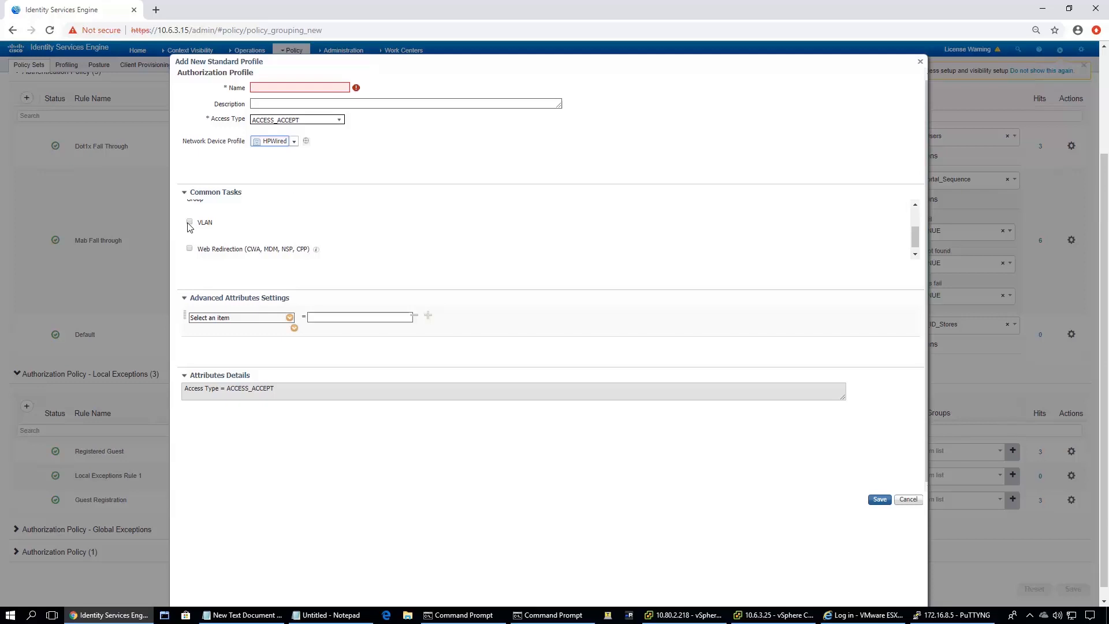
left_click(189, 221)
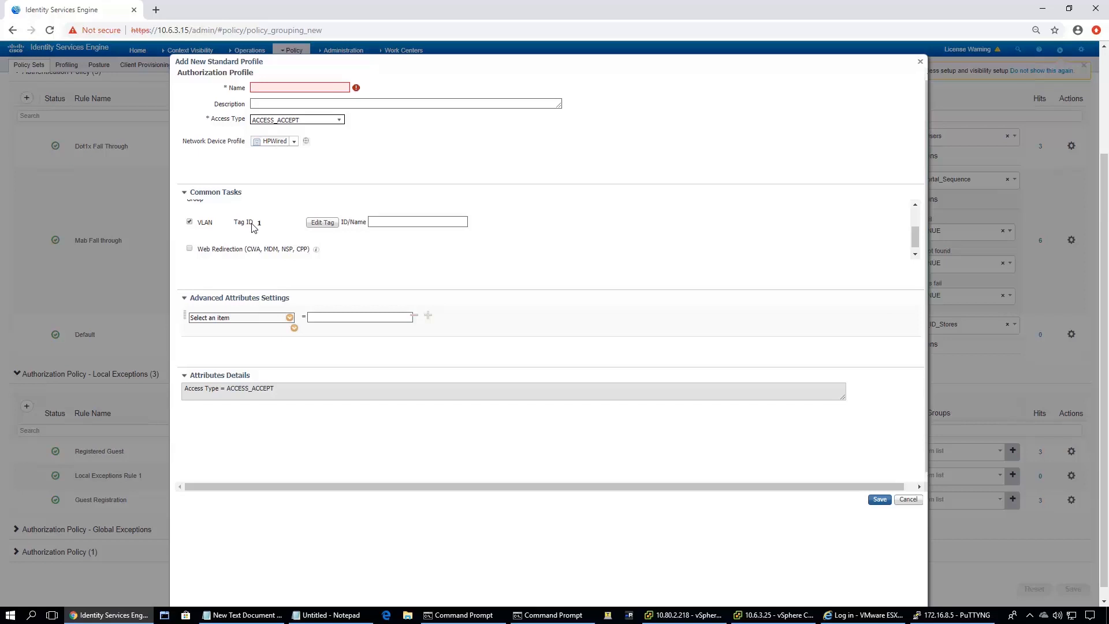
left_click(417, 222)
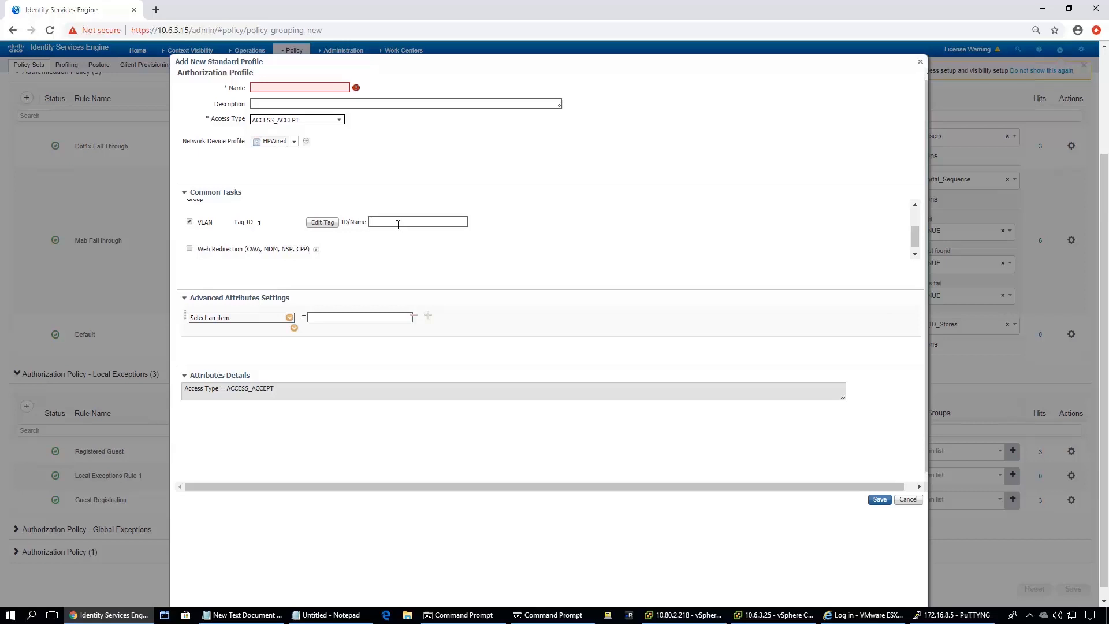
type("505")
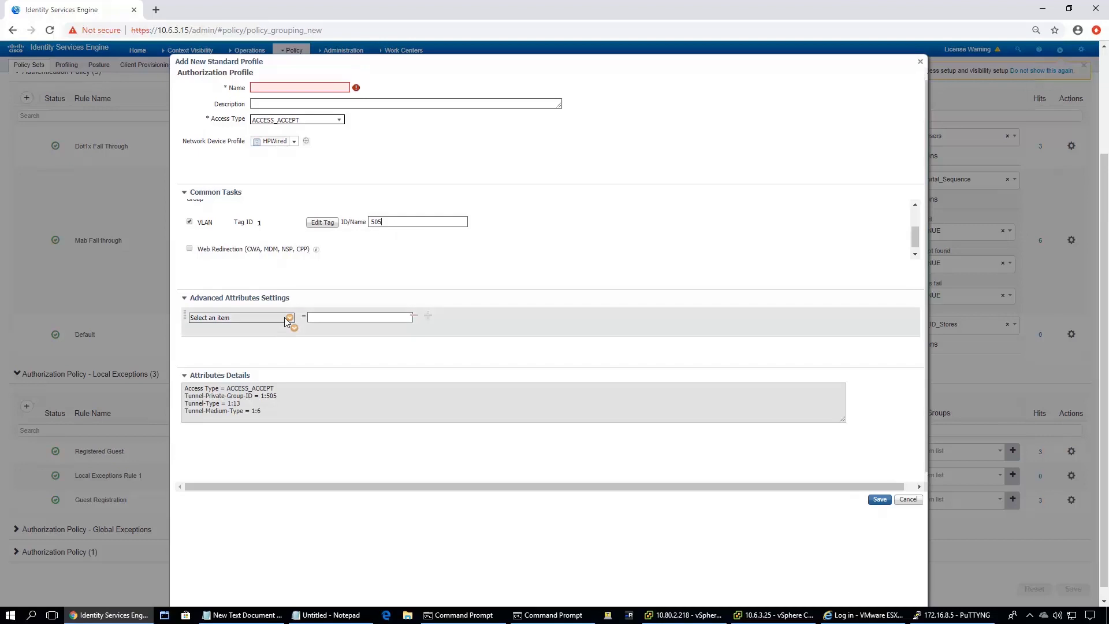
Add the HP > HP-Nas-Filter-Rule advanced attribute to the new profile
left_click(289, 317)
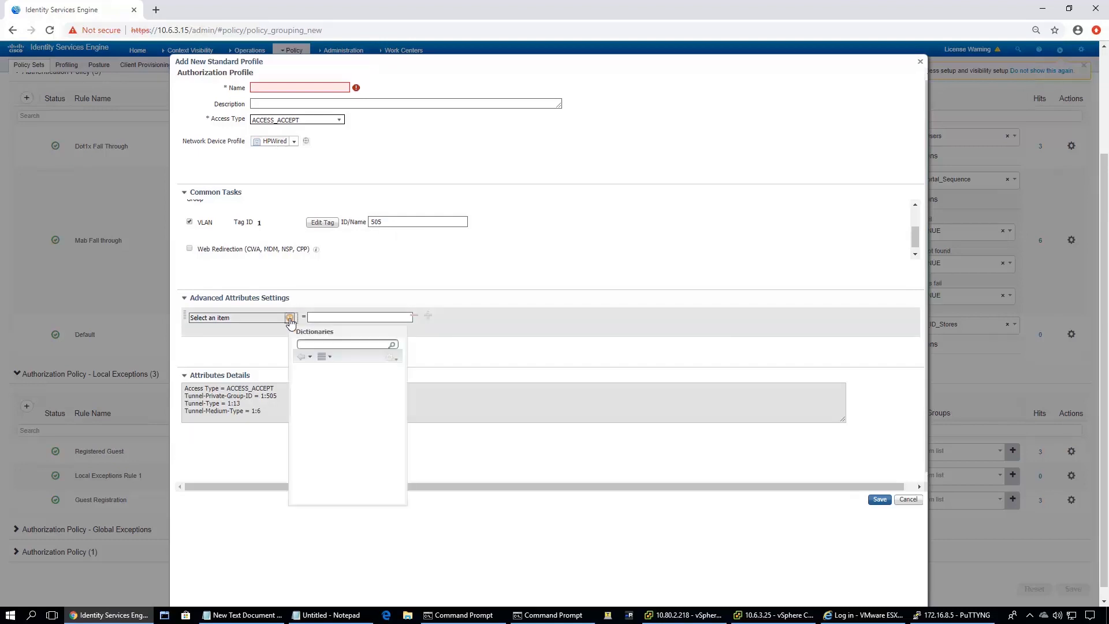
left_click(289, 317)
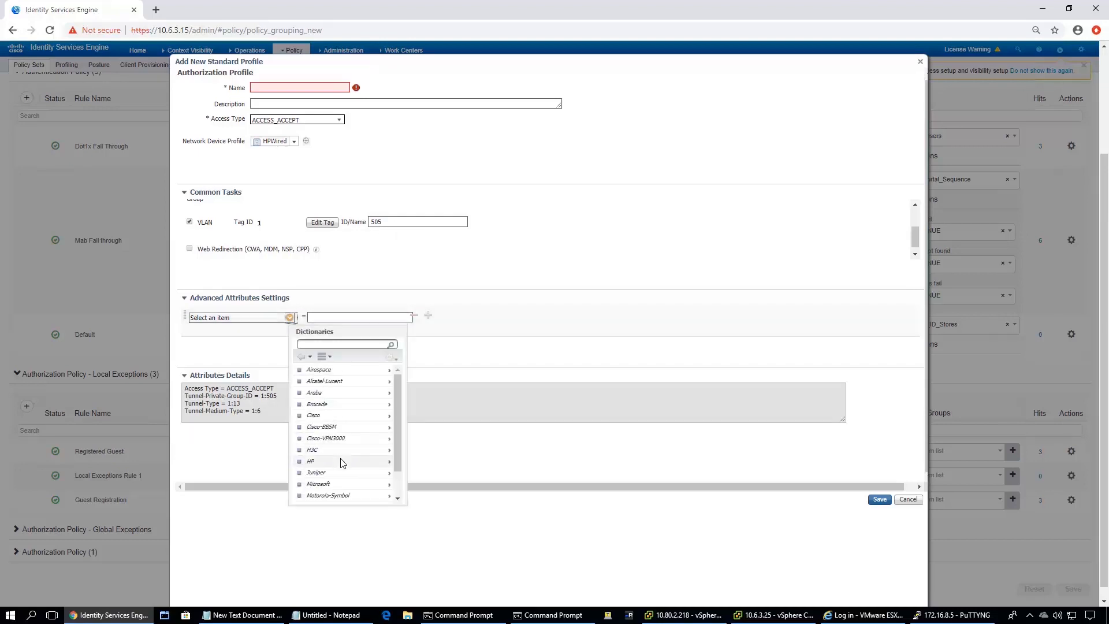
left_click(309, 461)
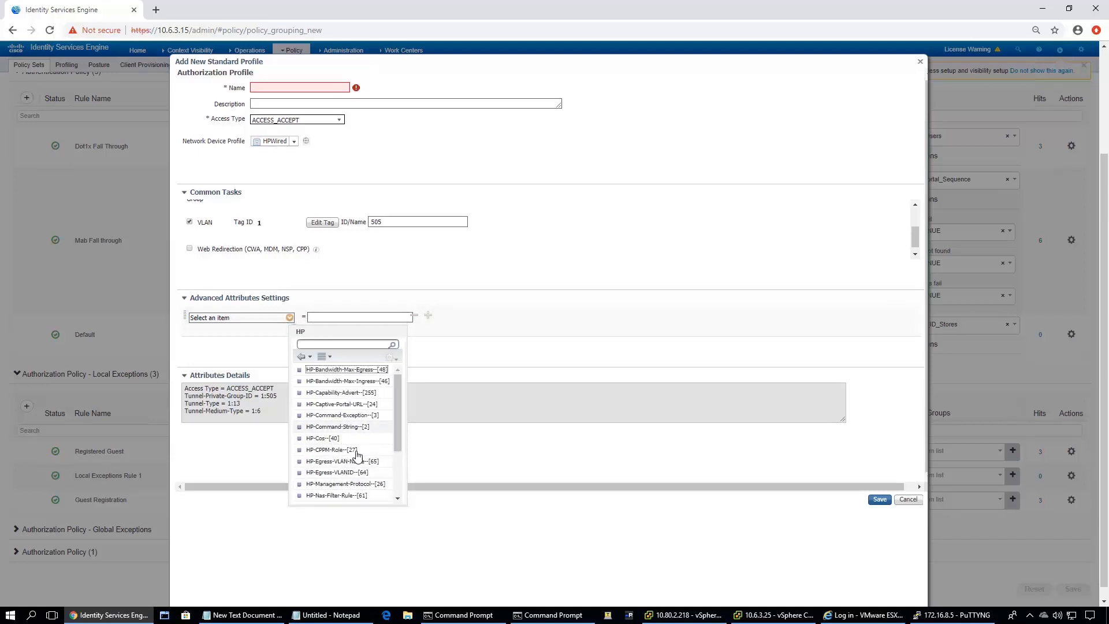
left_click(338, 495)
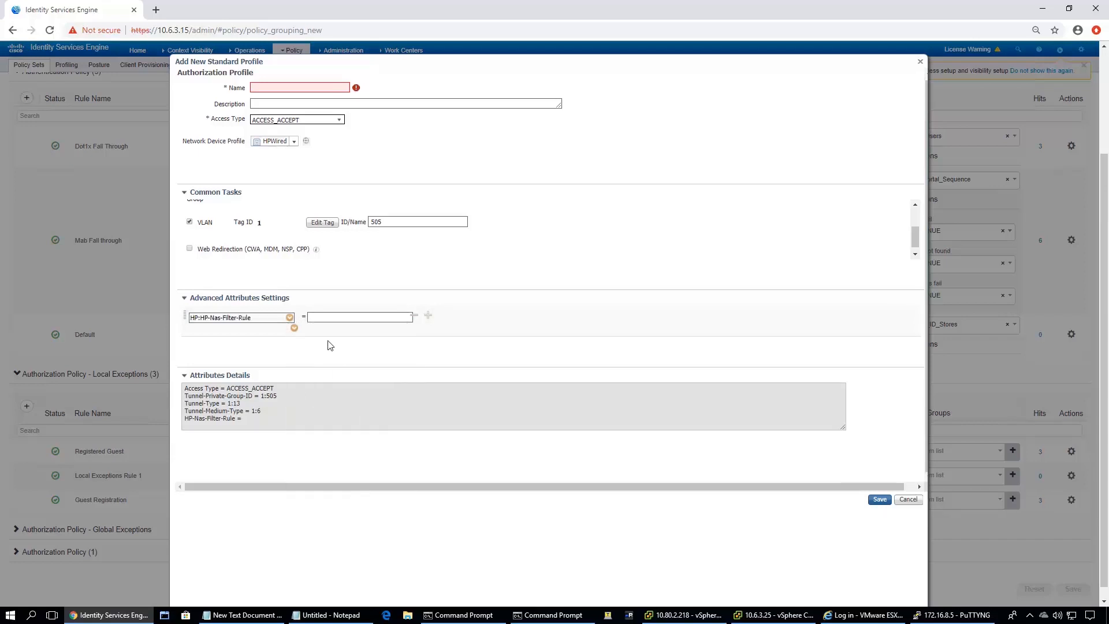
left_click(359, 317)
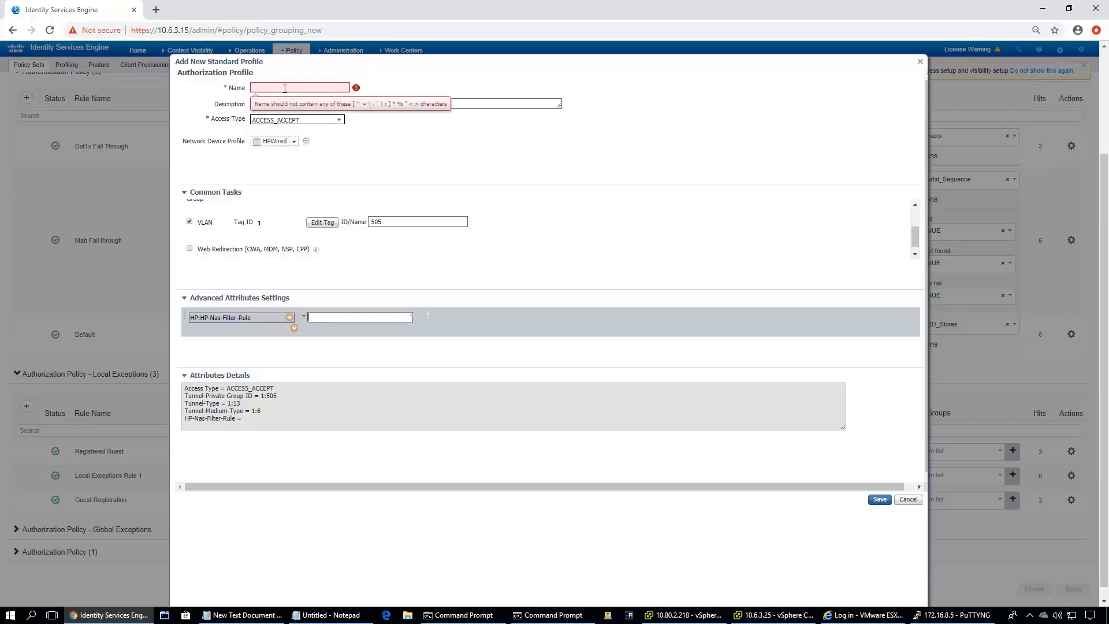
Name the authorization profile Guest_User_Vlan
left_click(298, 87)
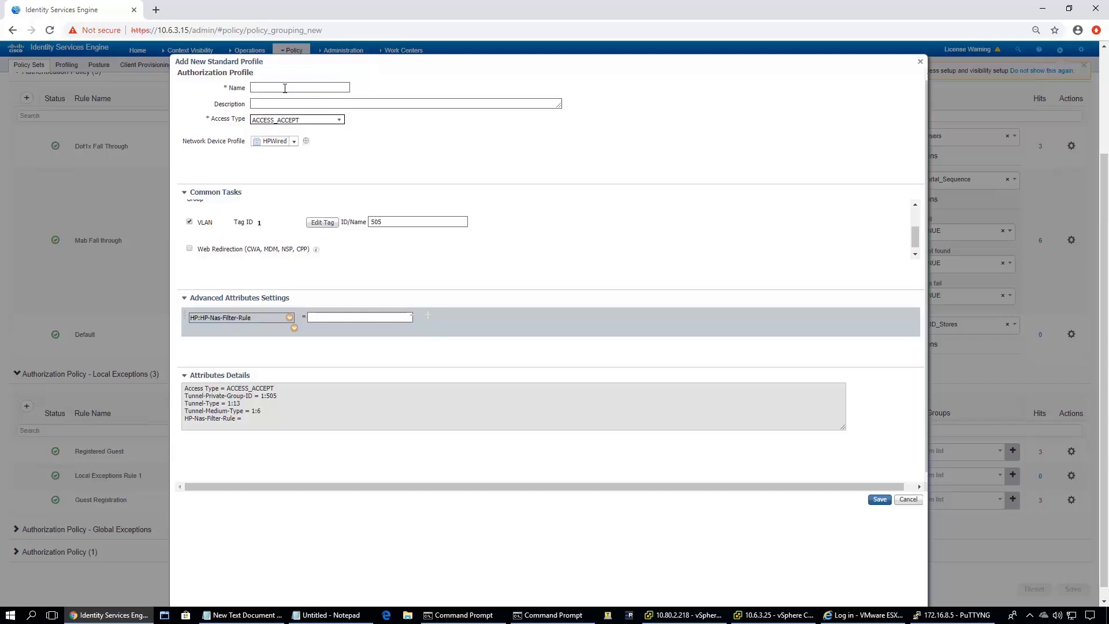
type("GUe")
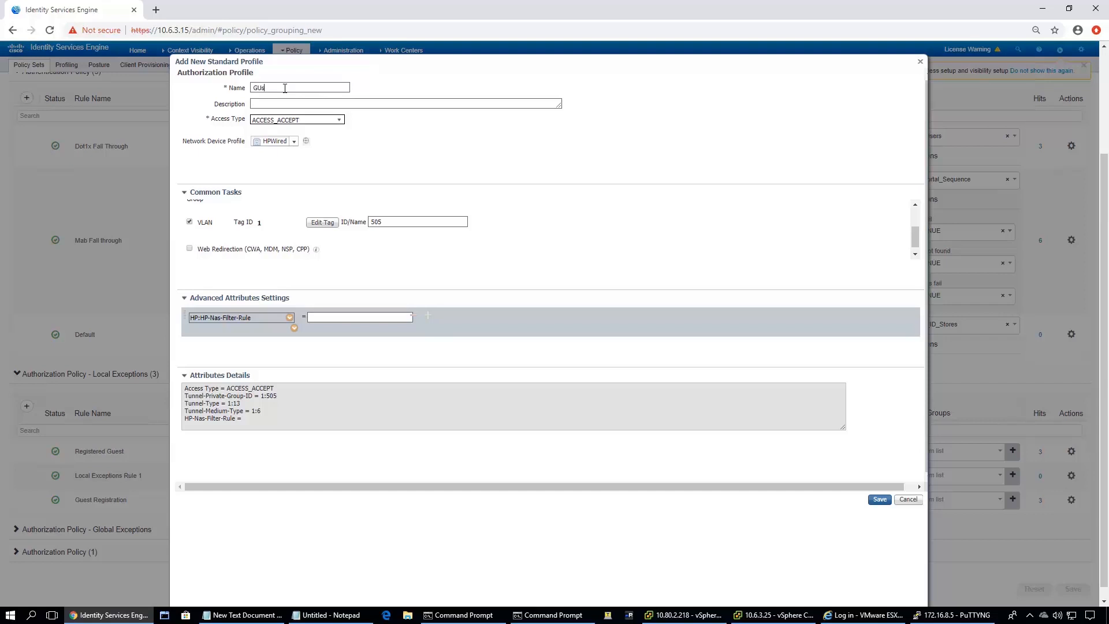
type("st_Use")
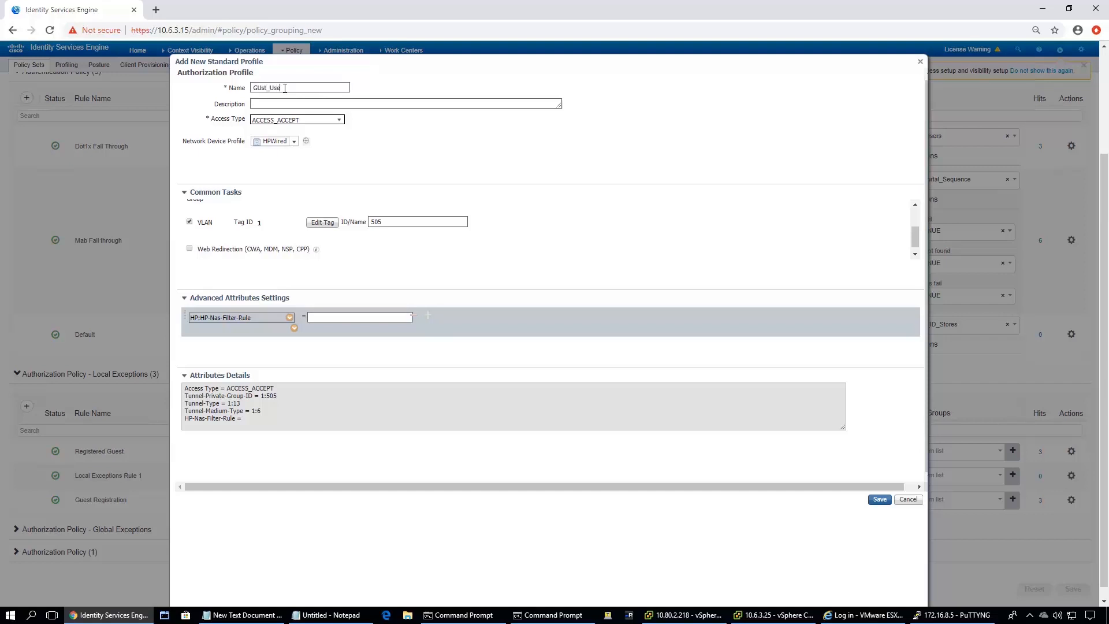
type("r")
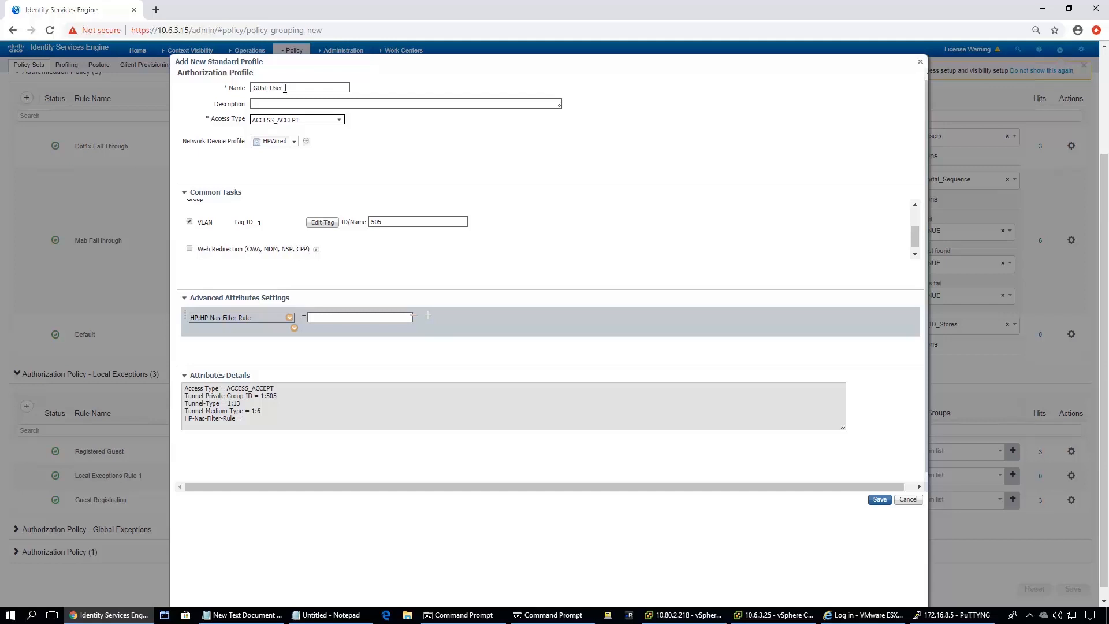
type("Vlan")
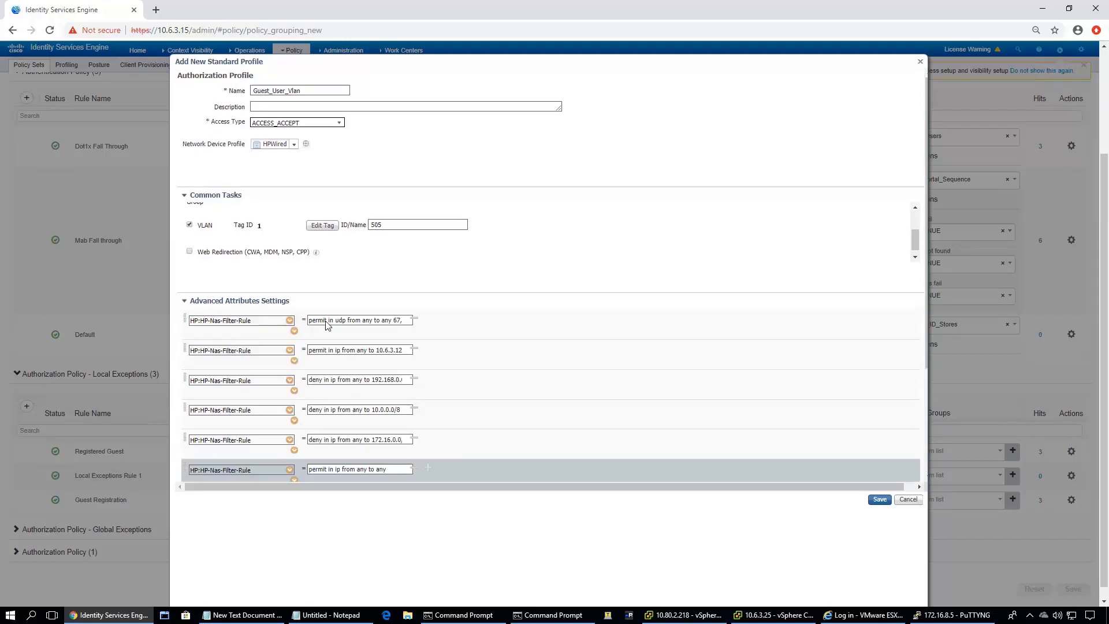
mouse_move(564, 273)
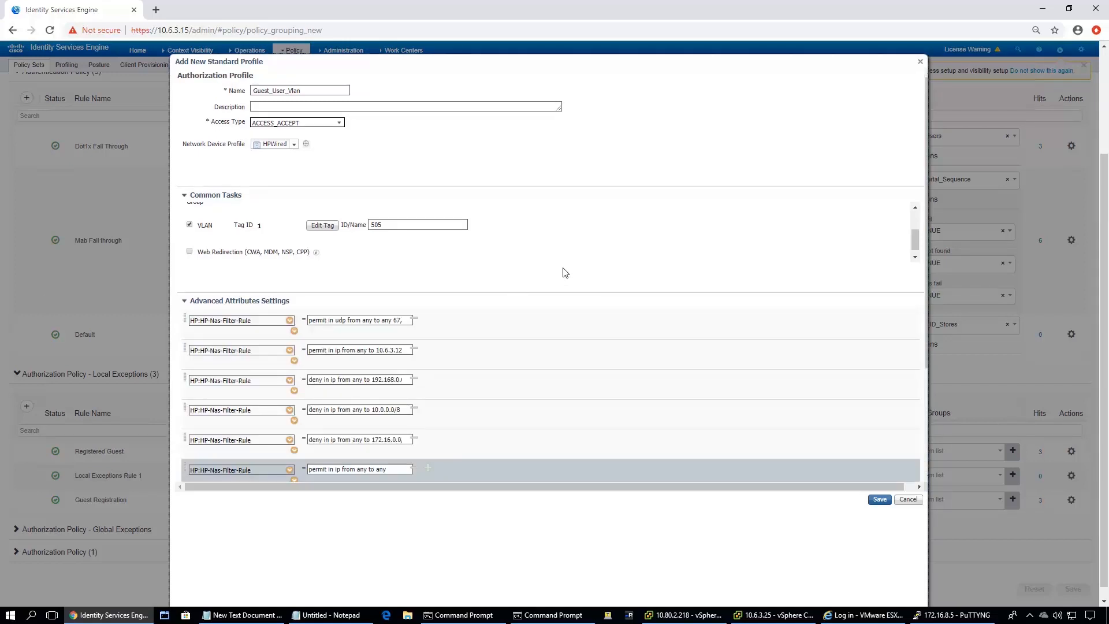
scroll("down", 3)
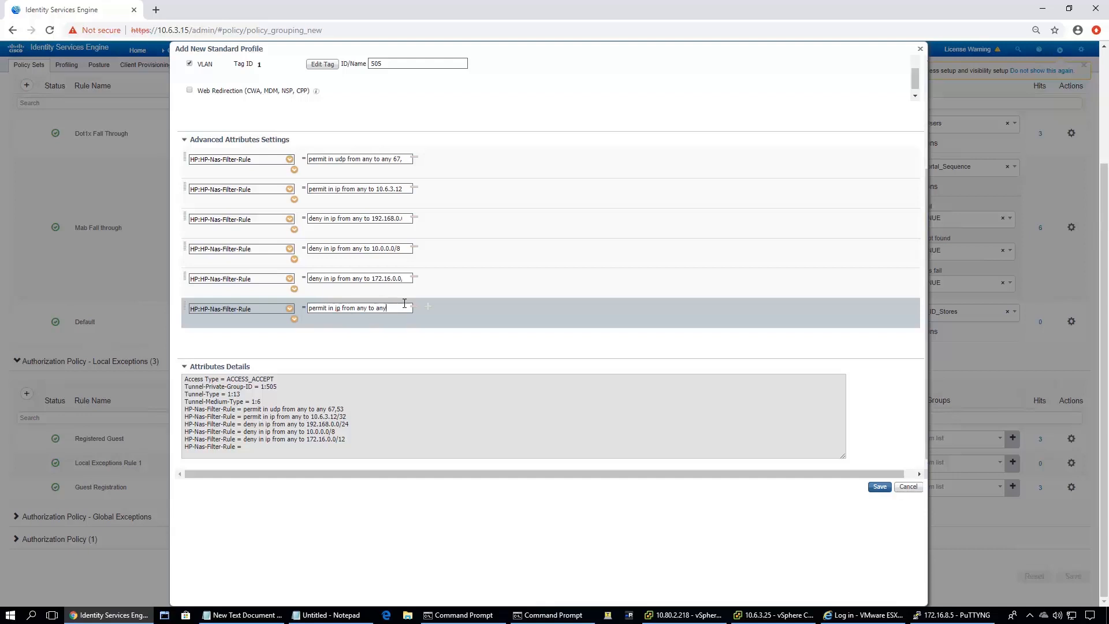
mouse_move(364, 312)
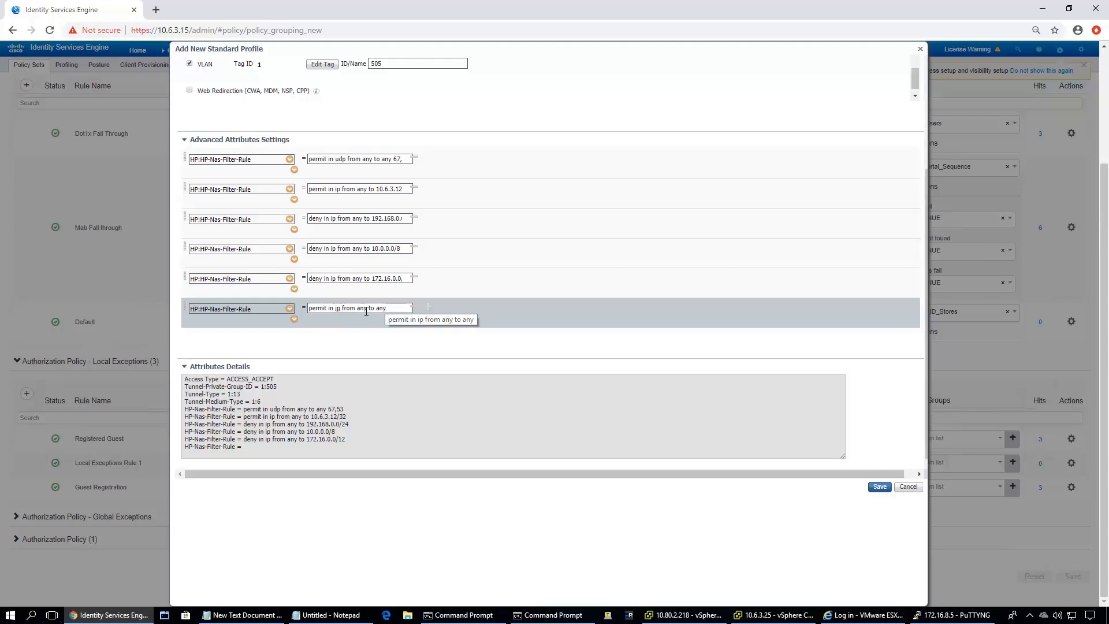
mouse_move(400, 322)
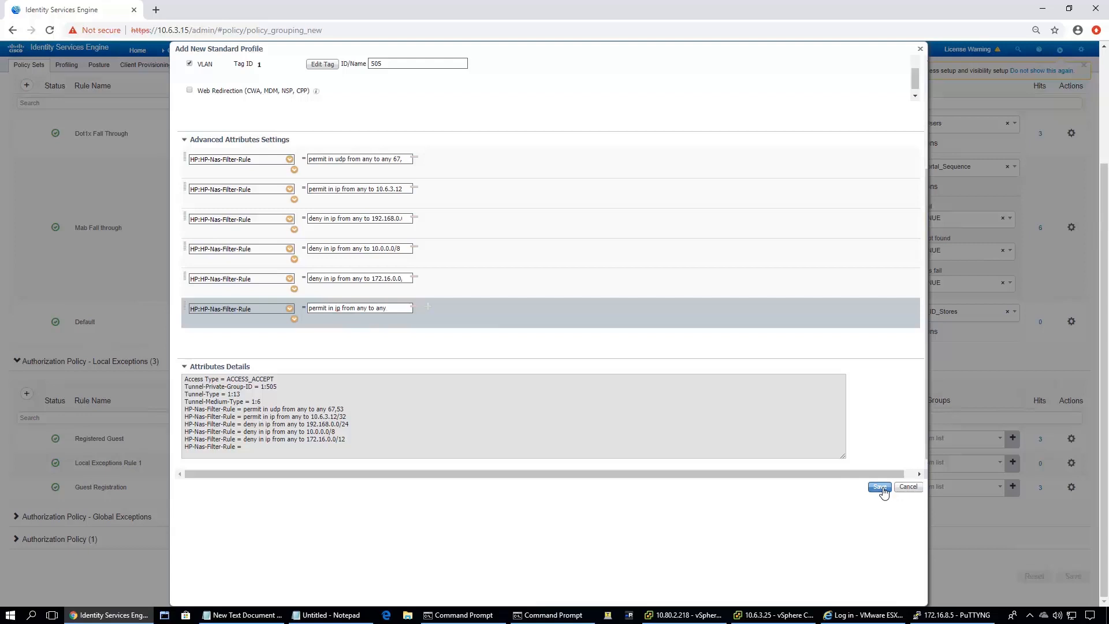
Finish the last filter rule as 'permit in ip from any to any' and save Guest_User_Vlan
left_click(879, 486)
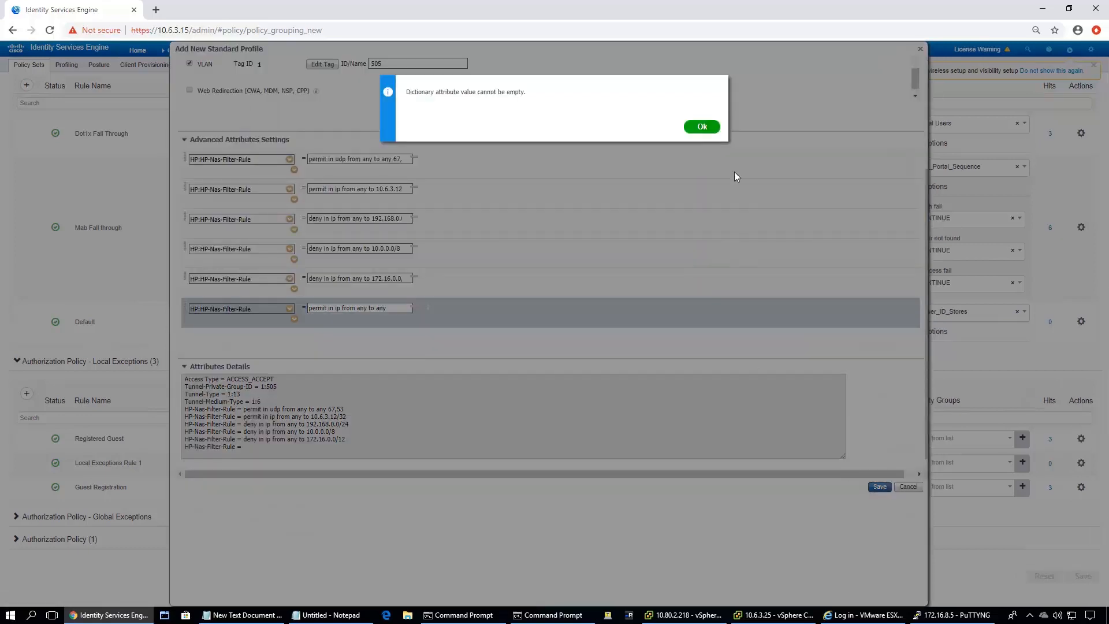
left_click(700, 126)
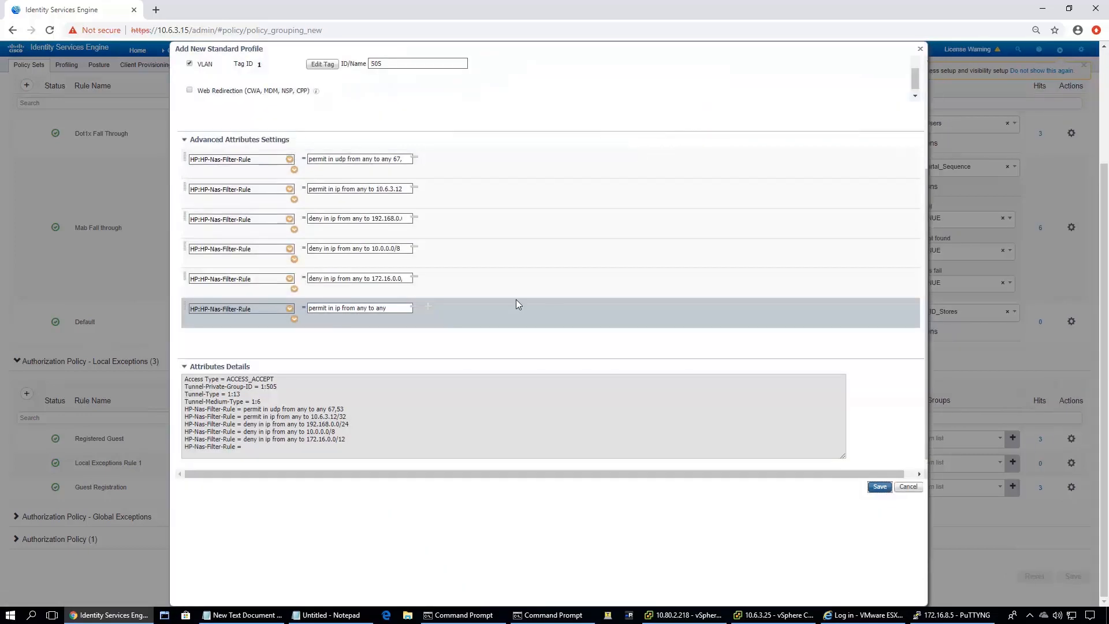
left_click(359, 308)
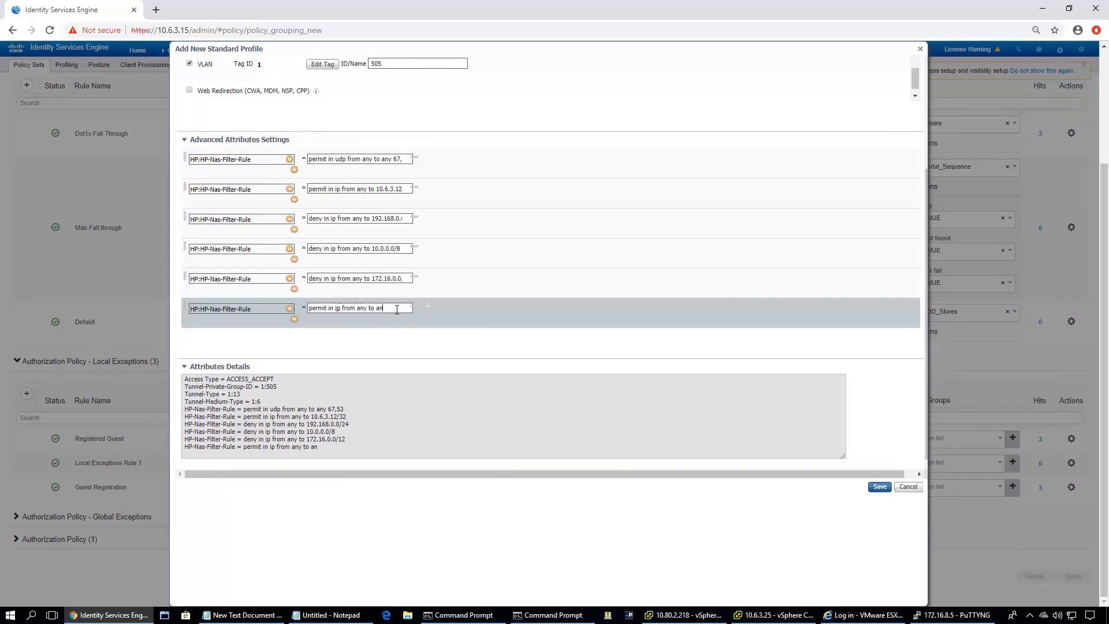
type("y")
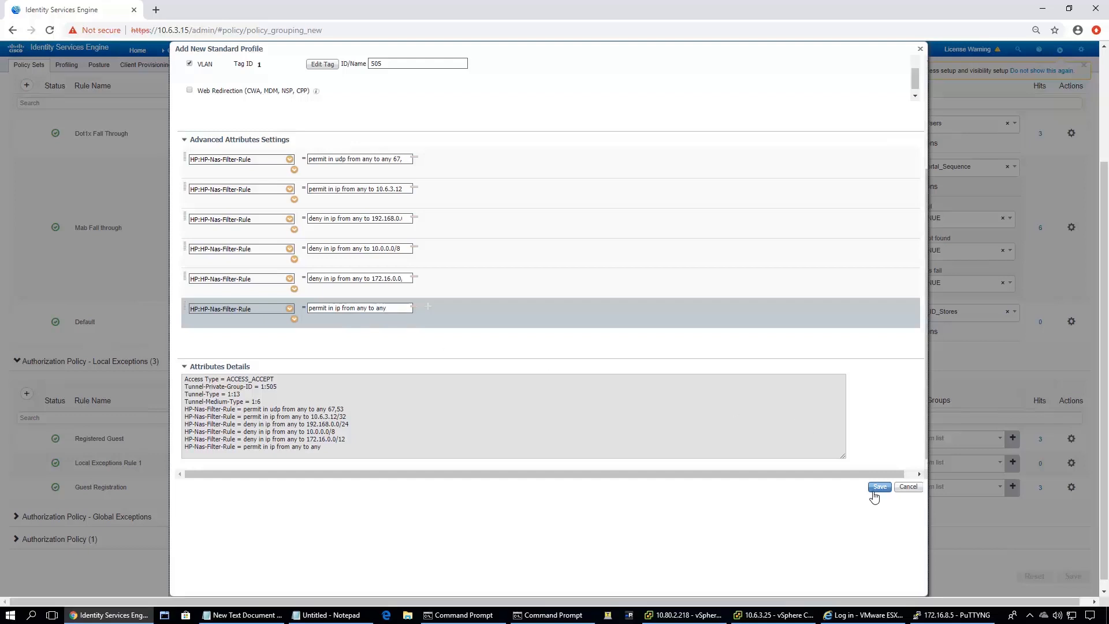
left_click(879, 486)
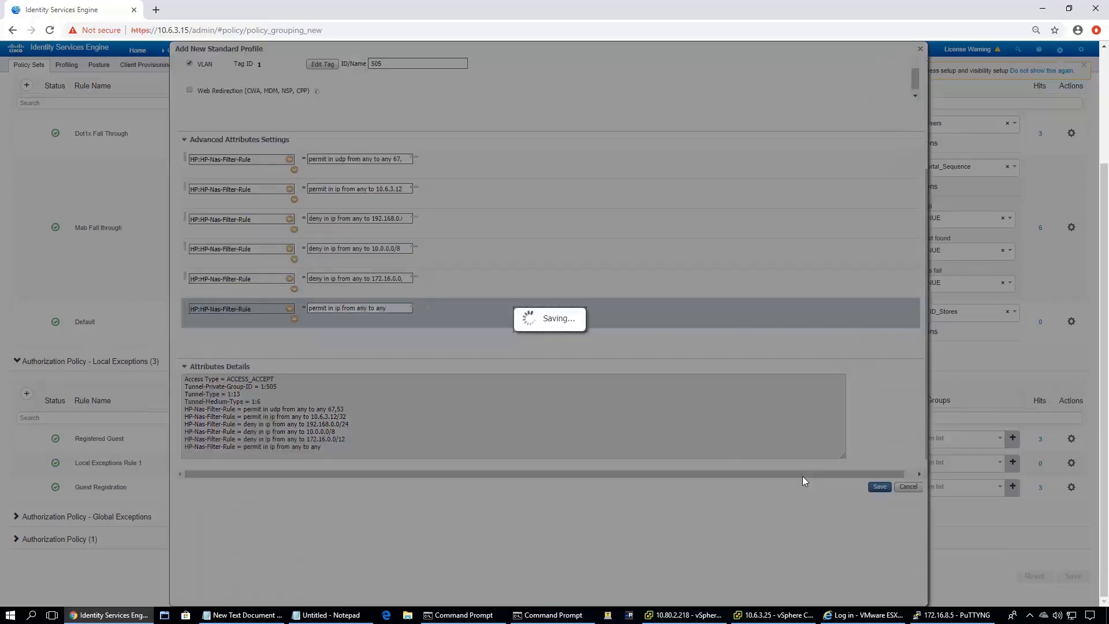
left_click(879, 487)
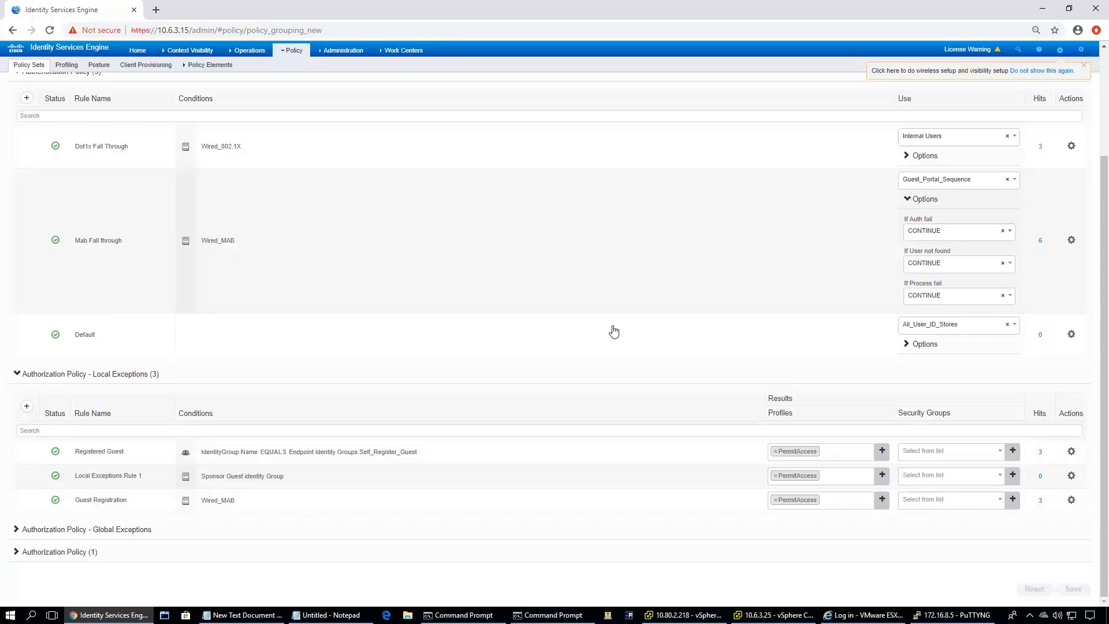
mouse_move(825, 499)
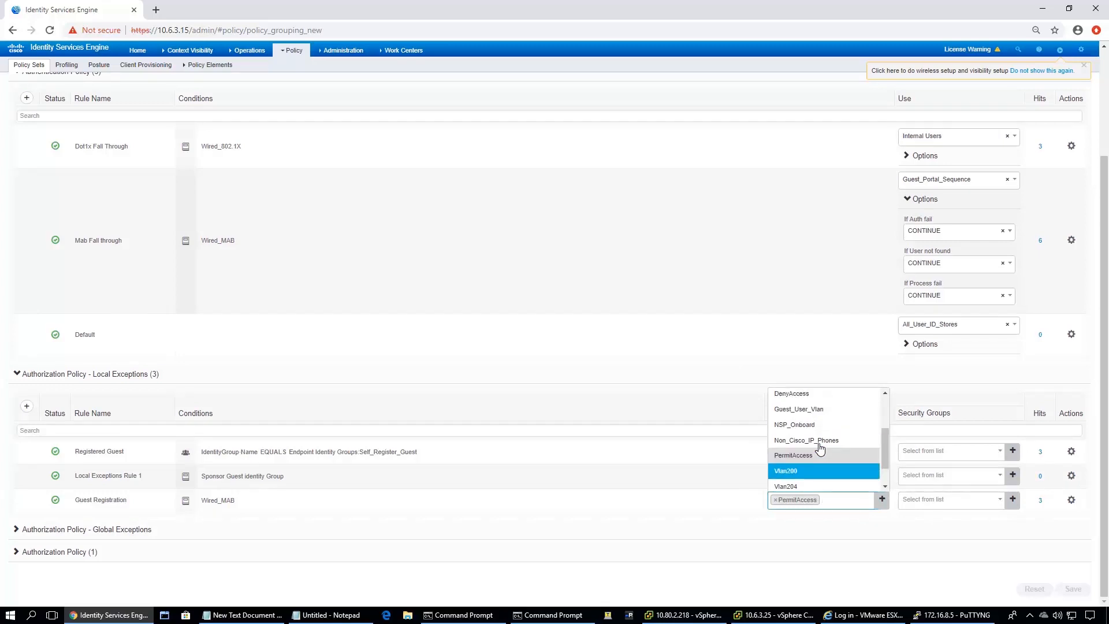
Set the Guest Registration rule's profile to Guest_User_Vlan, removing PermitAccess
scroll("up", 3)
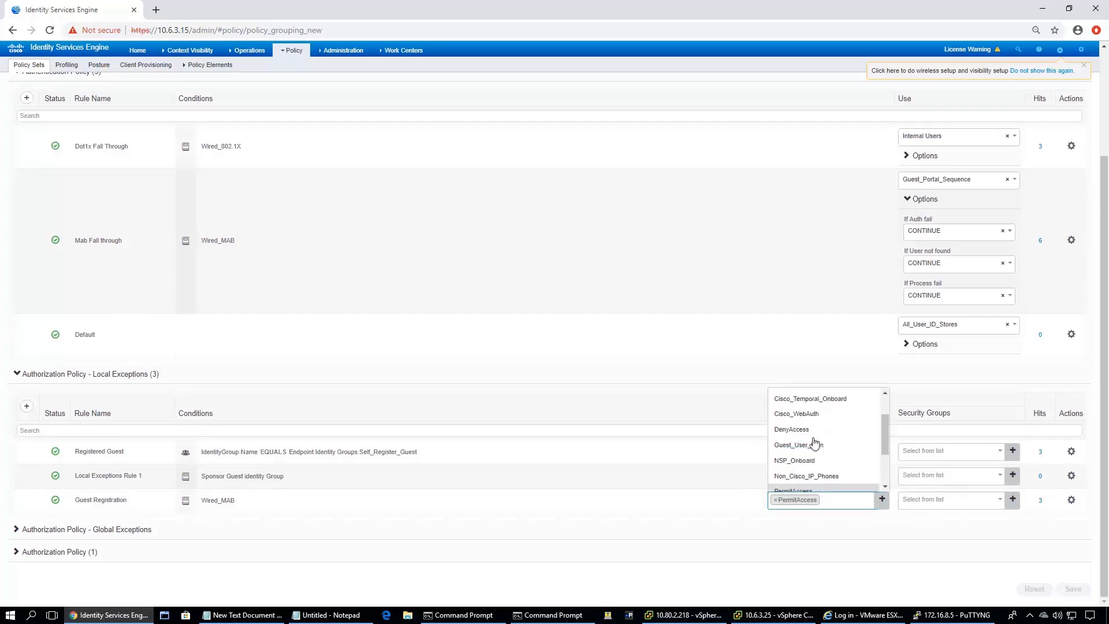
left_click(798, 444)
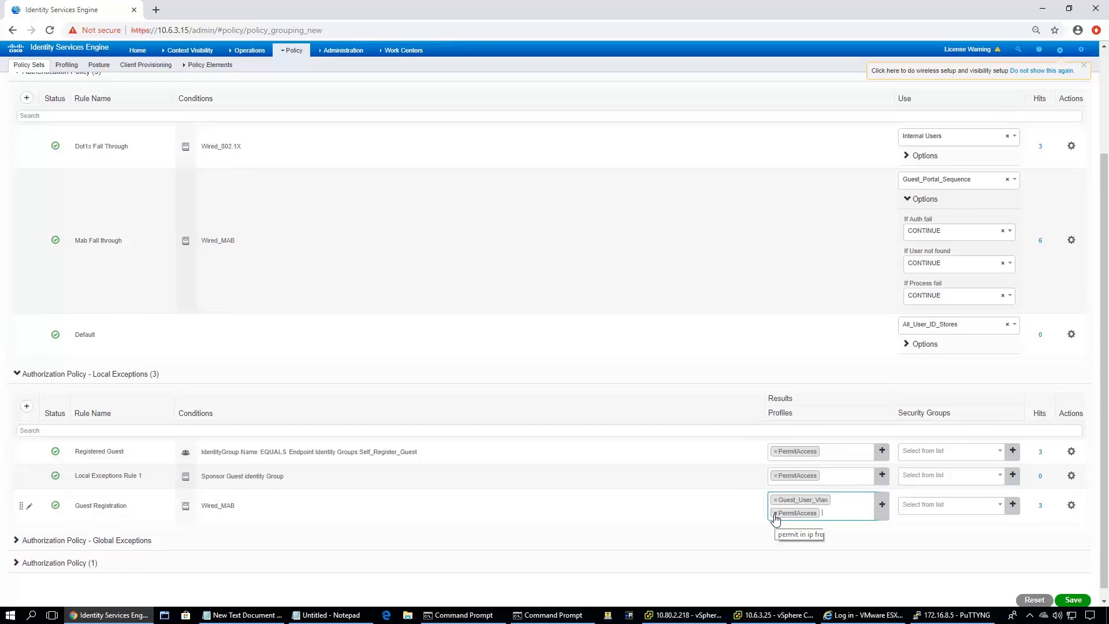
left_click(775, 512)
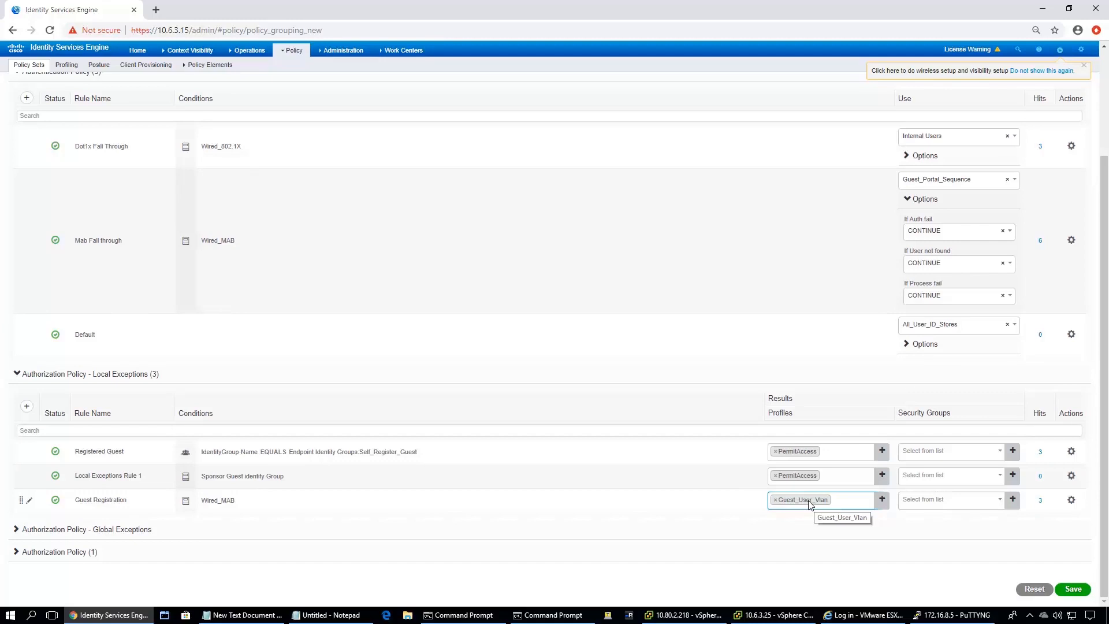
mouse_move(847, 484)
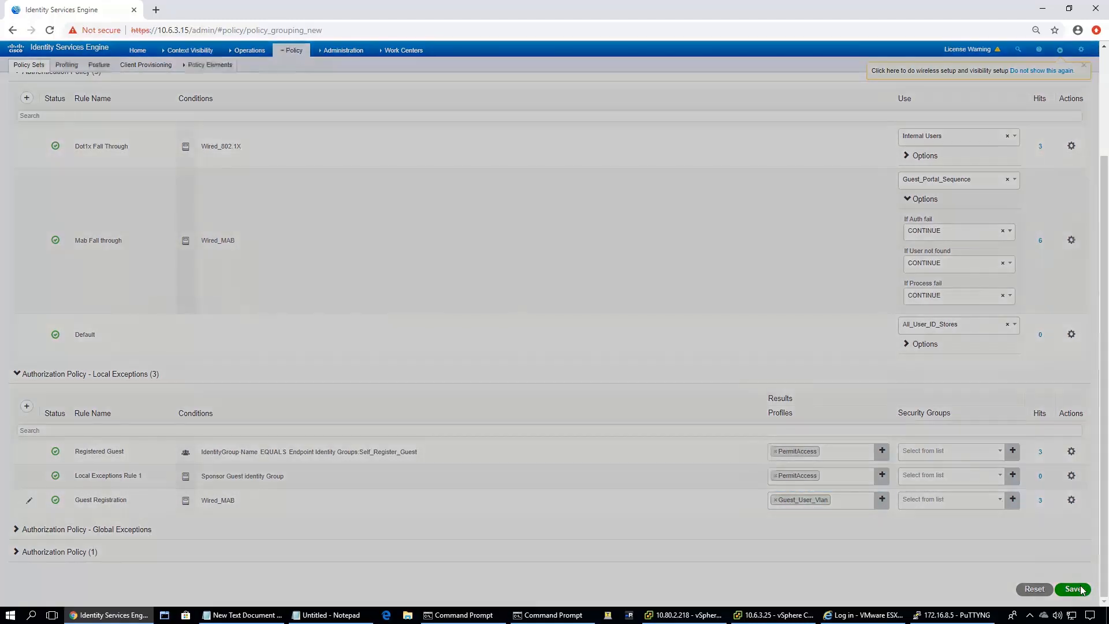
Save the policy set and check RADIUS Live Logs, which show no data yet
left_click(1073, 589)
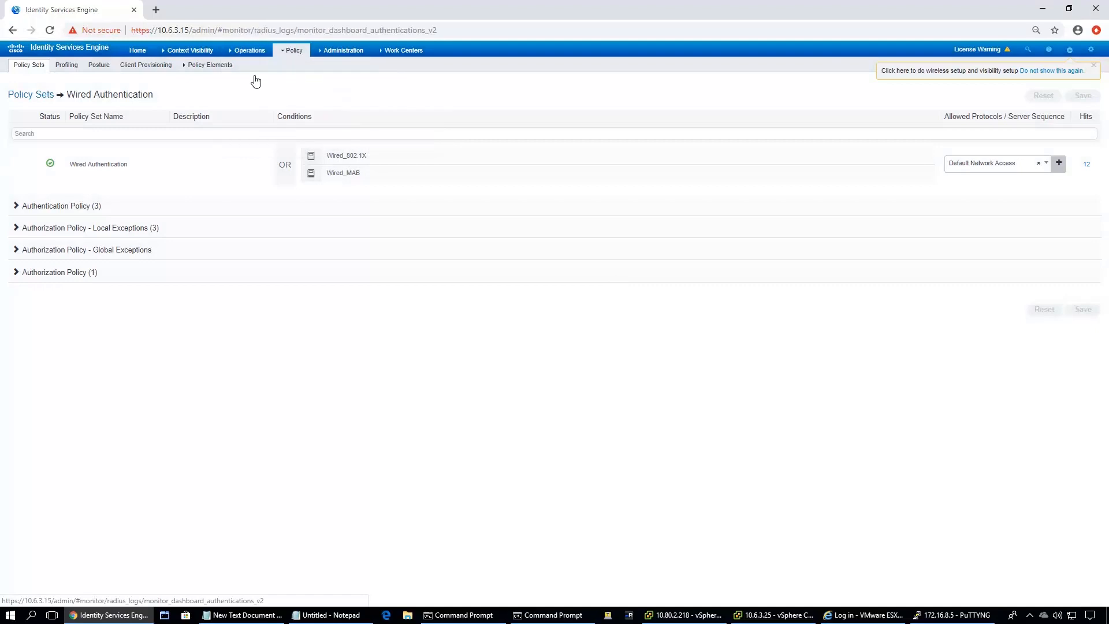
left_click(248, 51)
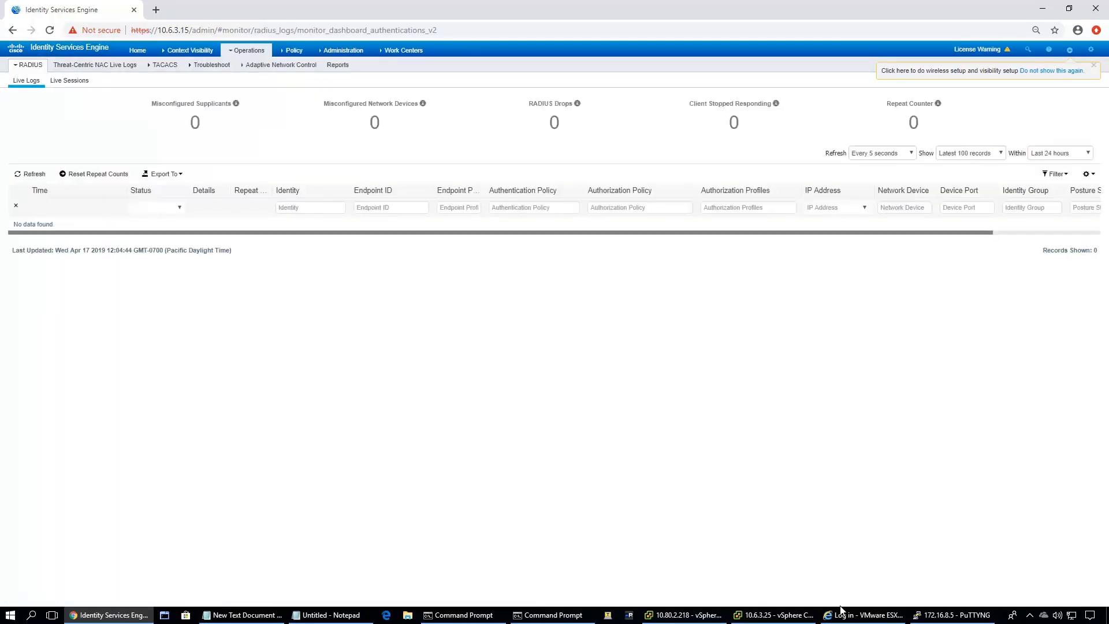
left_click(951, 614)
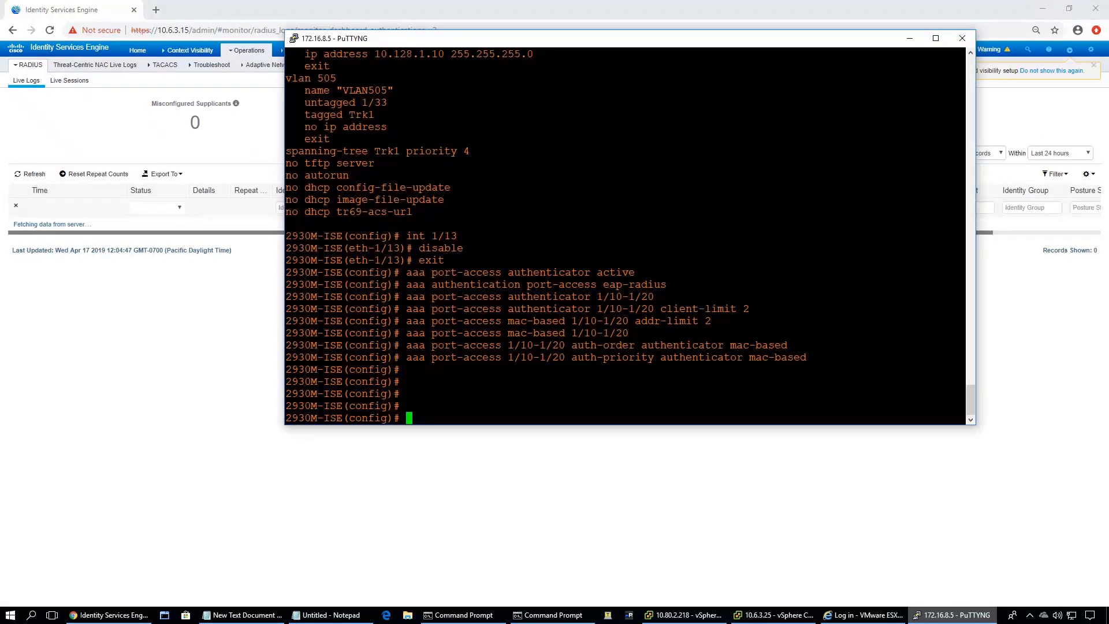
Re-enable port 1/13 on the 2930M-ISE switch with 'int 1/13' and 'ena'
type("int 1/13")
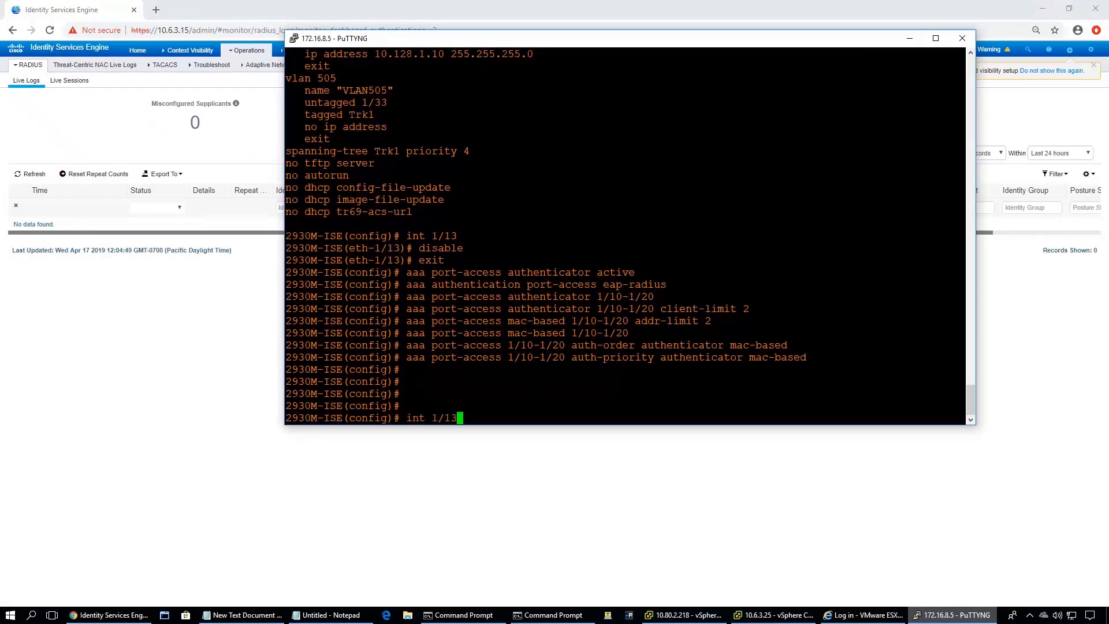
type("enable")
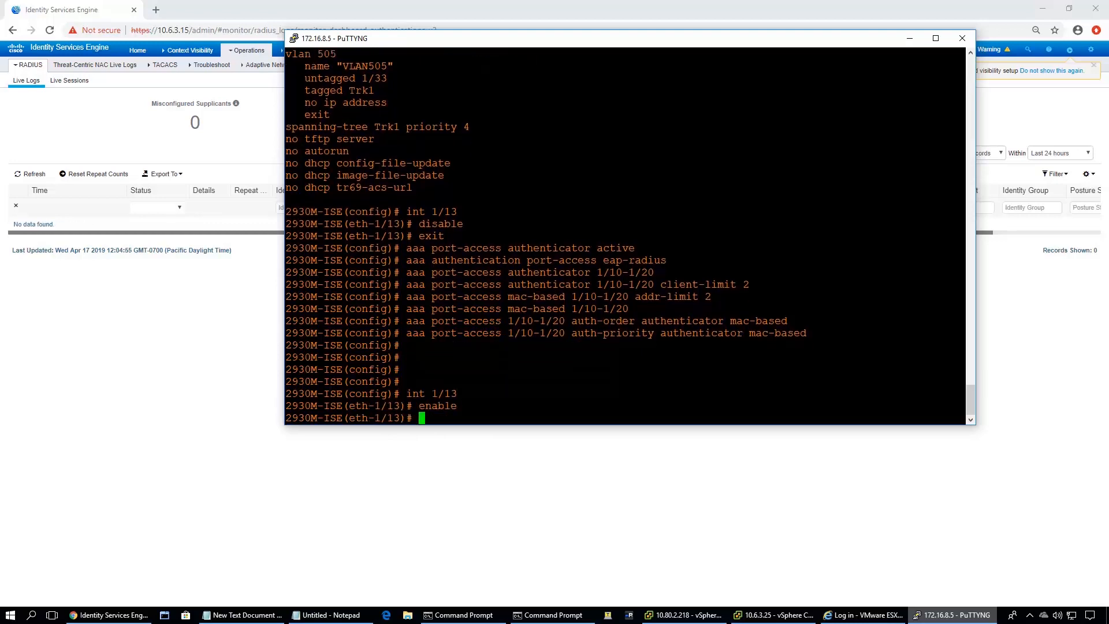
mouse_move(781, 623)
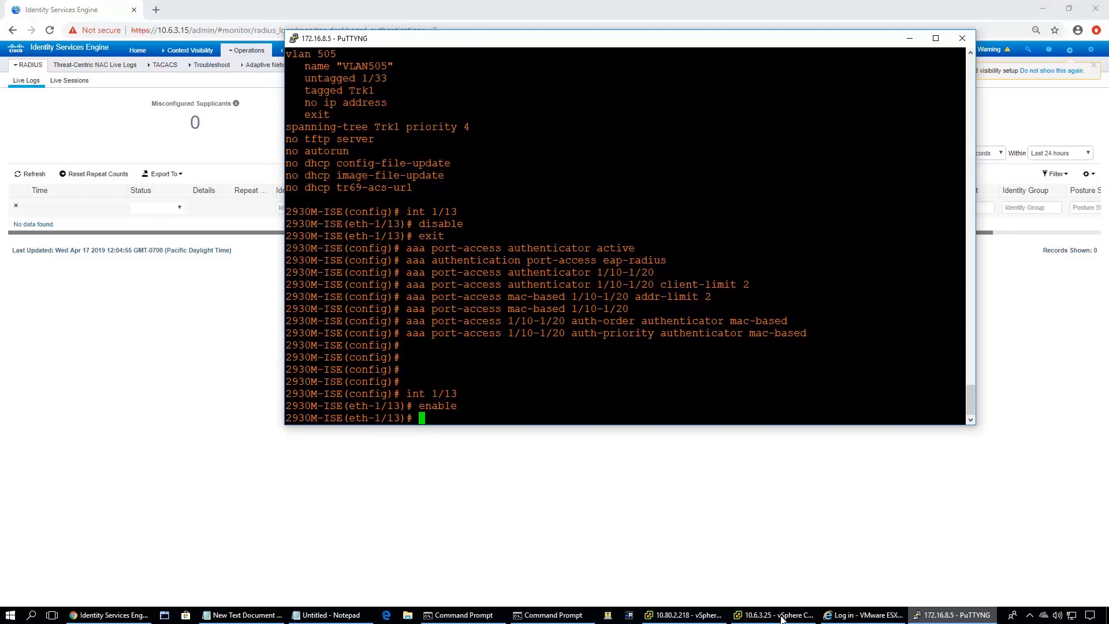
left_click(773, 614)
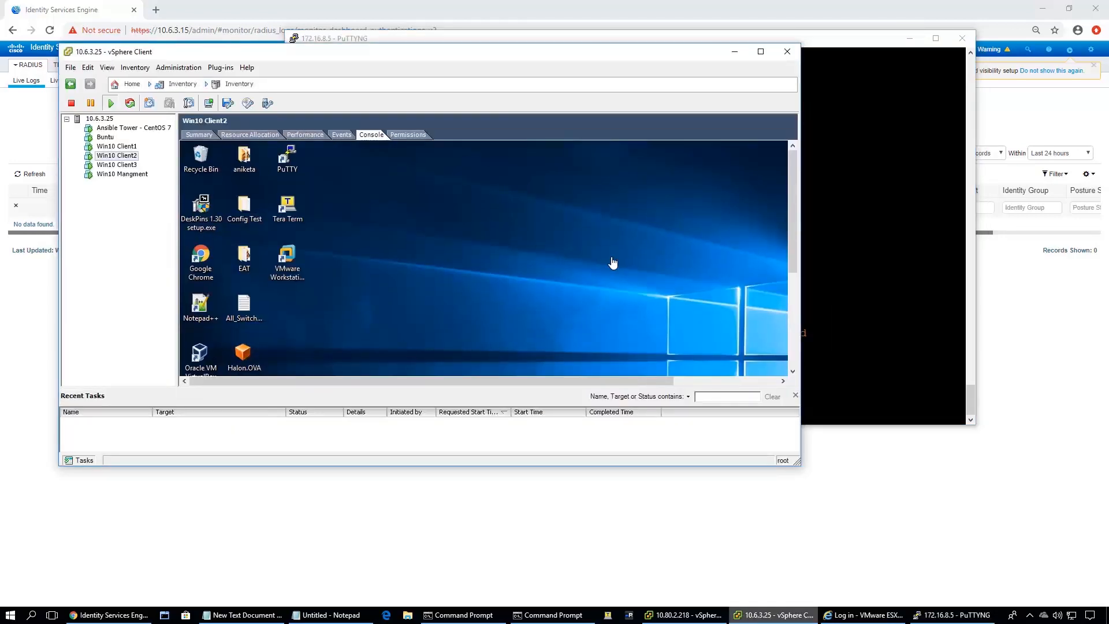
mouse_move(952, 562)
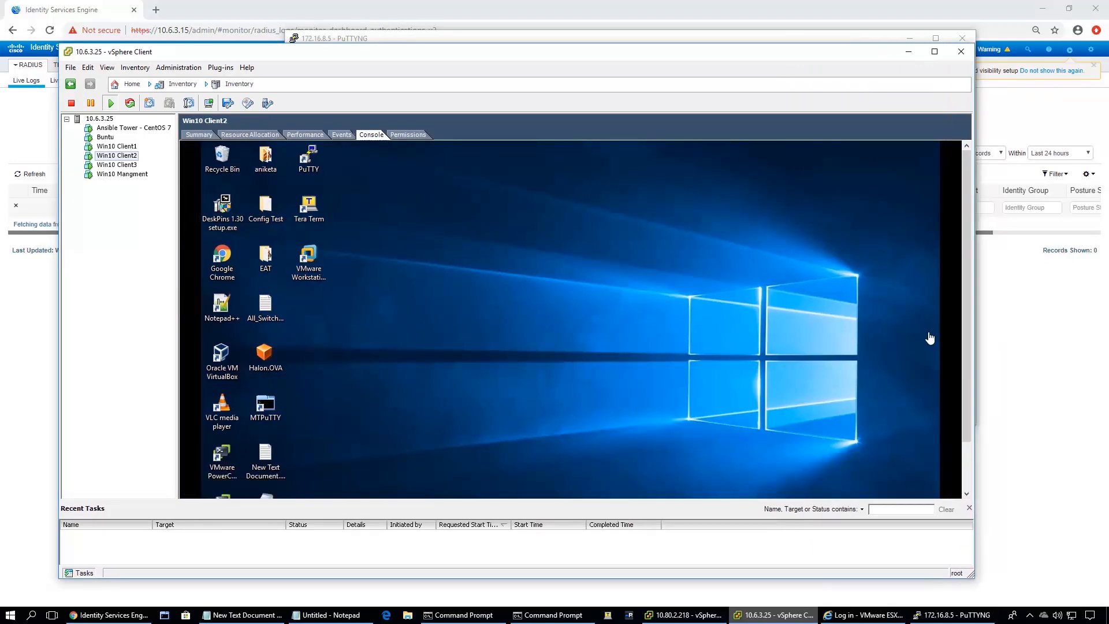
Inspect Win10 Client2's desktop in the vSphere console, then go back to PuTTY
scroll("down", 3)
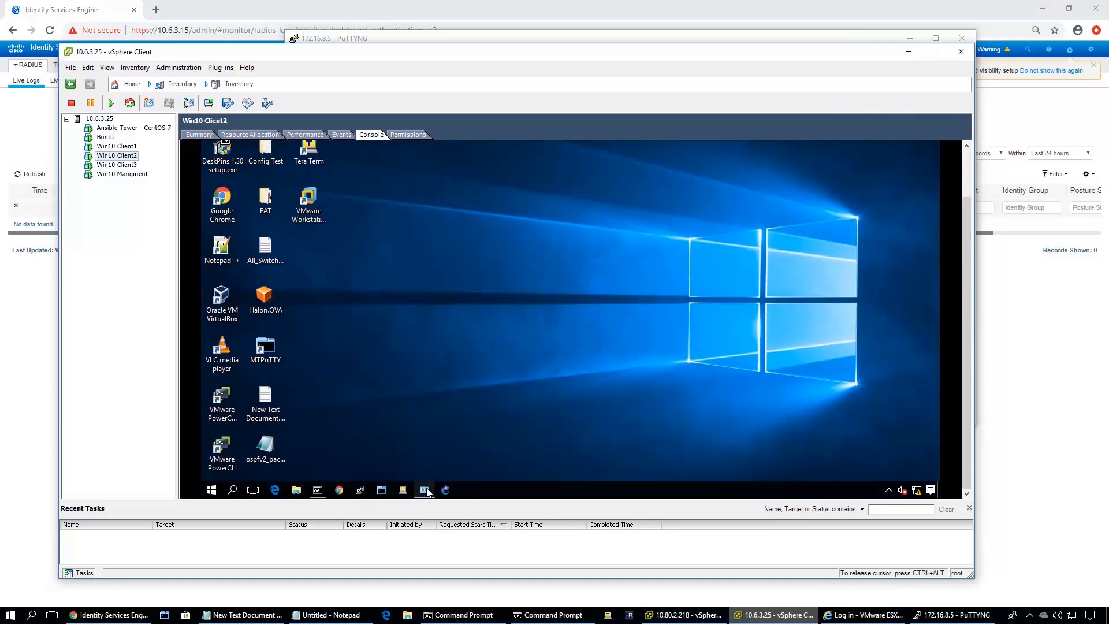
left_click(423, 490)
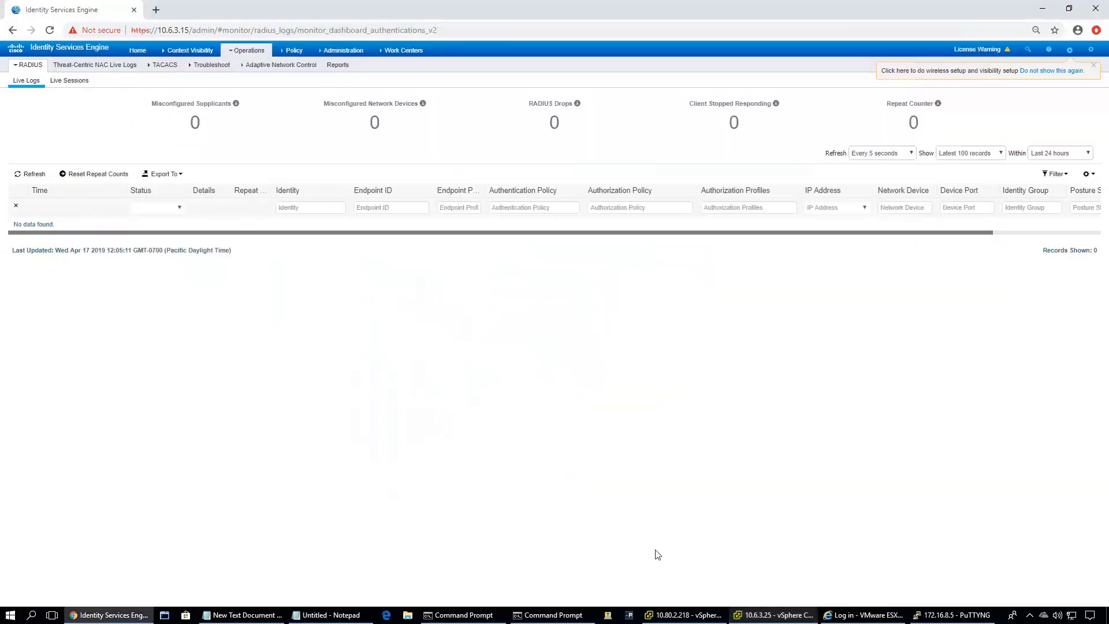
left_click(950, 613)
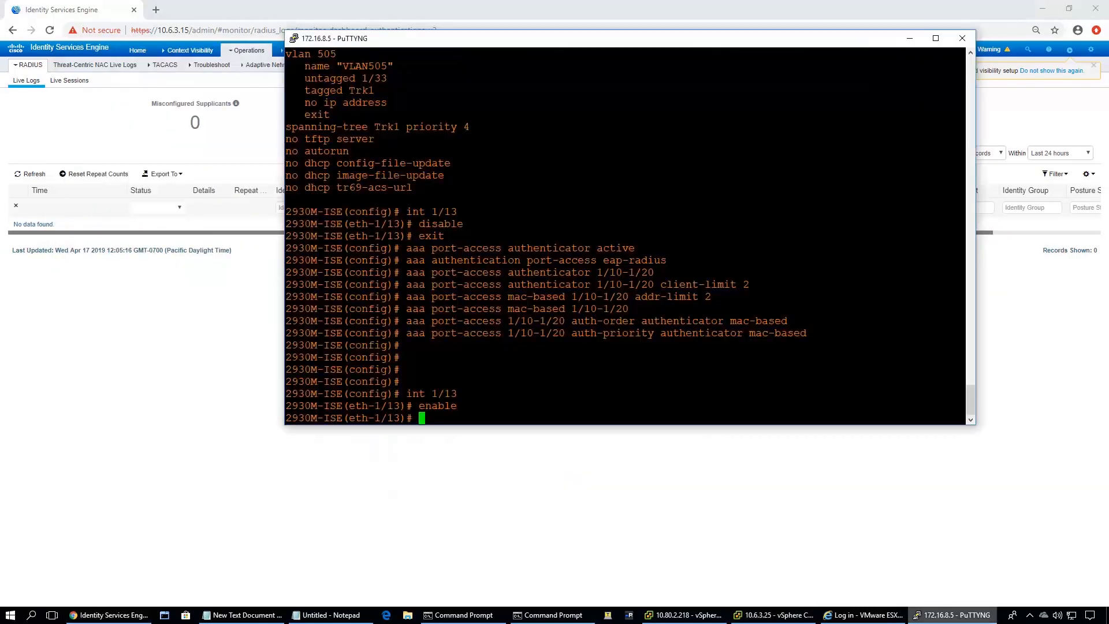
Query the switch's port-access clients to check the client on port 1/13
type("shoo")
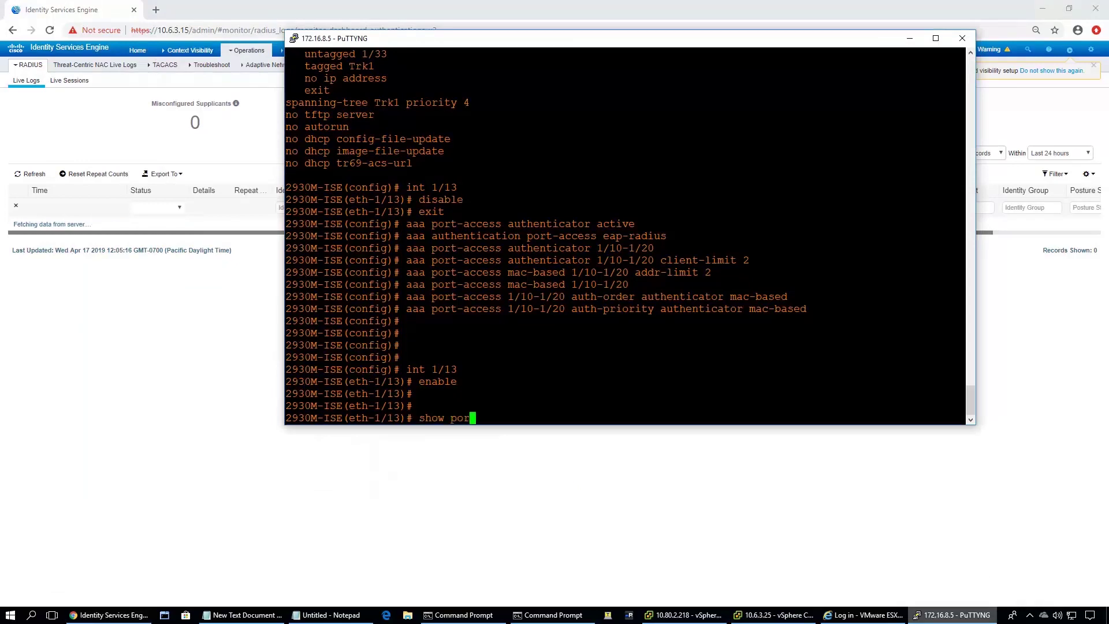
type("t-access clients i")
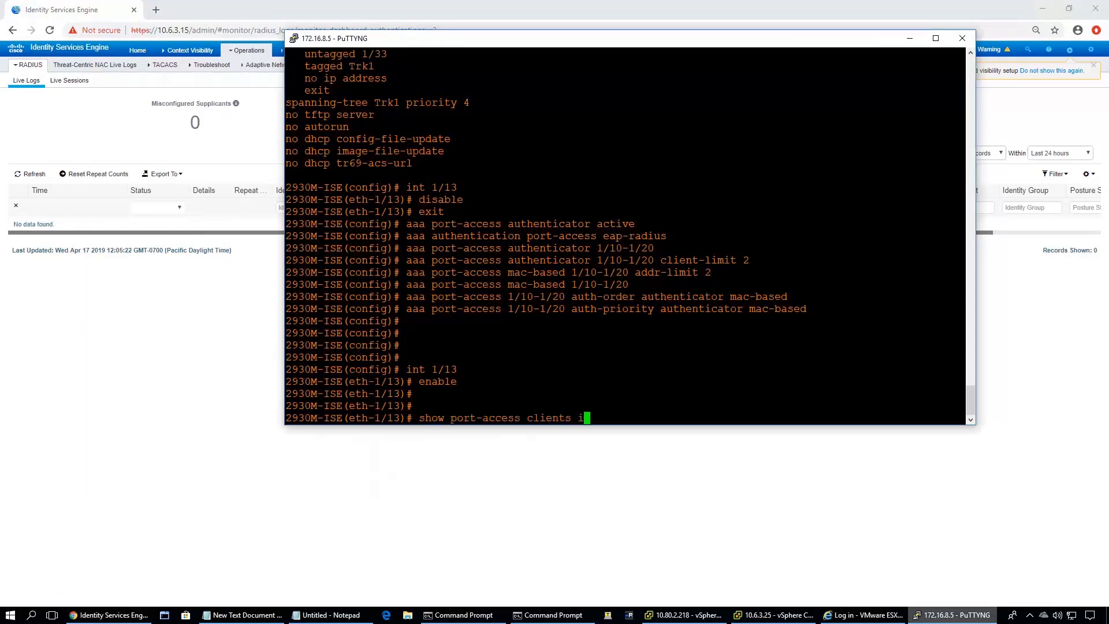
key("Return")
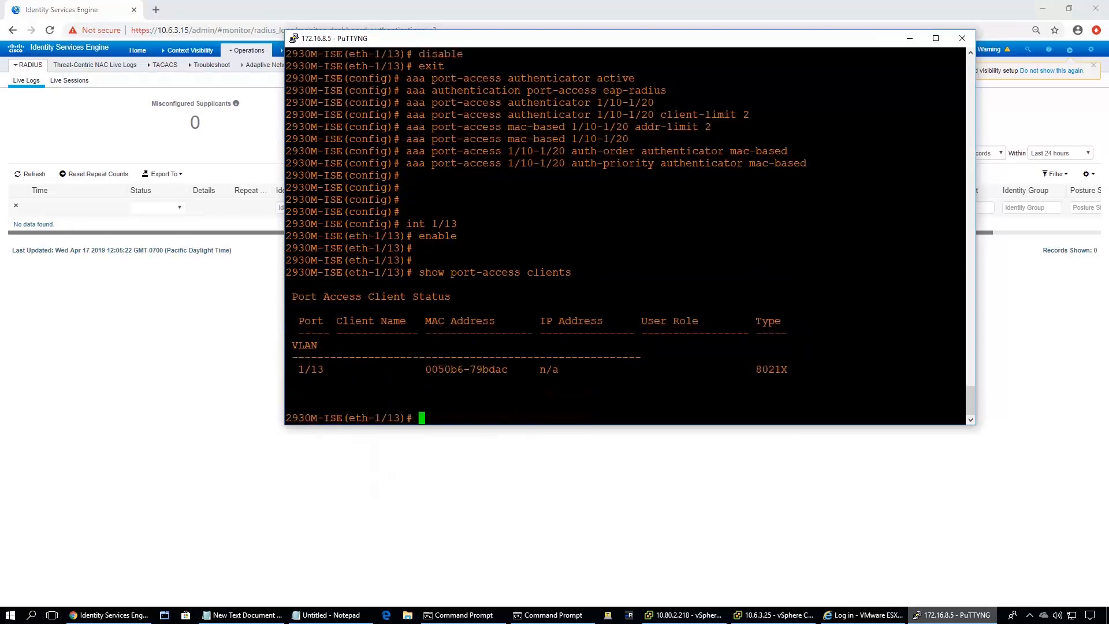
key("Return")
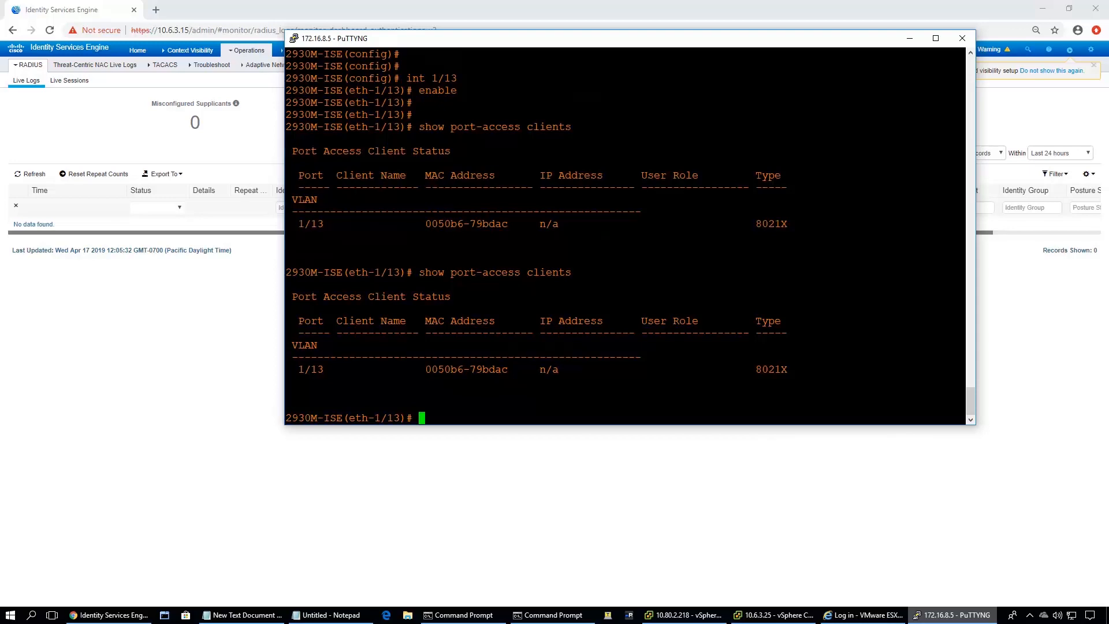
type("show port-access clients")
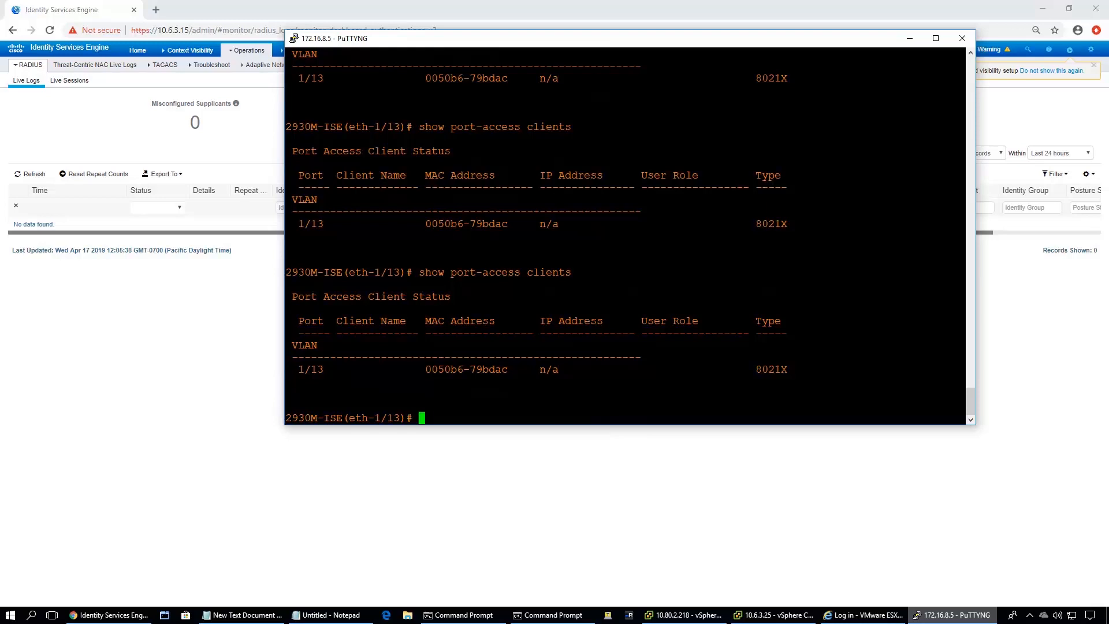
List the event log newest-first with show logging -r, then stop the paged listing
type("show l")
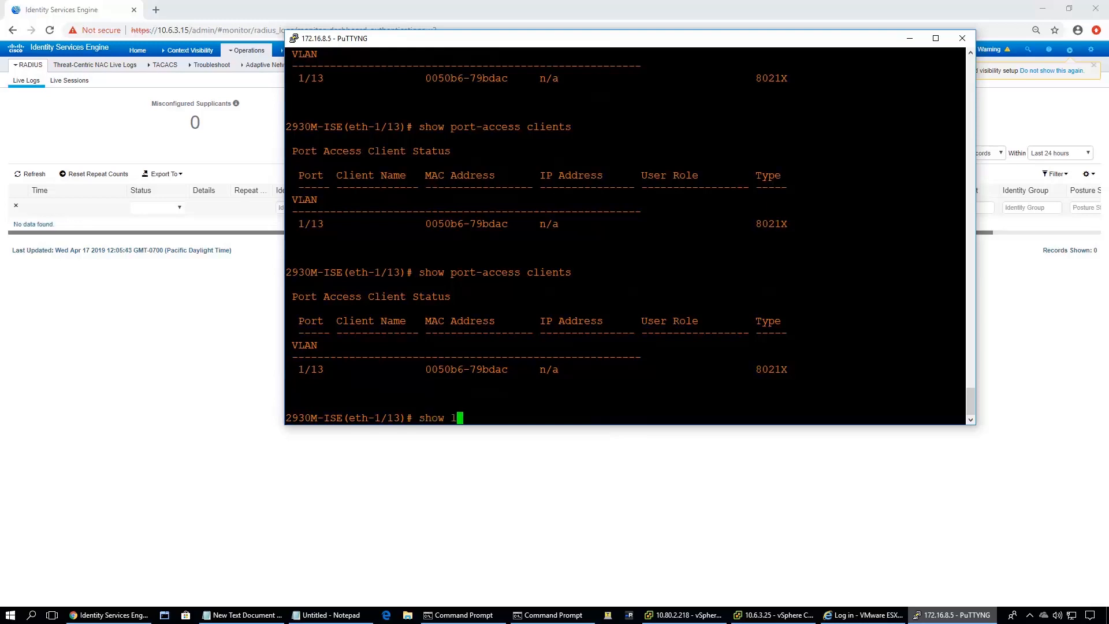
type("ogging -")
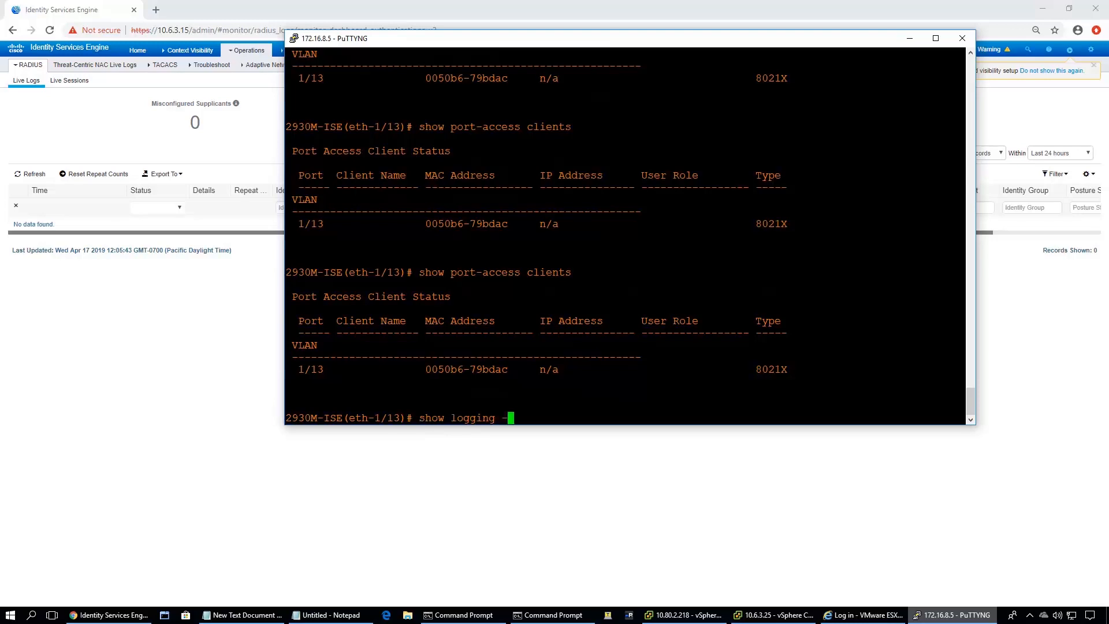
type("r")
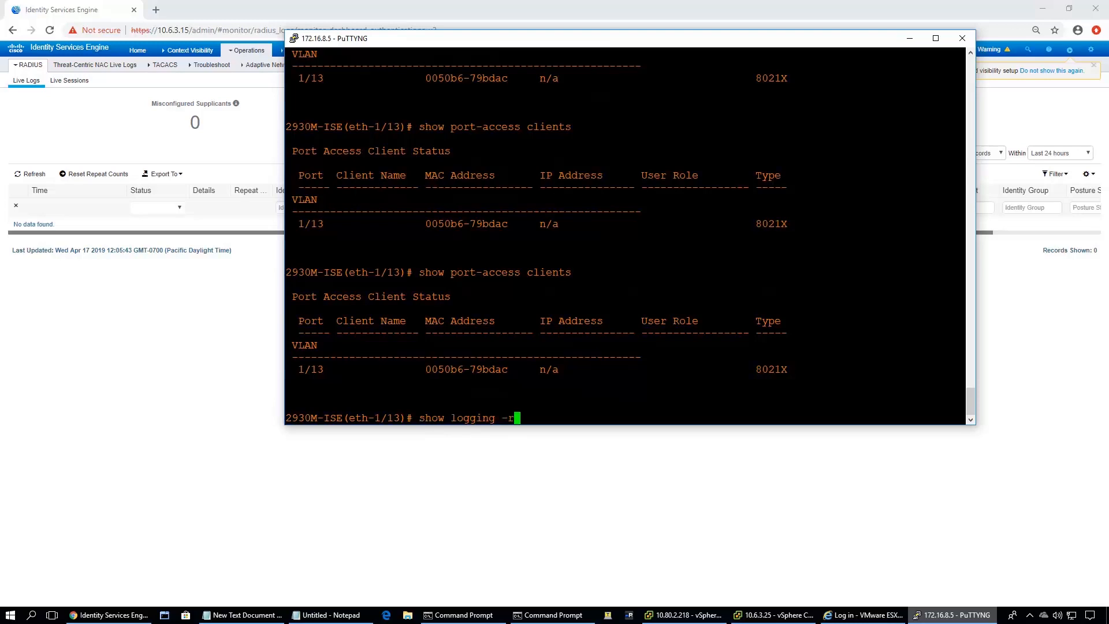
key("Return")
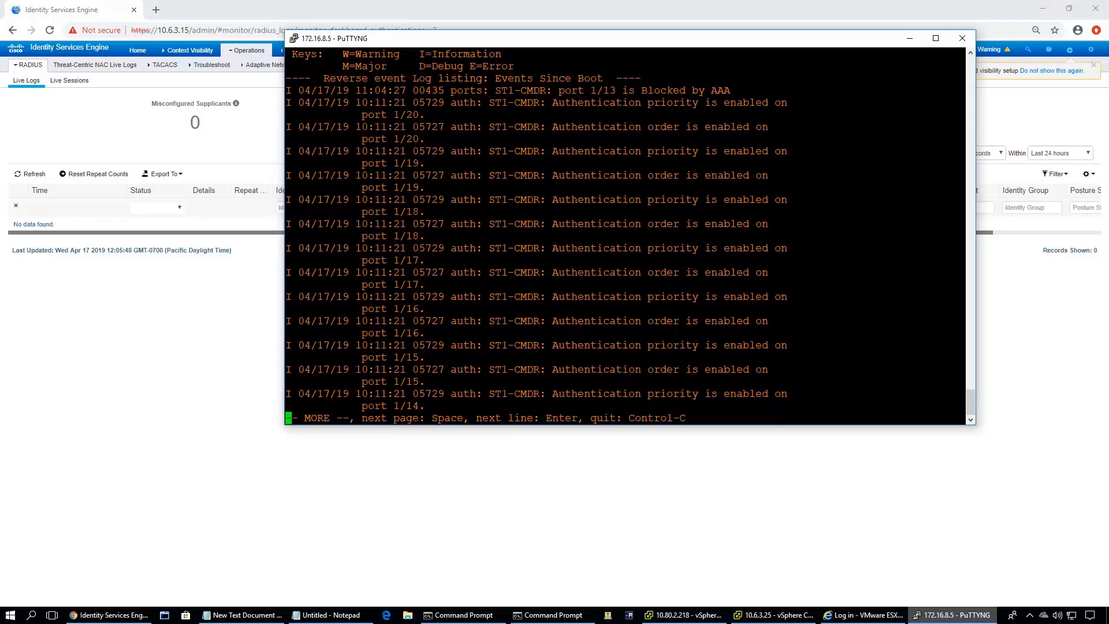
key("ctrl+c")
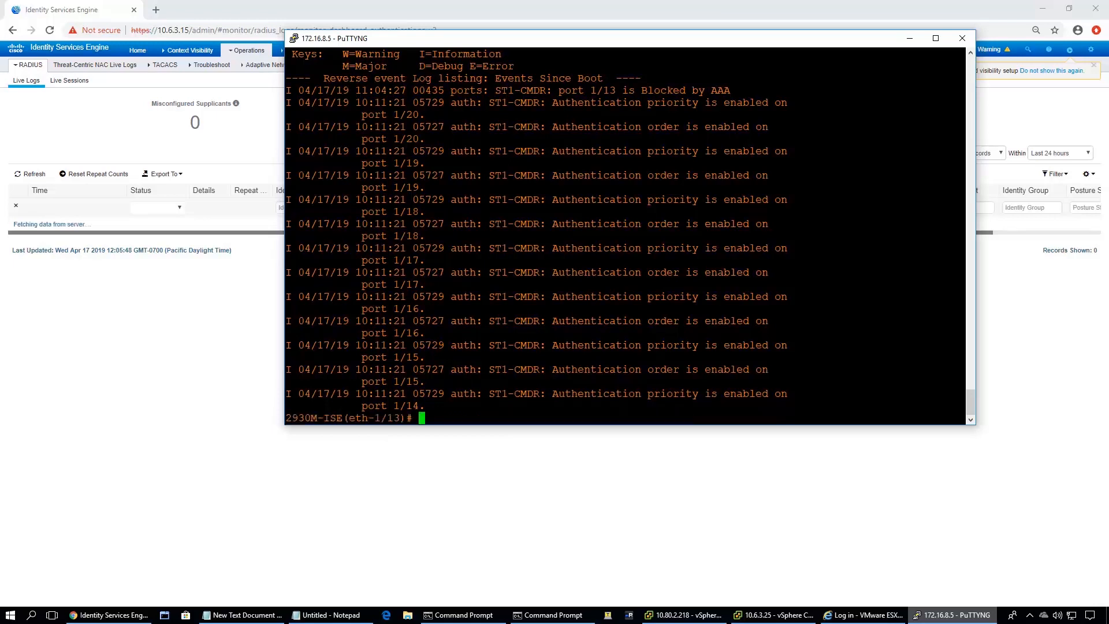
type("show")
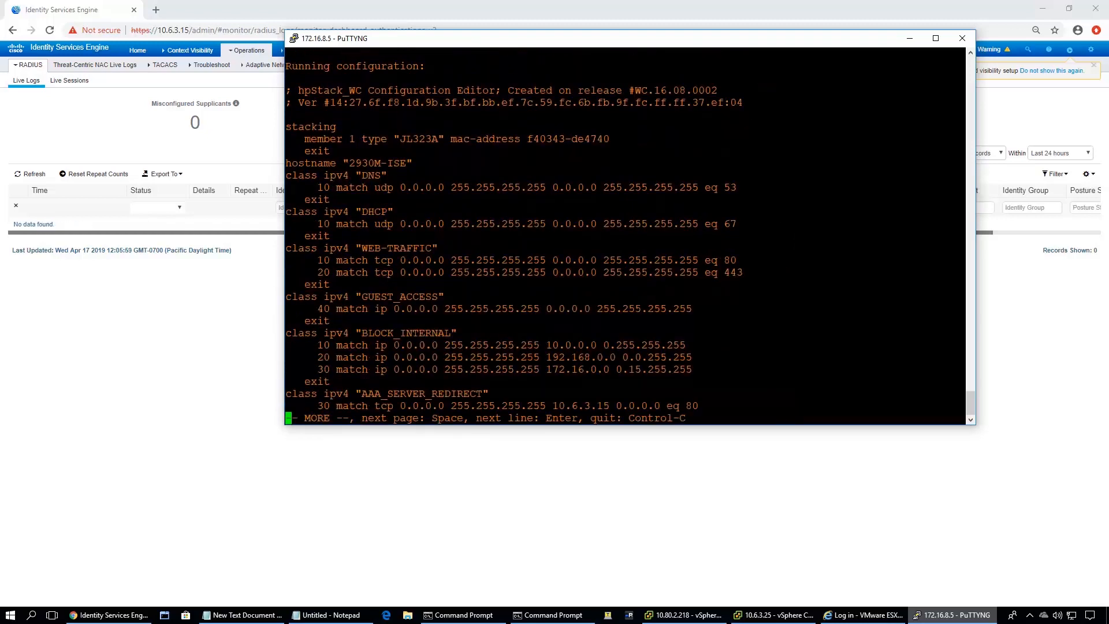
Page through the running configuration, then rerun show logging -r
key("space")
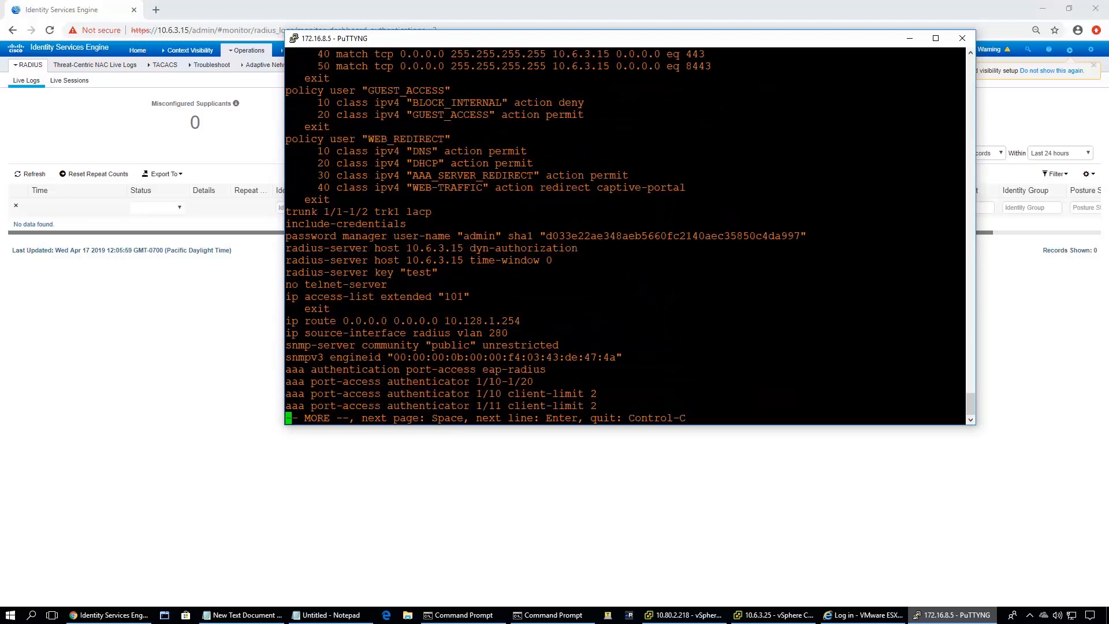
key("space")
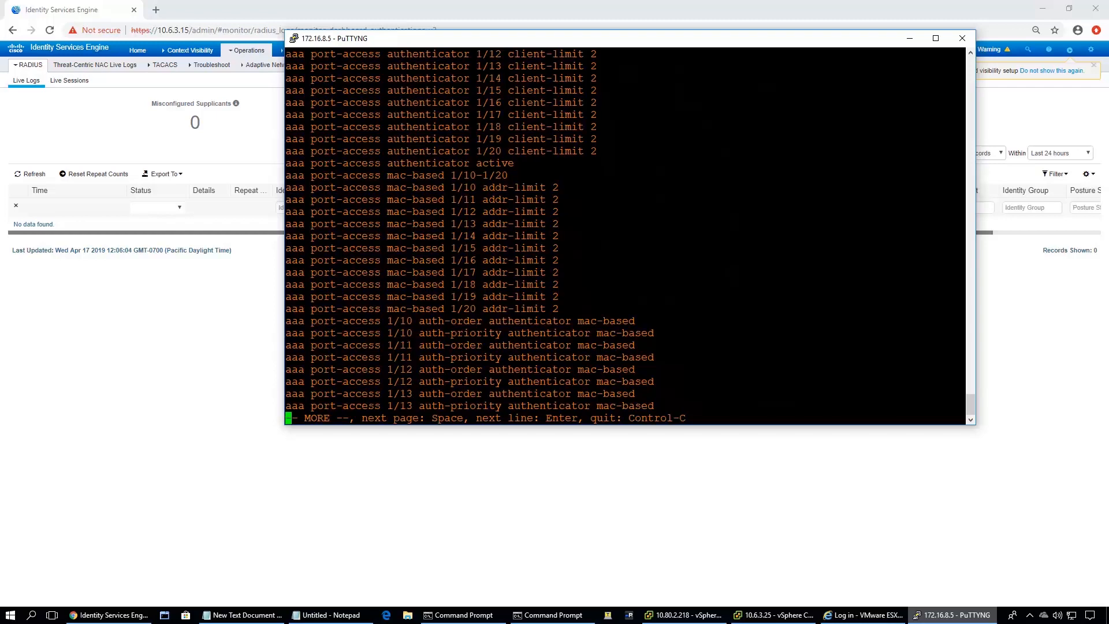
left_click(34, 174)
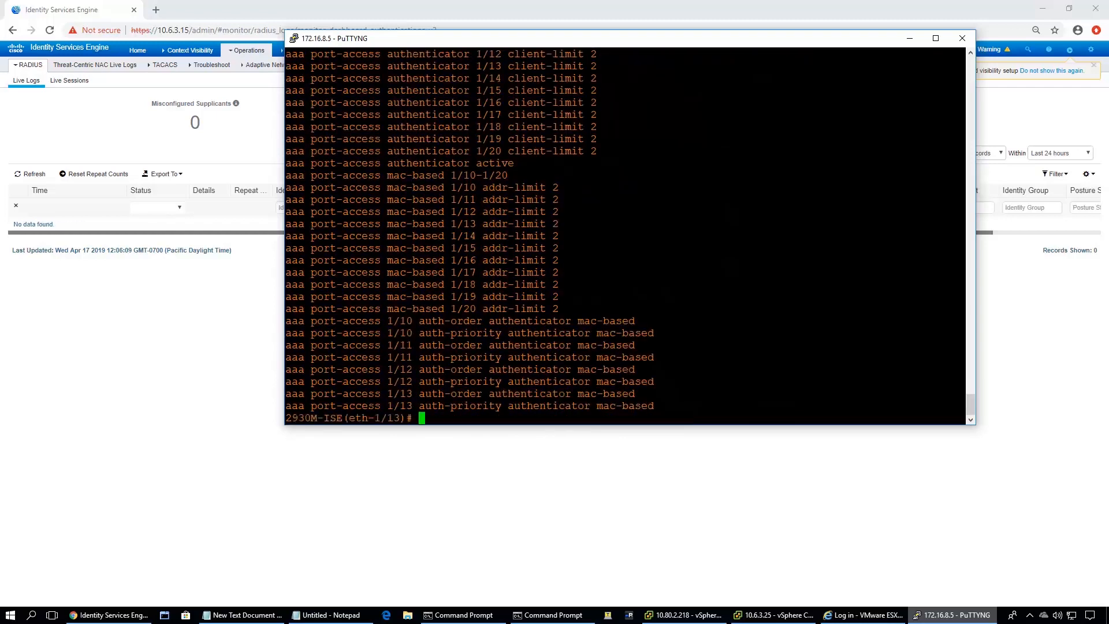
type("show logging -r")
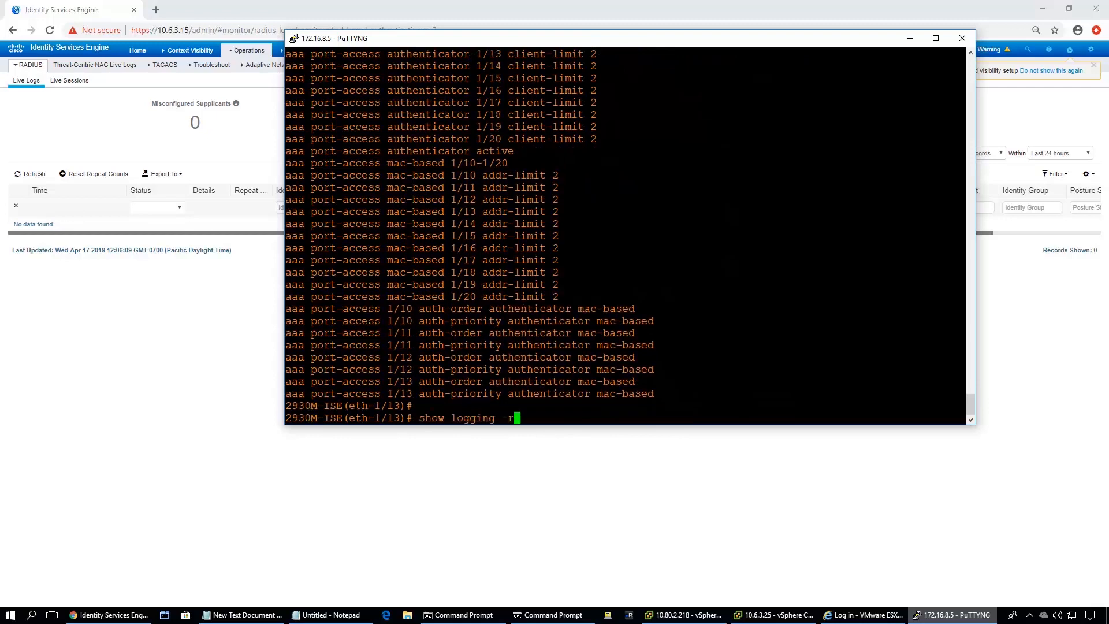
type("port-access clients")
key("Return")
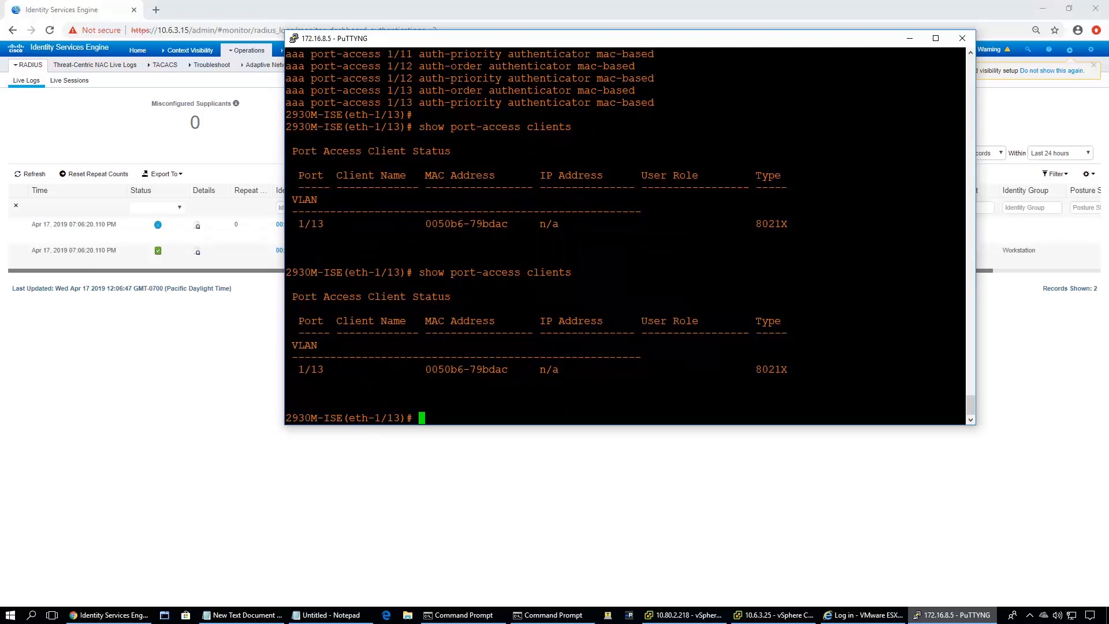
mouse_move(196, 324)
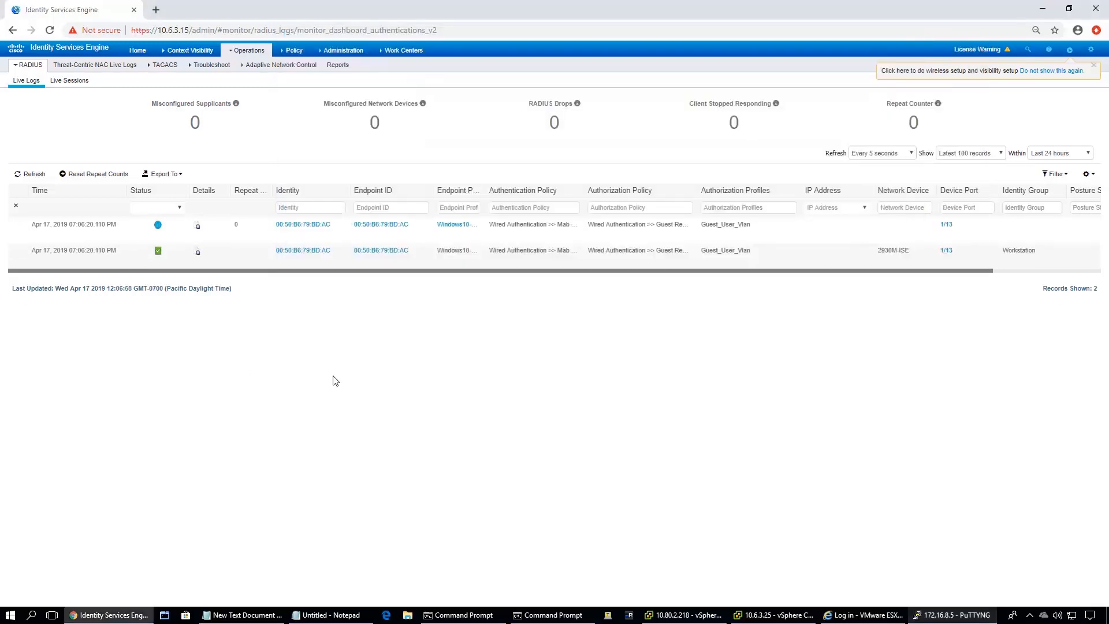
mouse_move(510, 380)
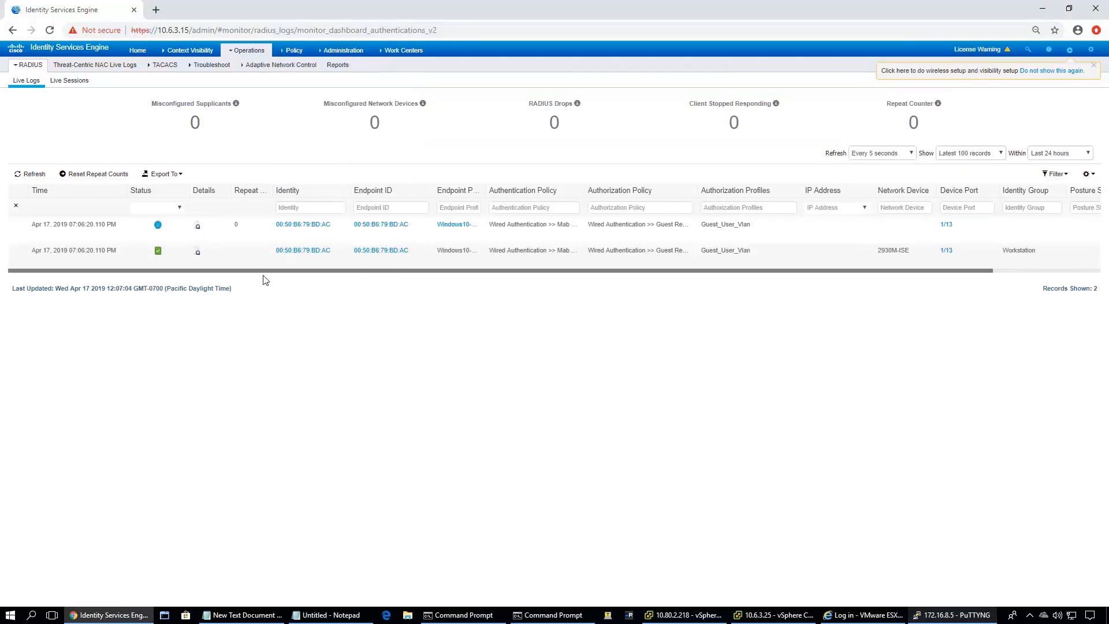
mouse_move(196, 227)
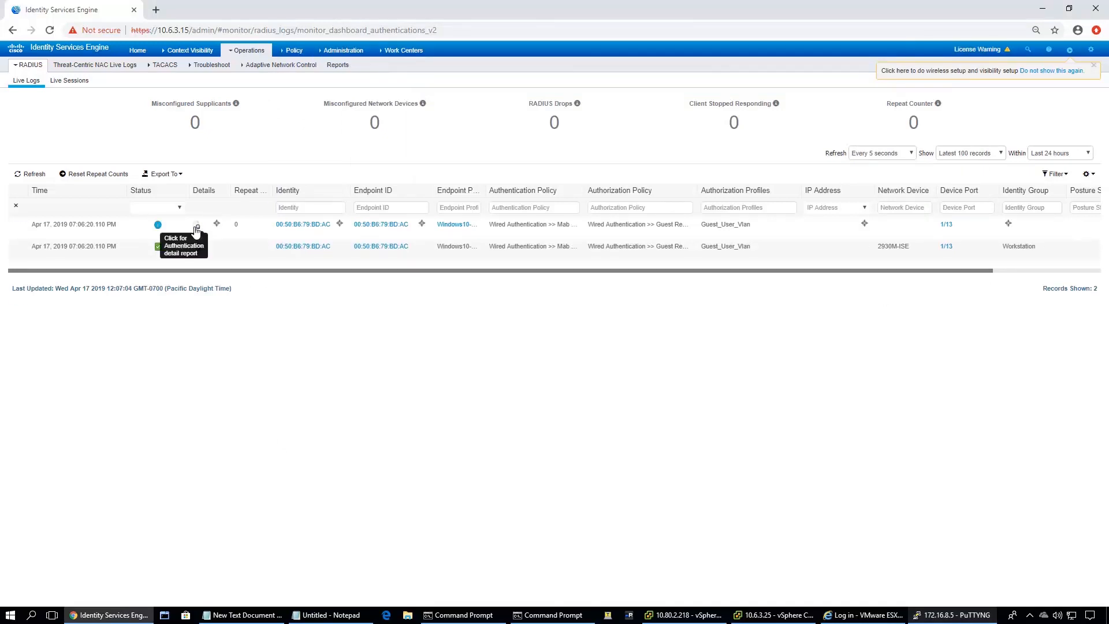
Open the Details report for the top port 1/13 record in RADIUS Live Logs
left_click(196, 224)
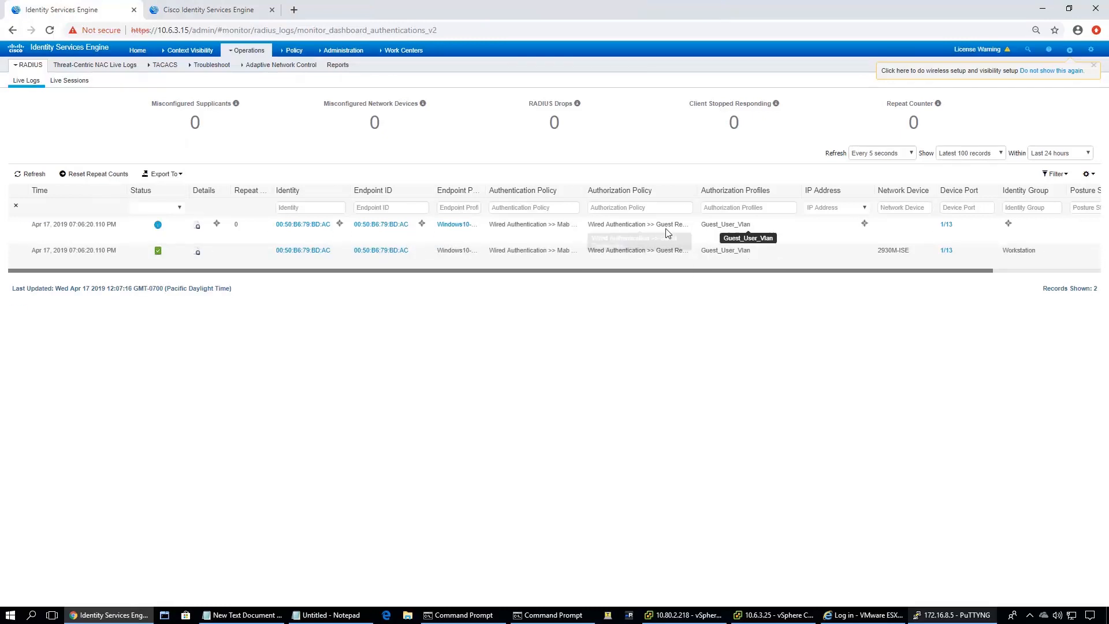
mouse_move(438, 177)
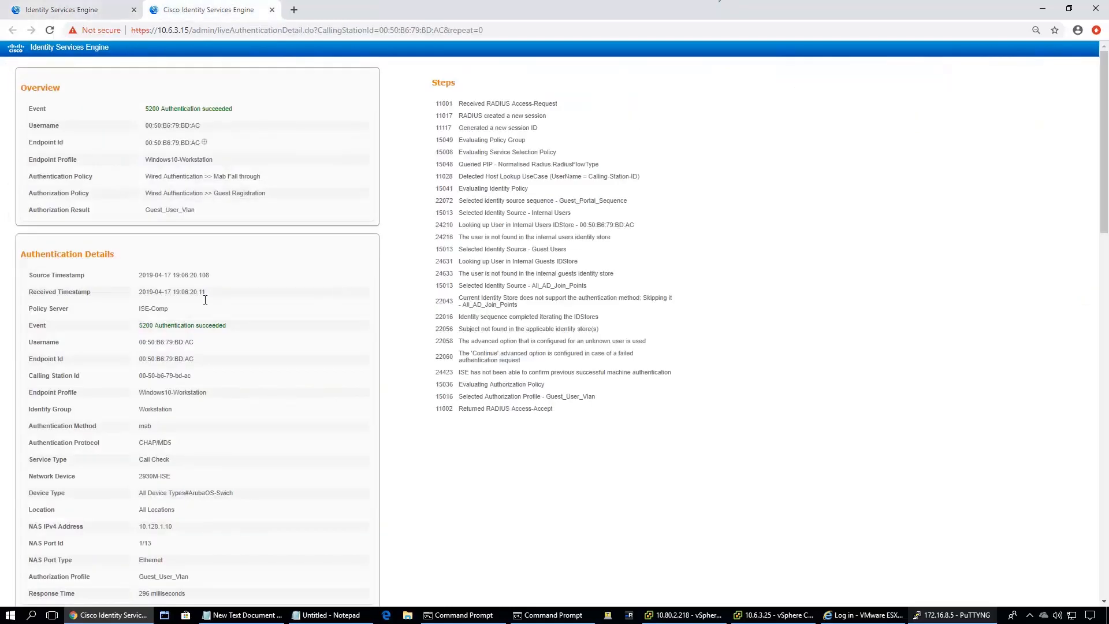
Check the report's Result for Guest_User_Vlan, VLAN 505 and filter rules, then return to PuTTY
scroll("down", 3)
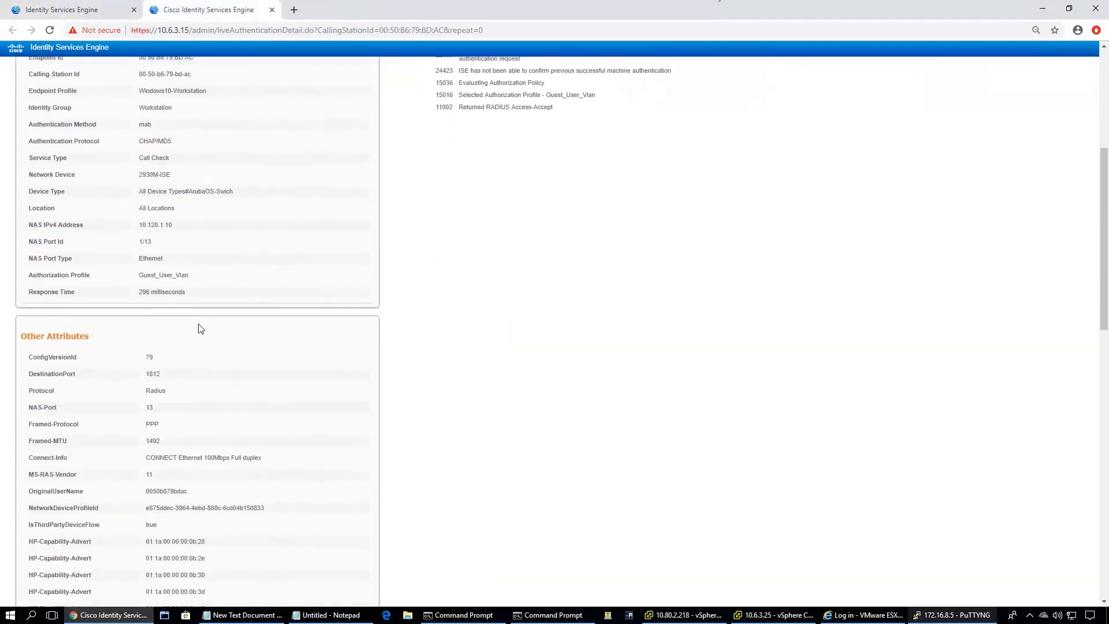
scroll("down", 3)
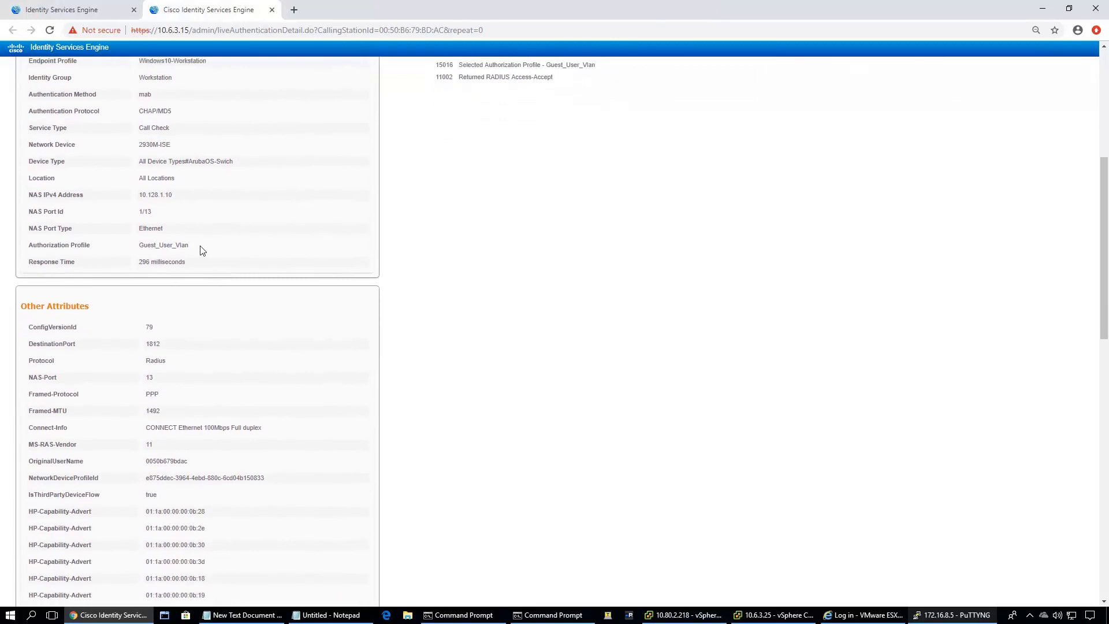
double_click(162, 245)
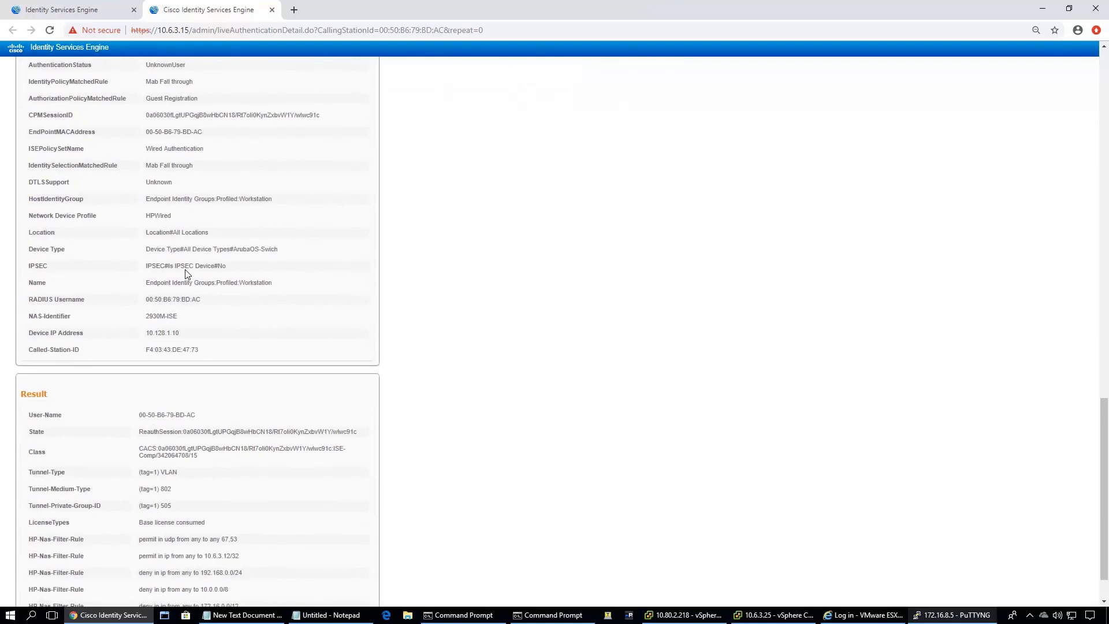
scroll("down", 3)
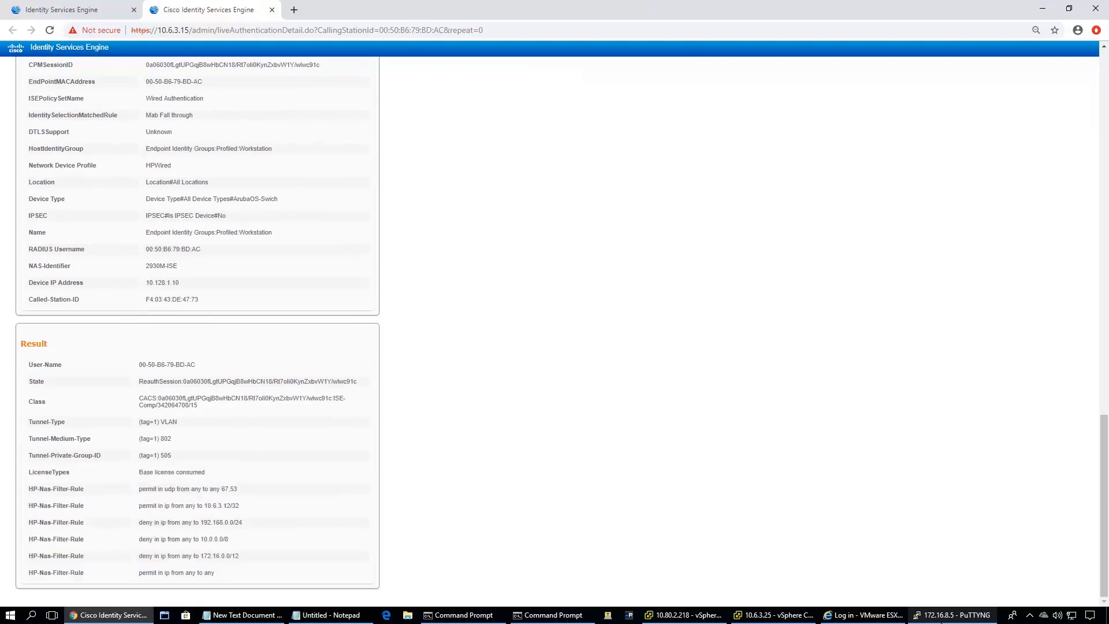
left_click(951, 614)
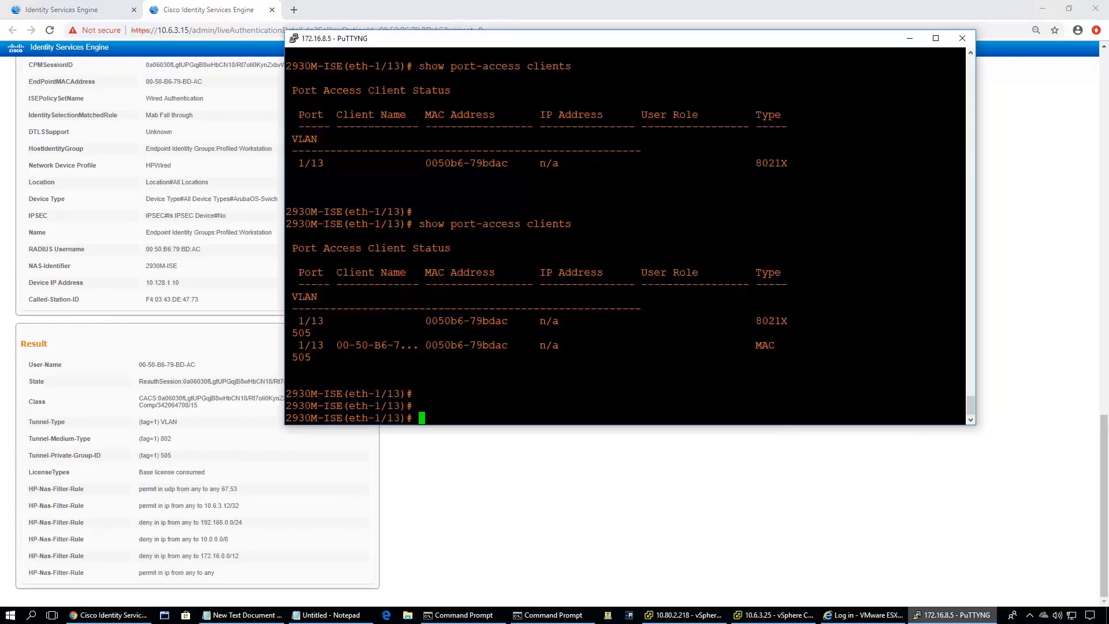
Run show port-access clients detailed 1/13 and highlight the RADIUS ACL list entries
type("show  port-access")
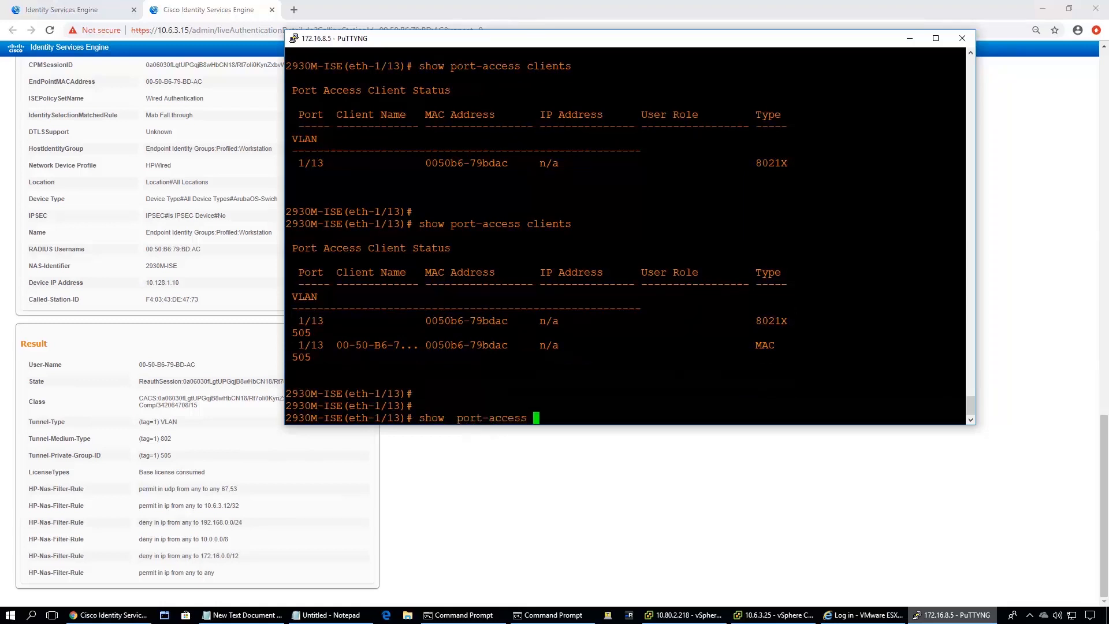
type("clients detailed")
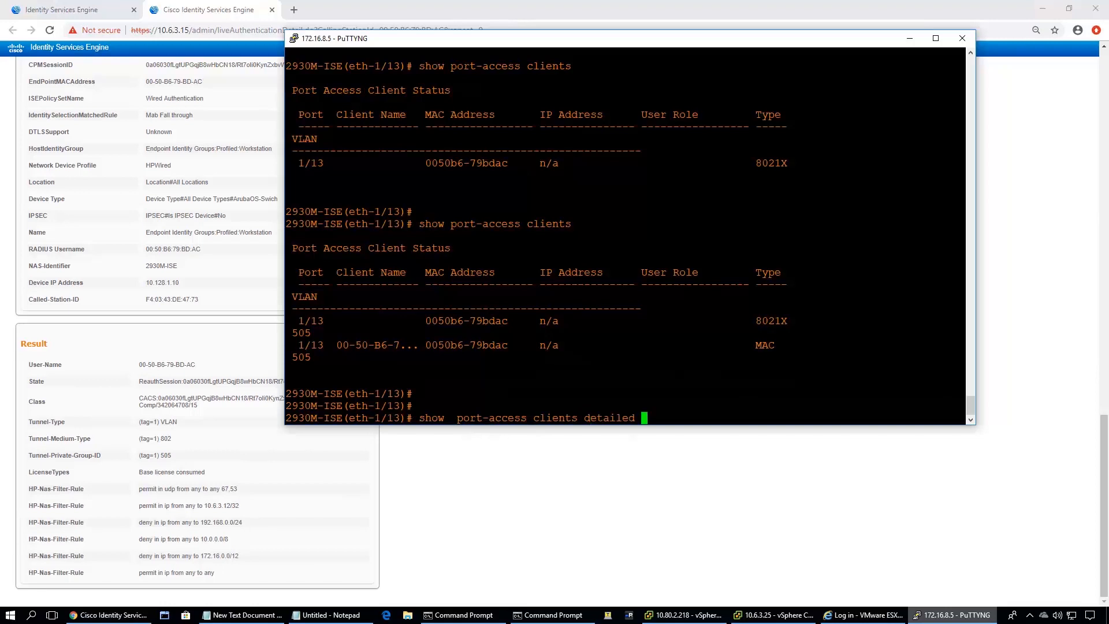
type("1/13")
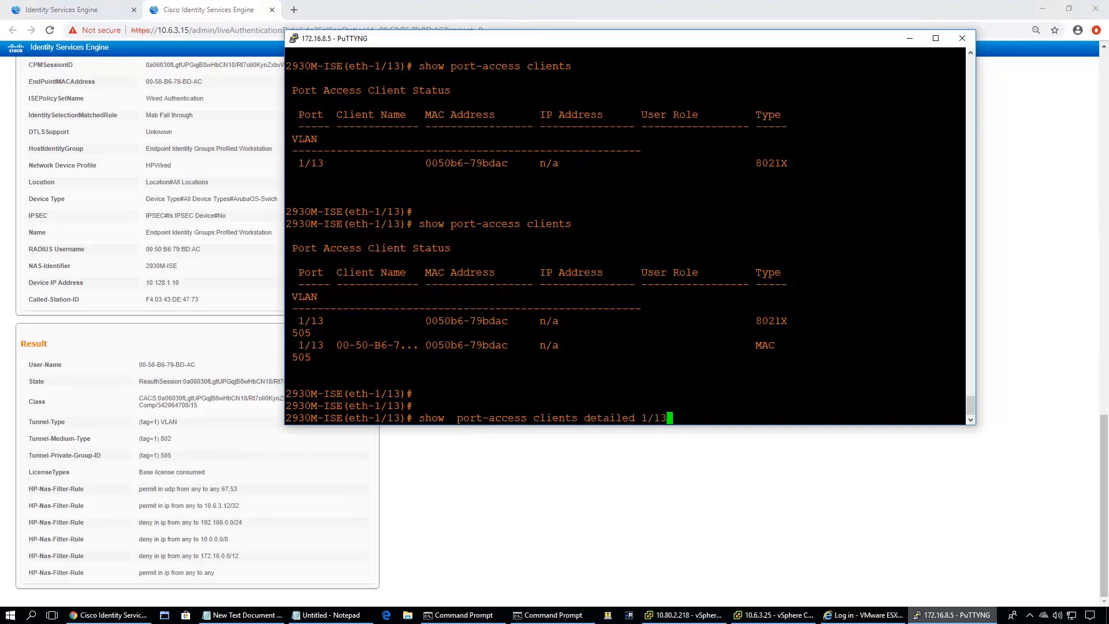
key("Return")
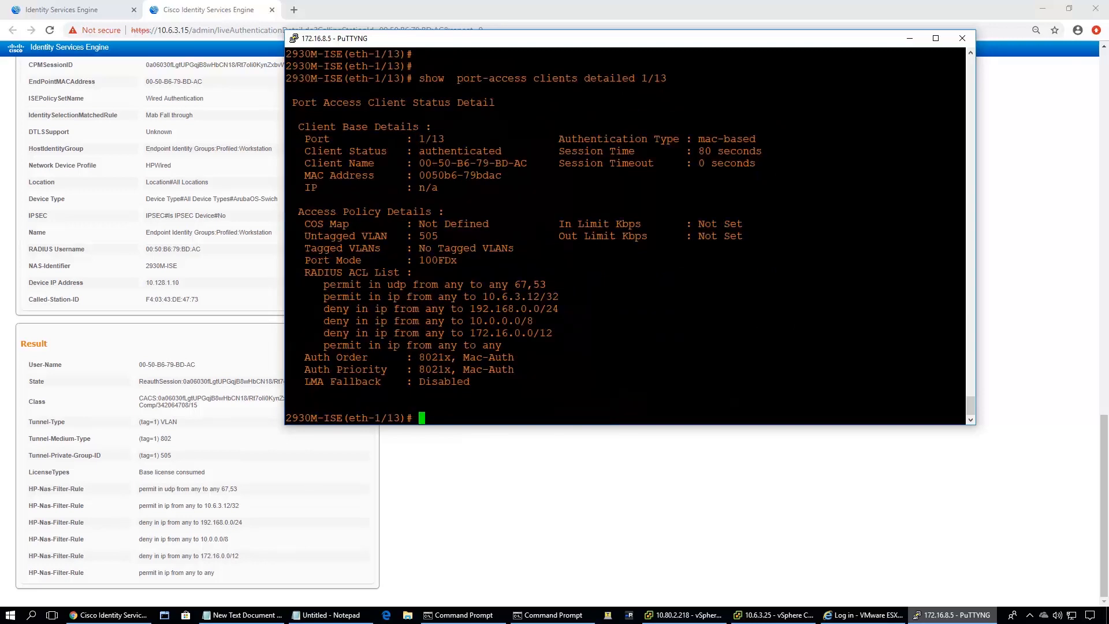
double_click(460, 150)
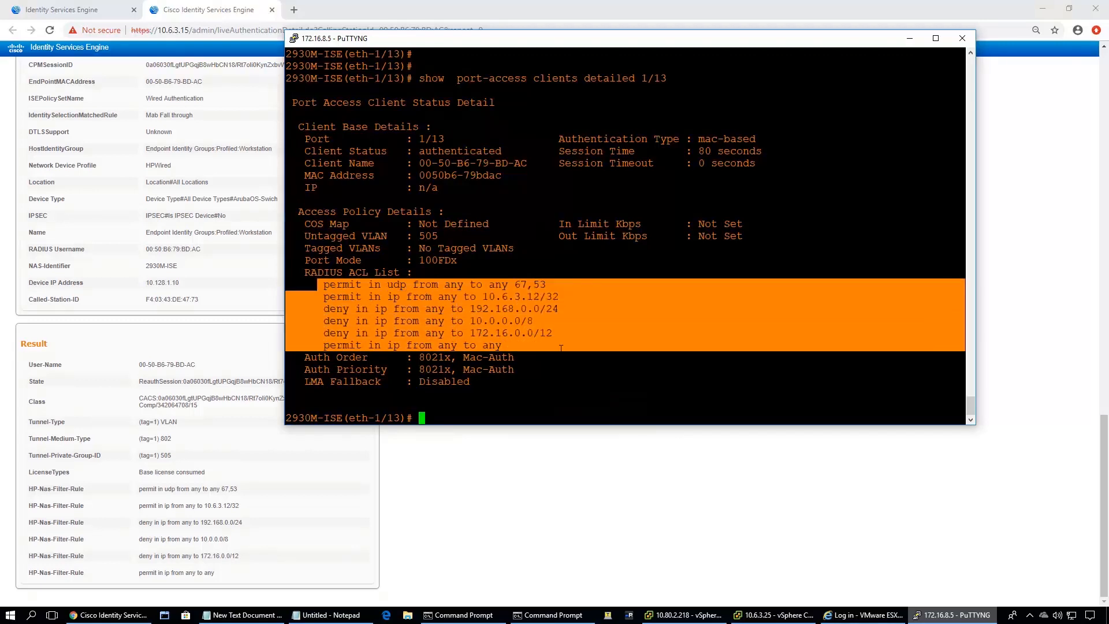
mouse_move(576, 360)
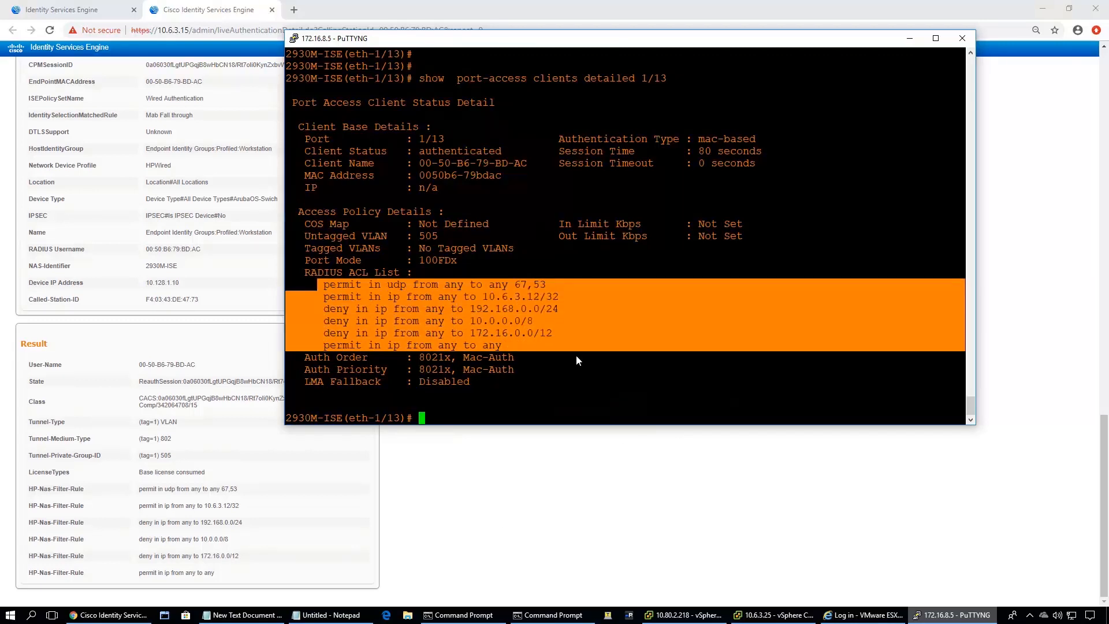